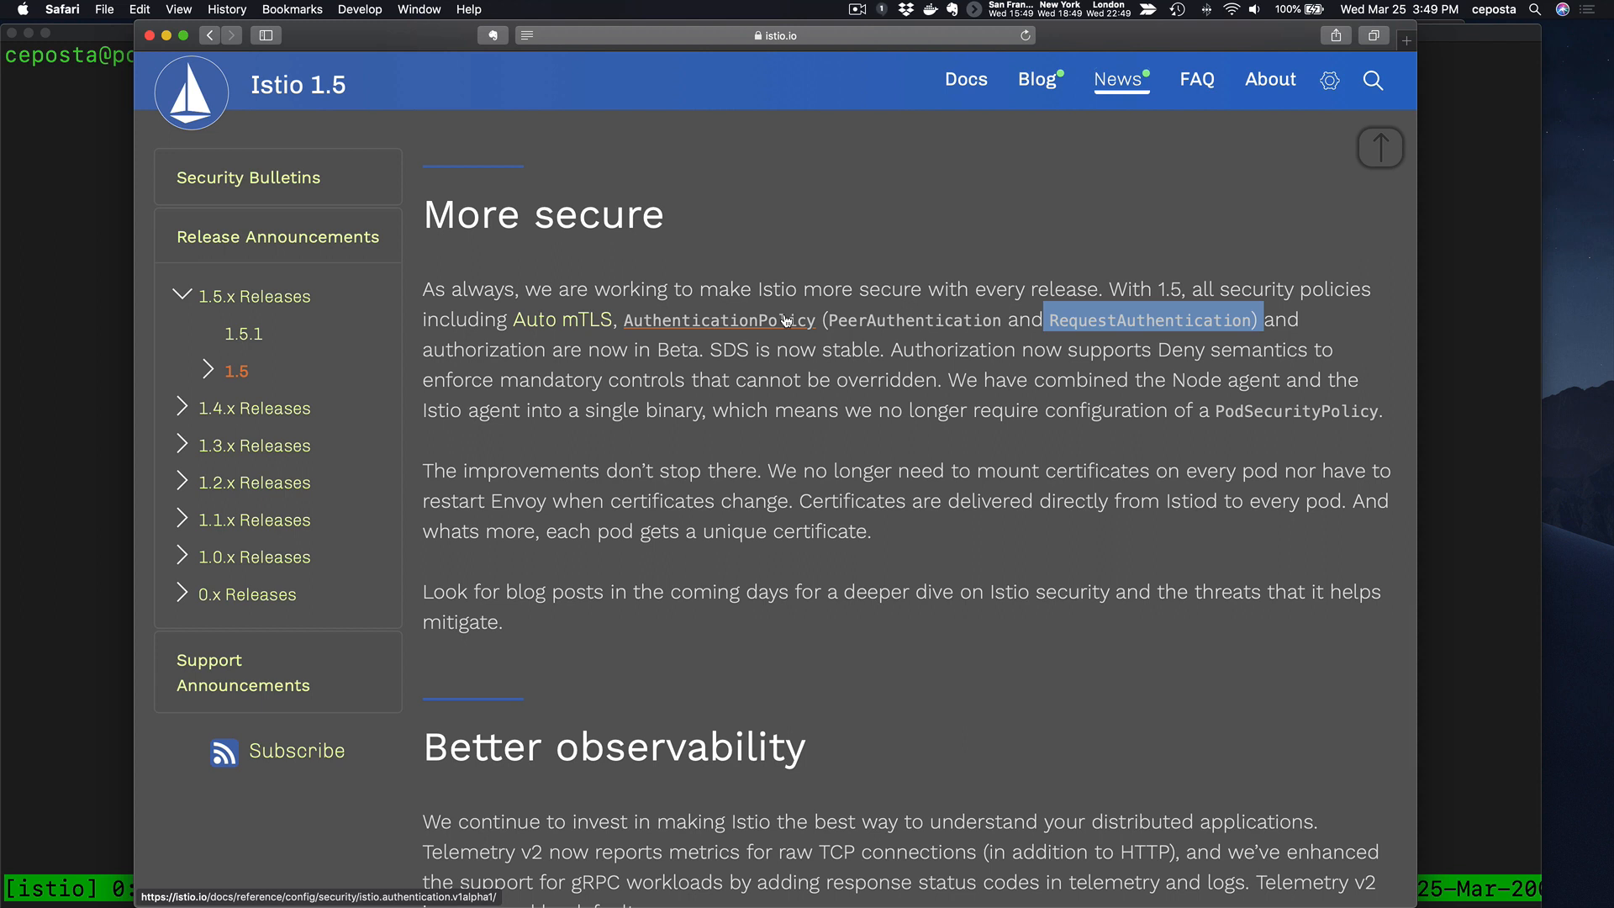
pyautogui.moveTo(561, 320)
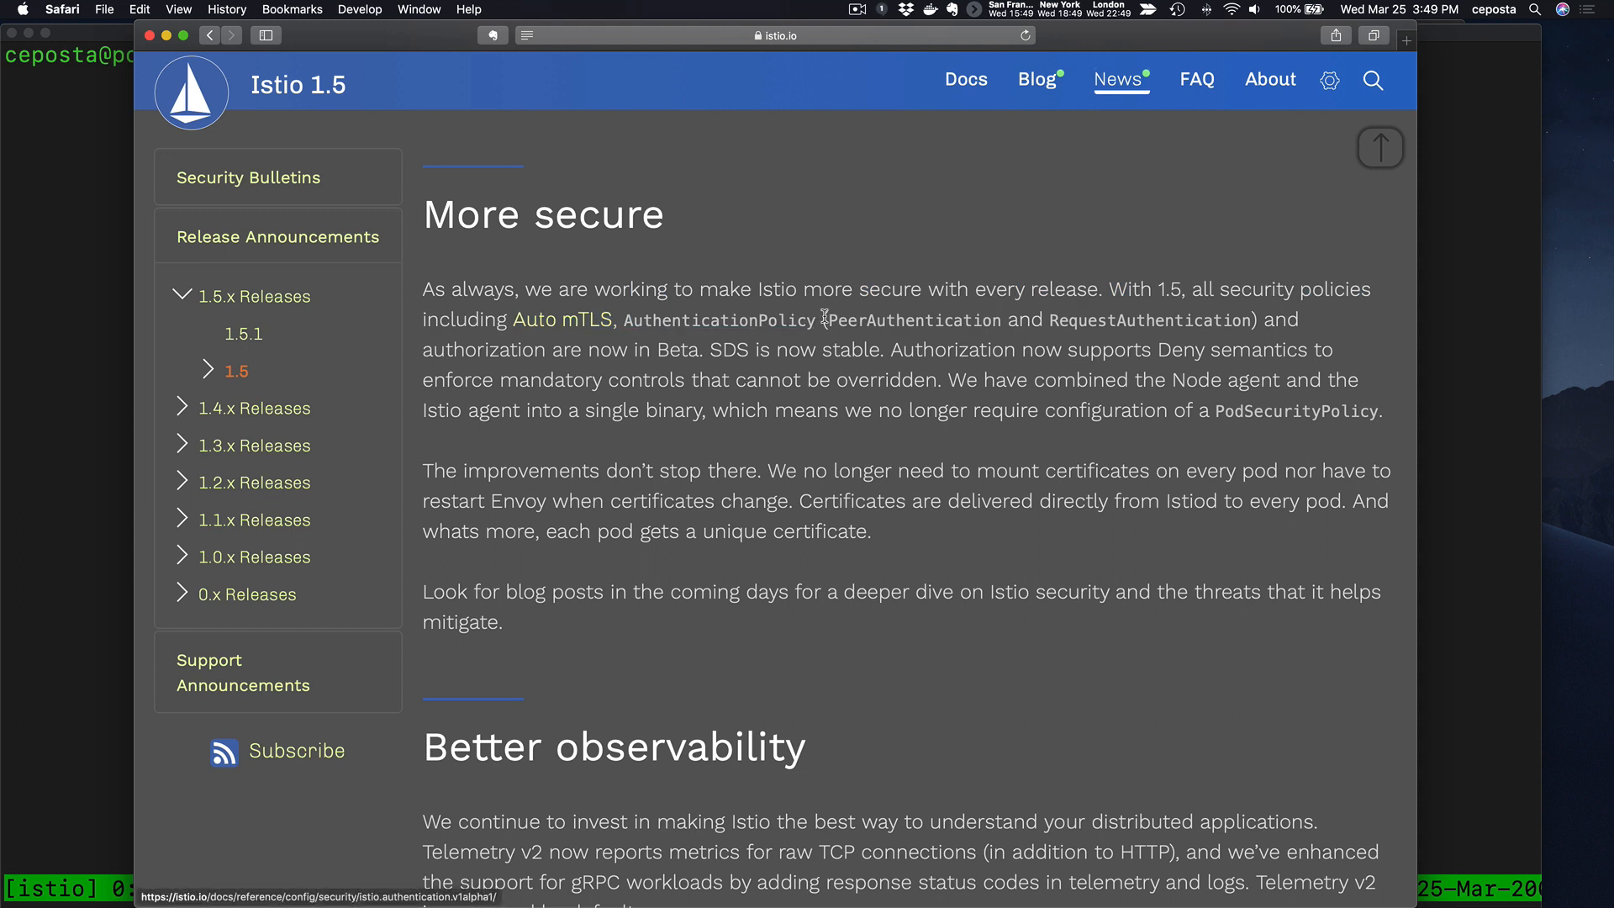
# - Highlight RequestAuthentication in the notes, then open Istio's Docs > Reference > Configuration > Security page
pyautogui.doubleClick(912, 320)
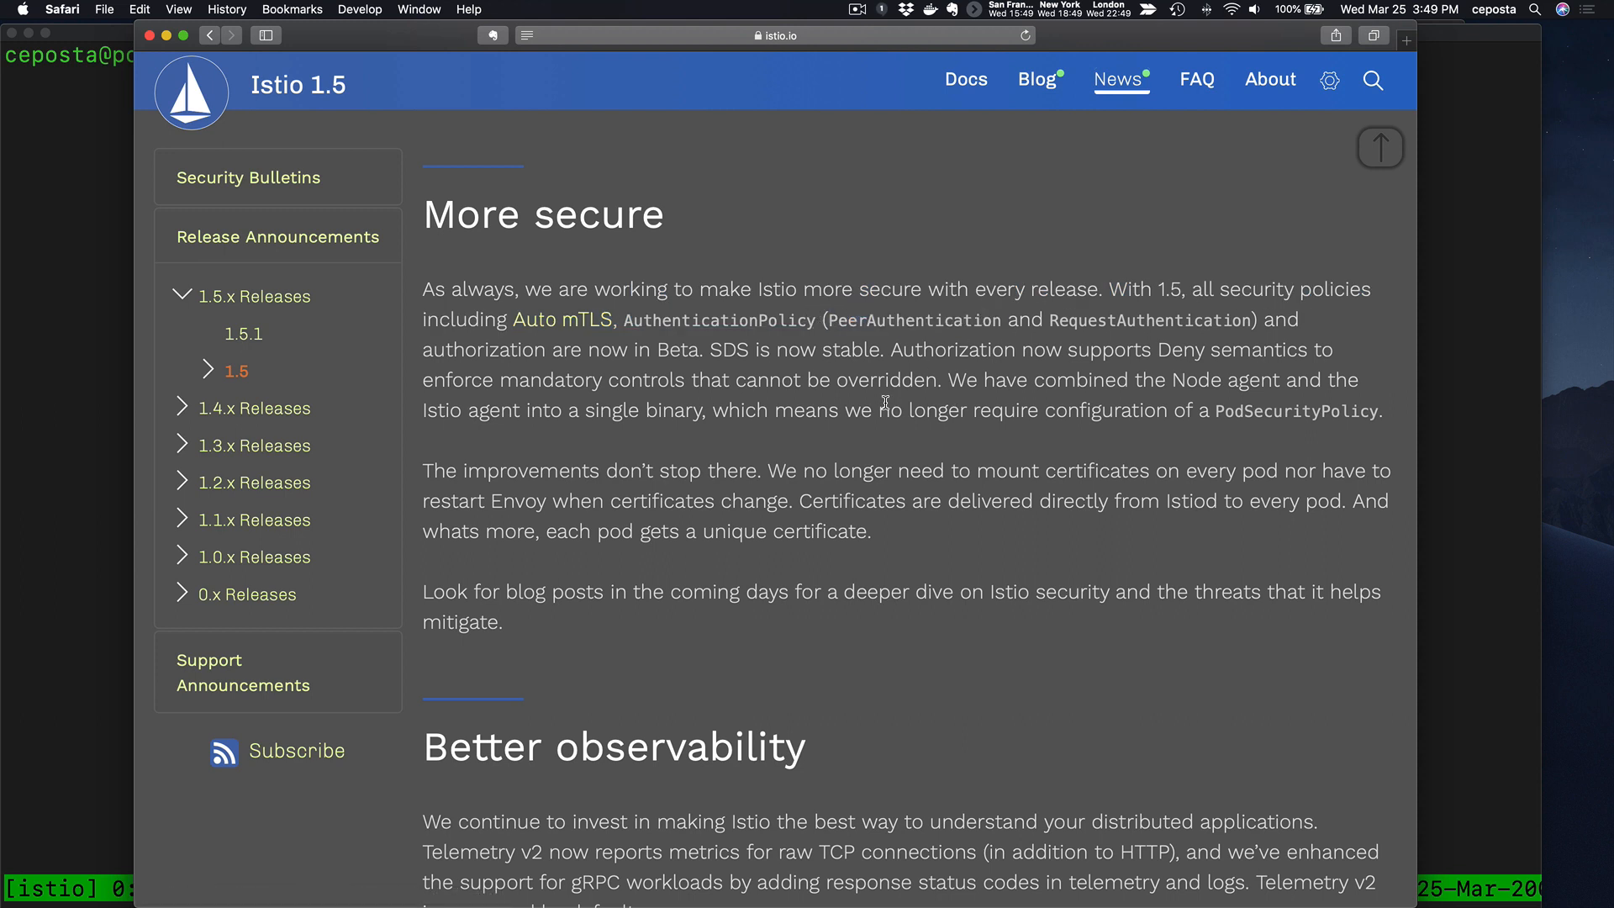
pyautogui.moveTo(1039, 317)
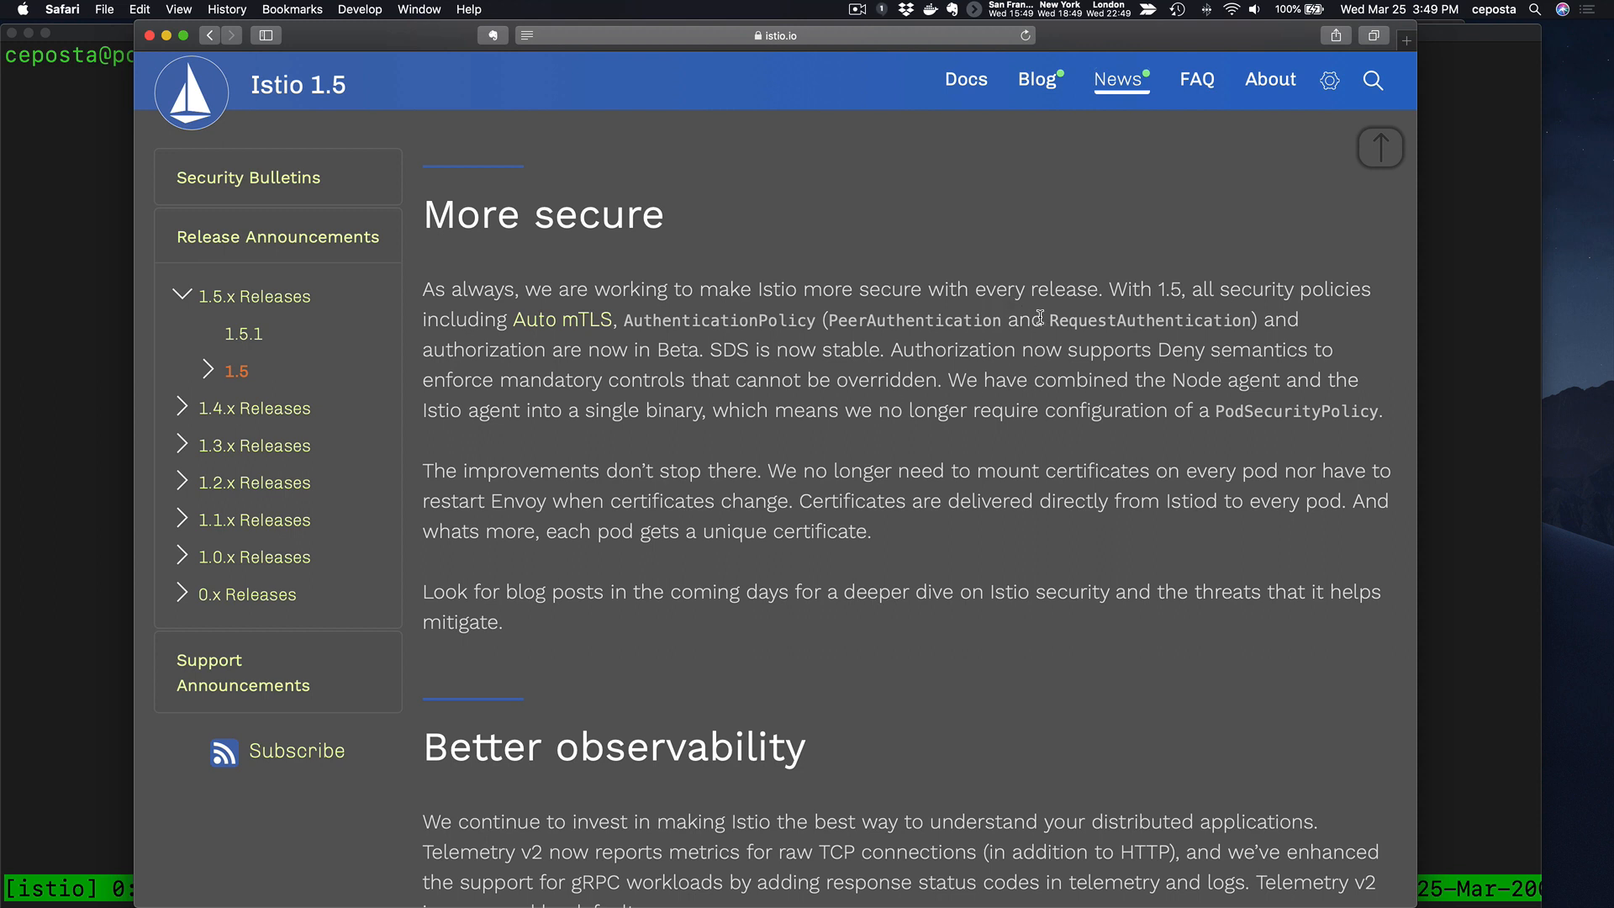
pyautogui.doubleClick(1149, 320)
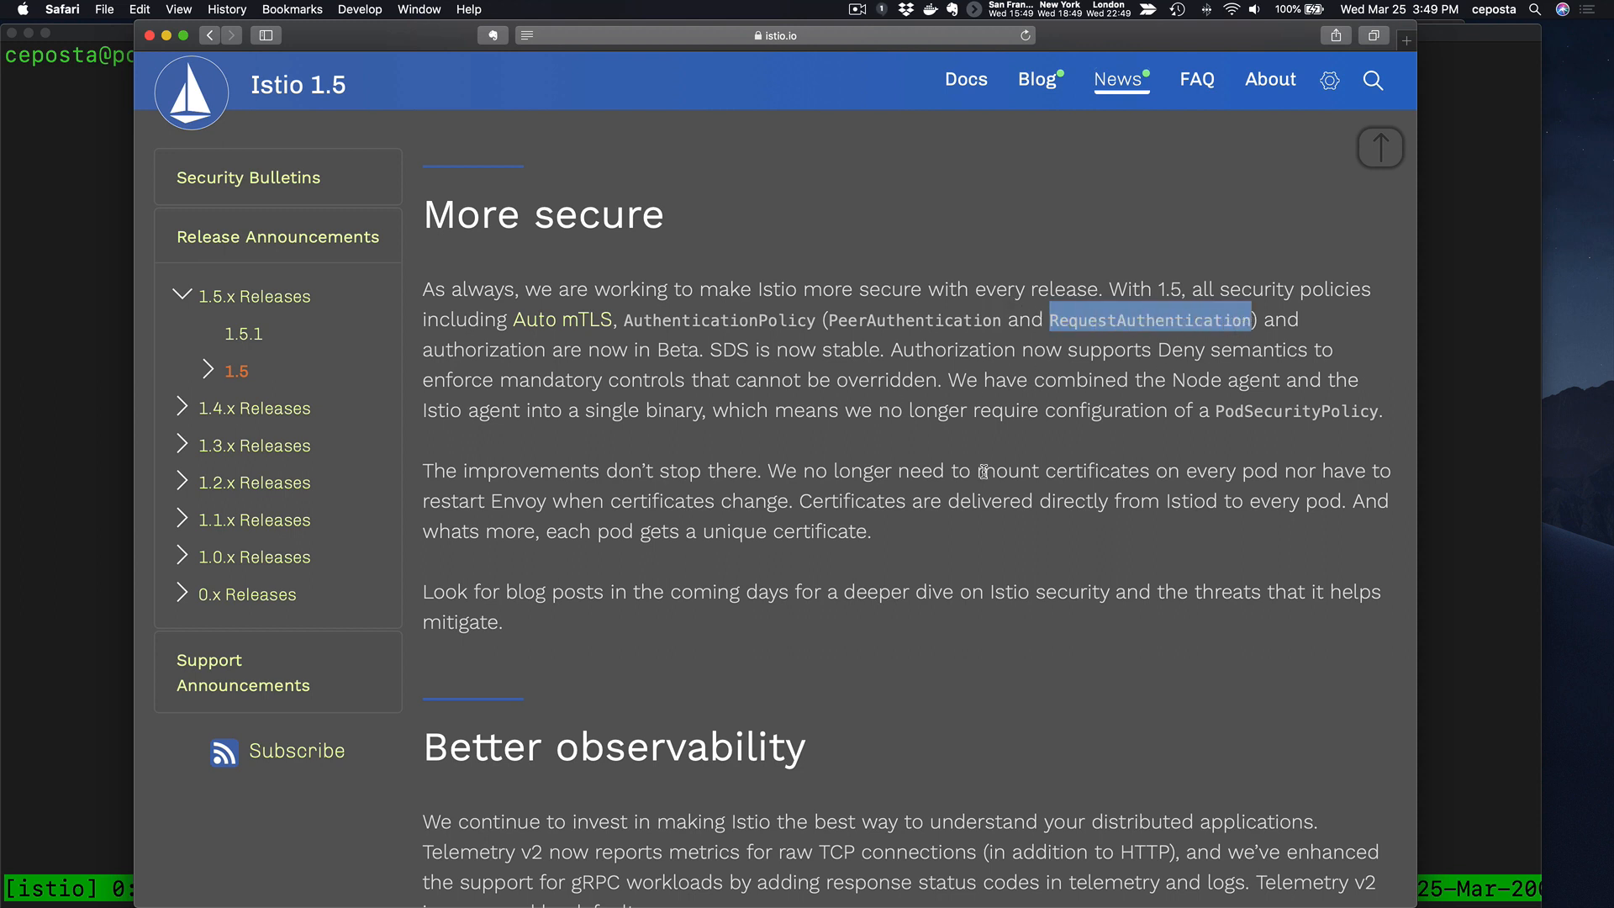
pyautogui.moveTo(982, 471)
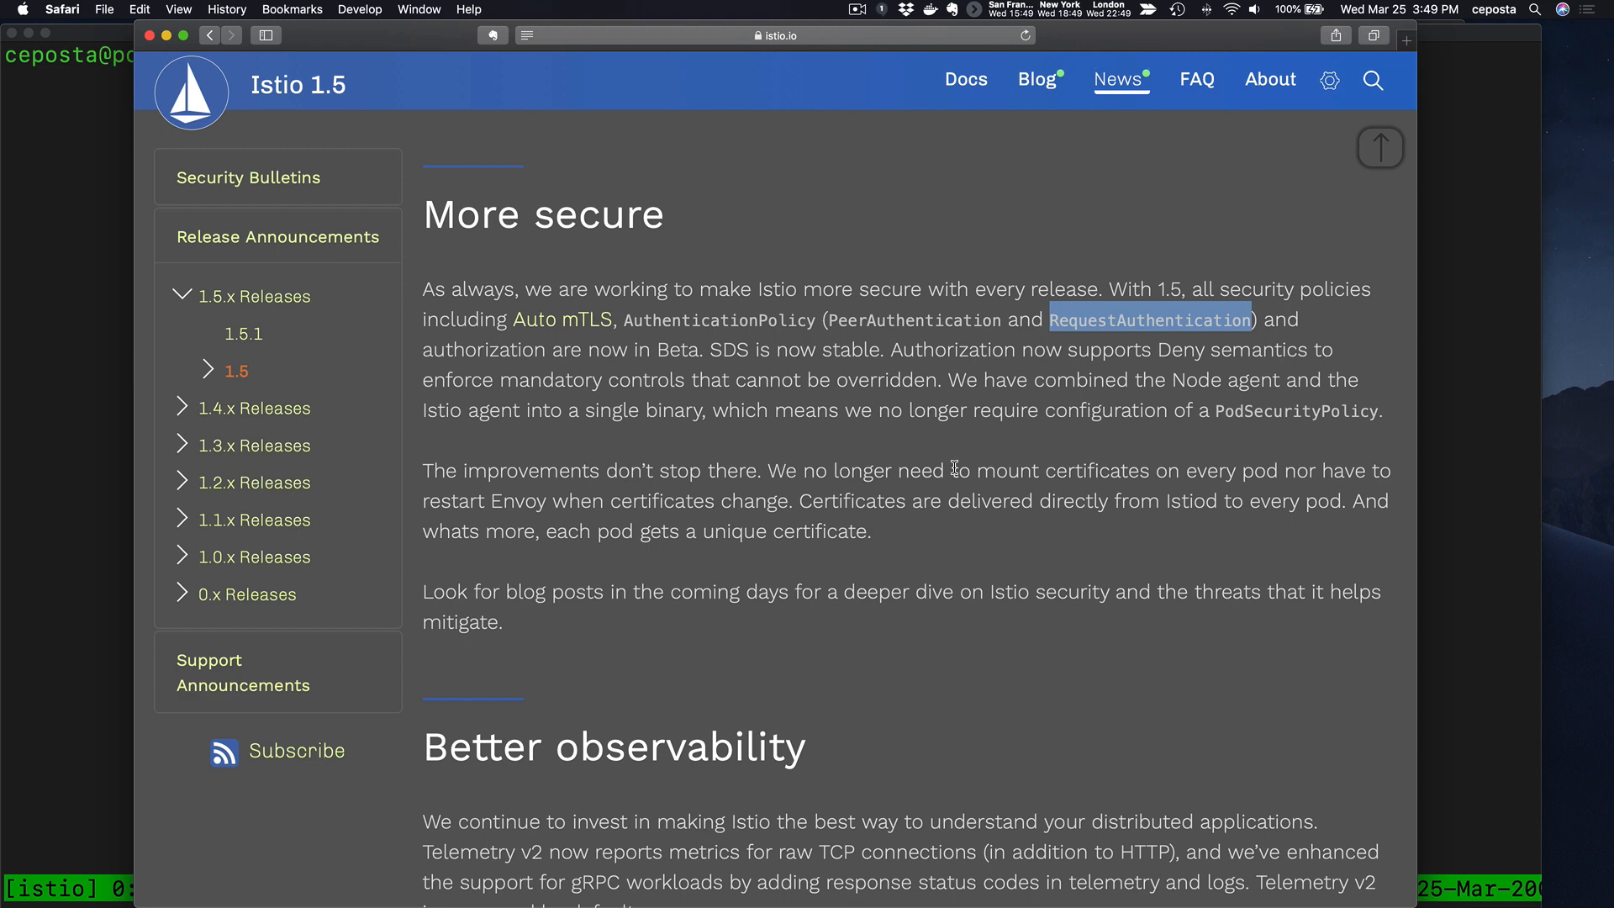
pyautogui.moveTo(253, 297)
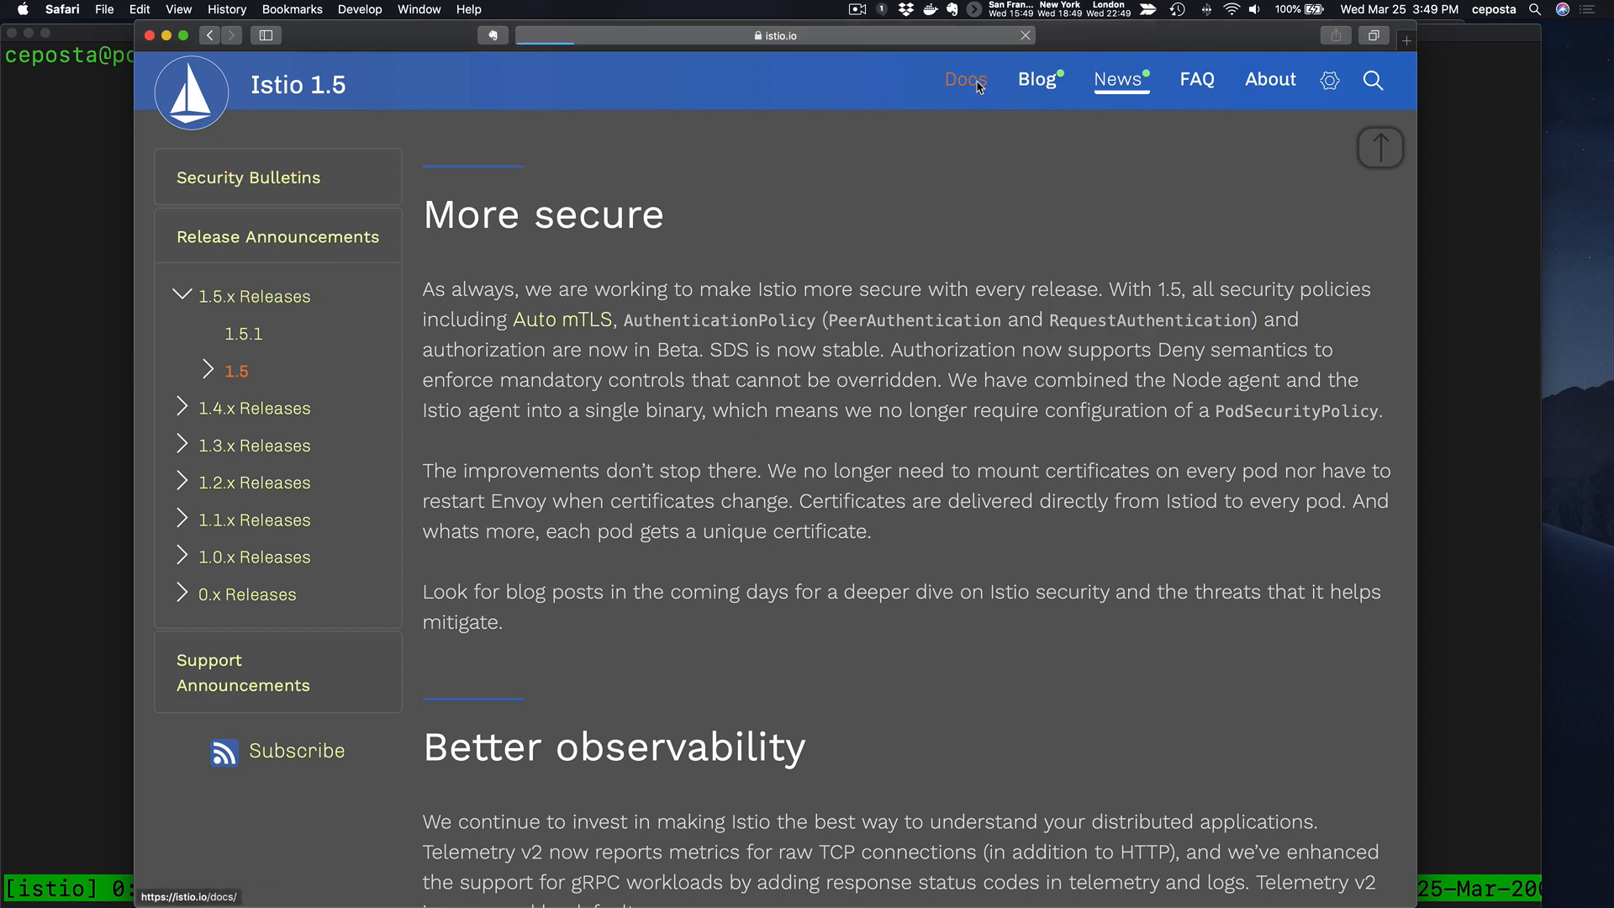
pyautogui.click(964, 79)
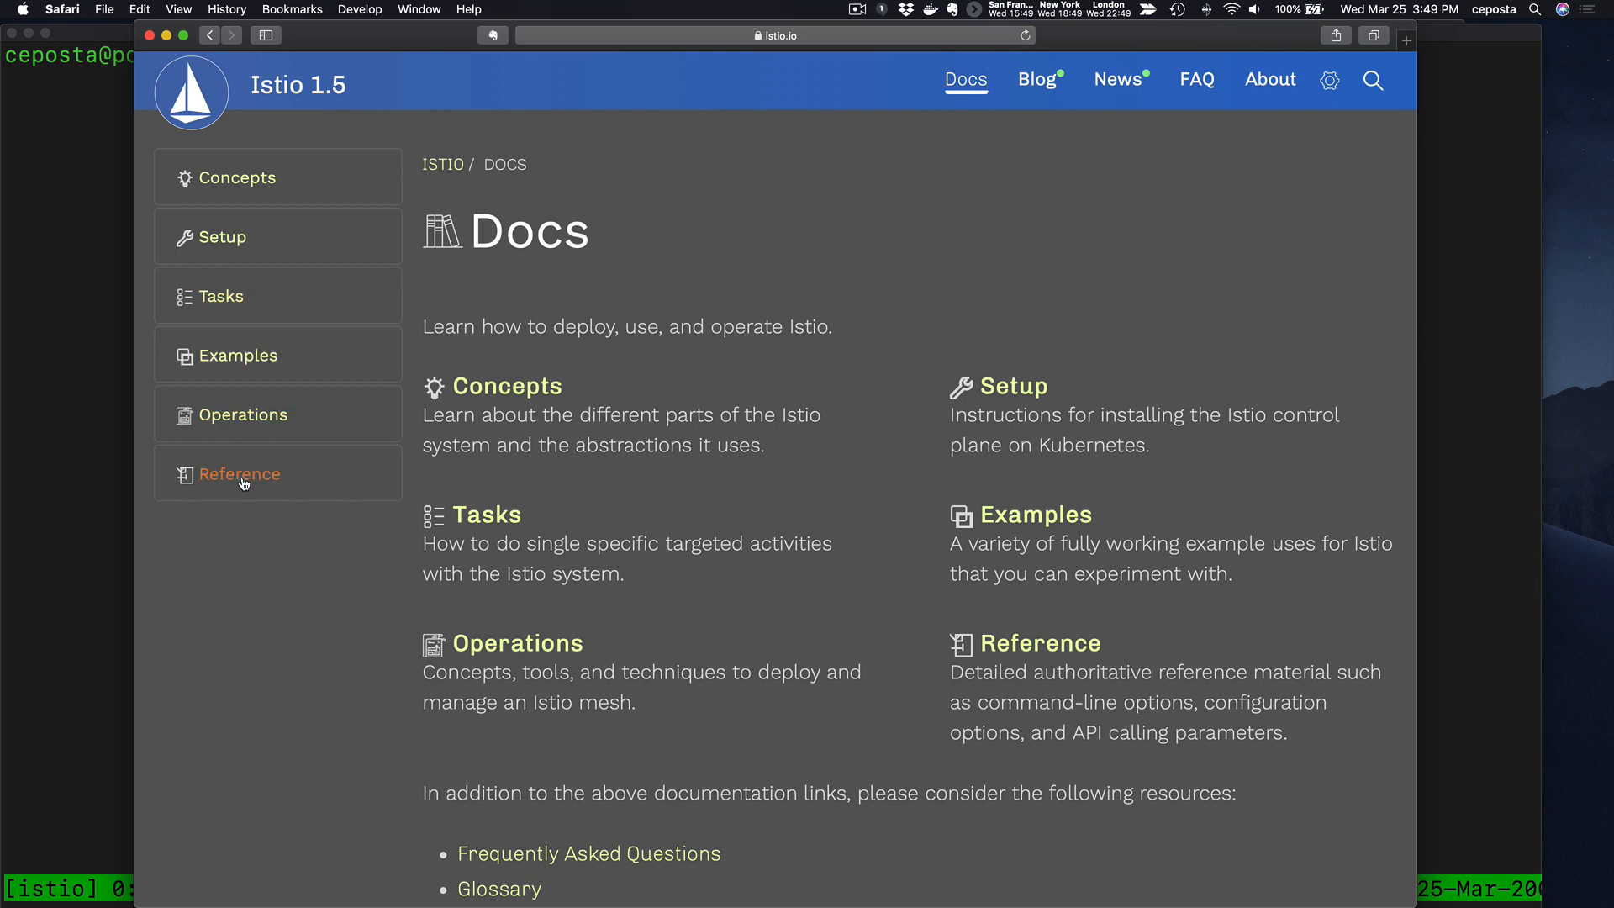
pyautogui.click(239, 473)
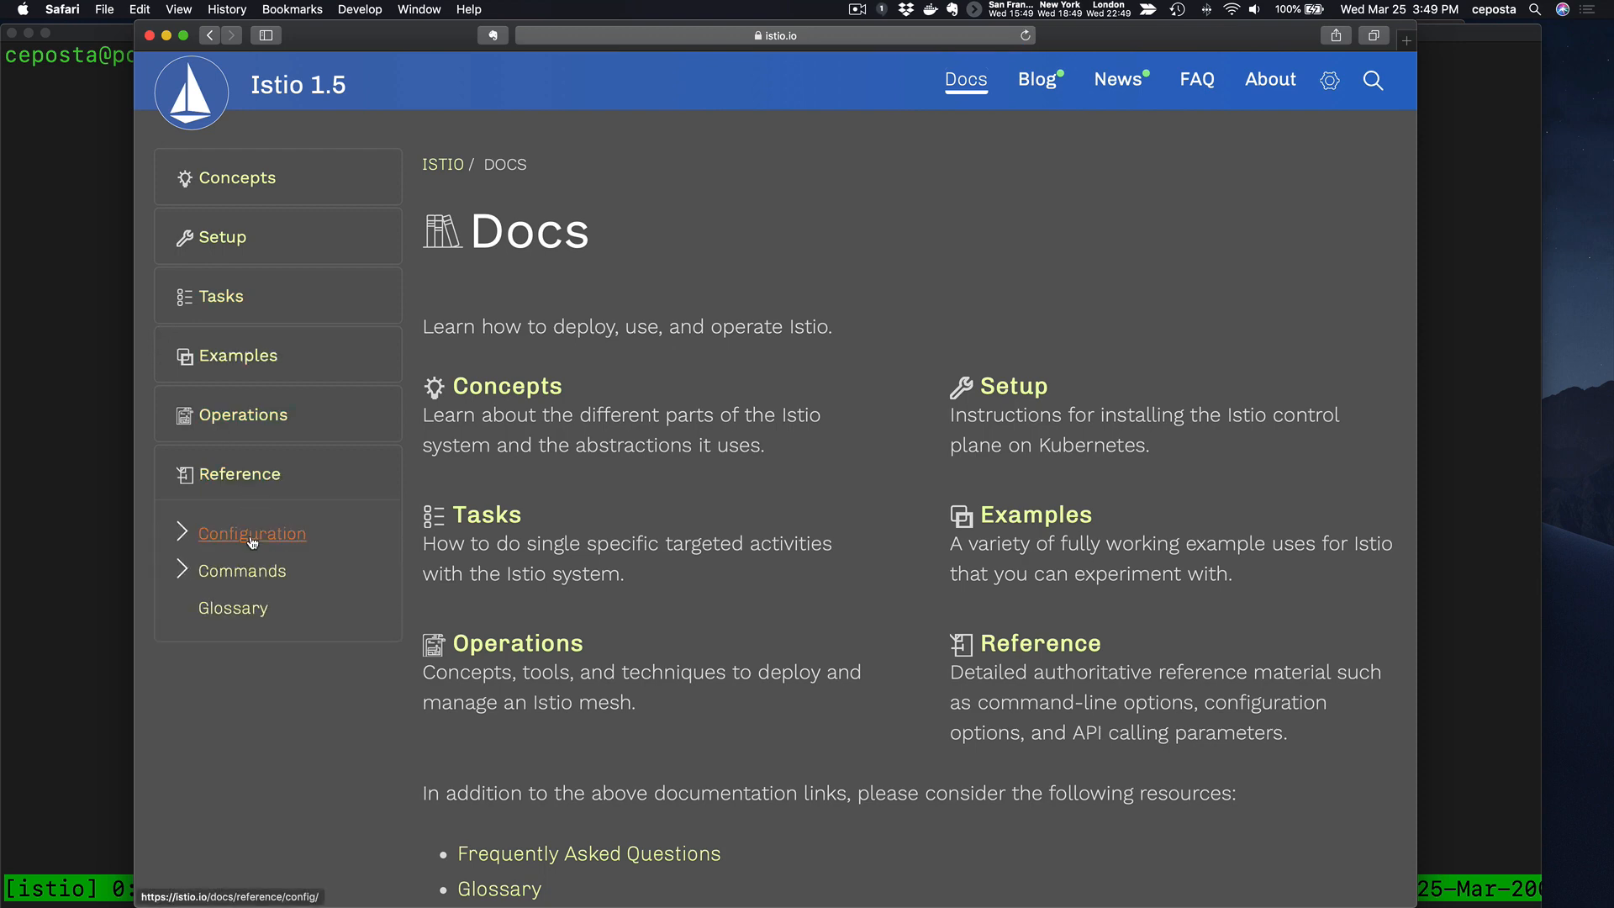
pyautogui.click(253, 533)
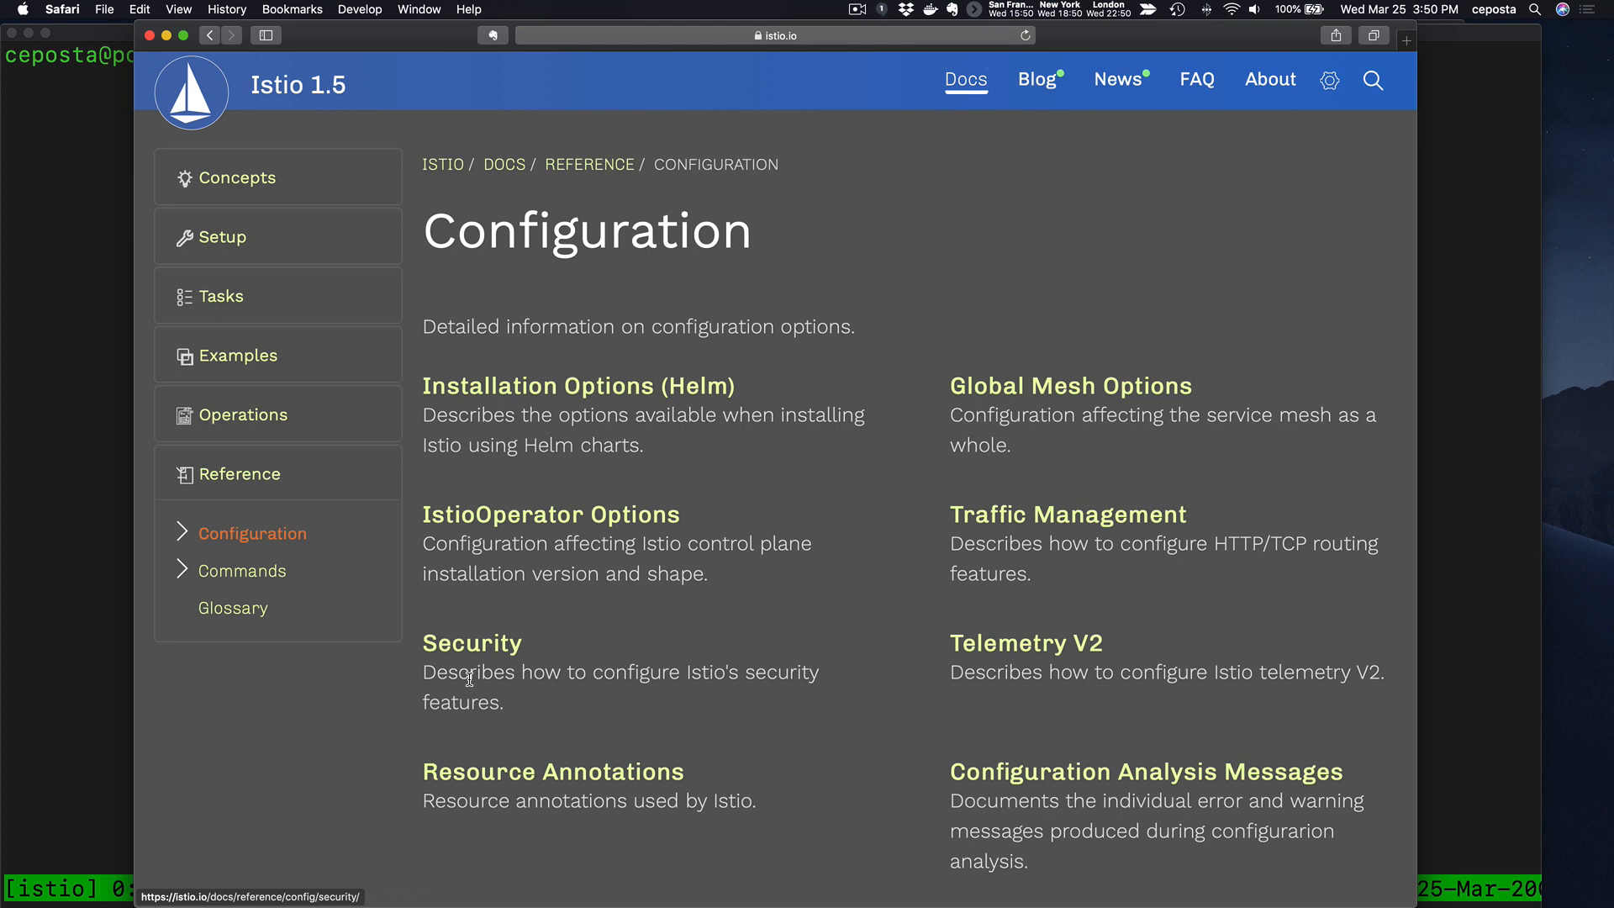
pyautogui.click(471, 643)
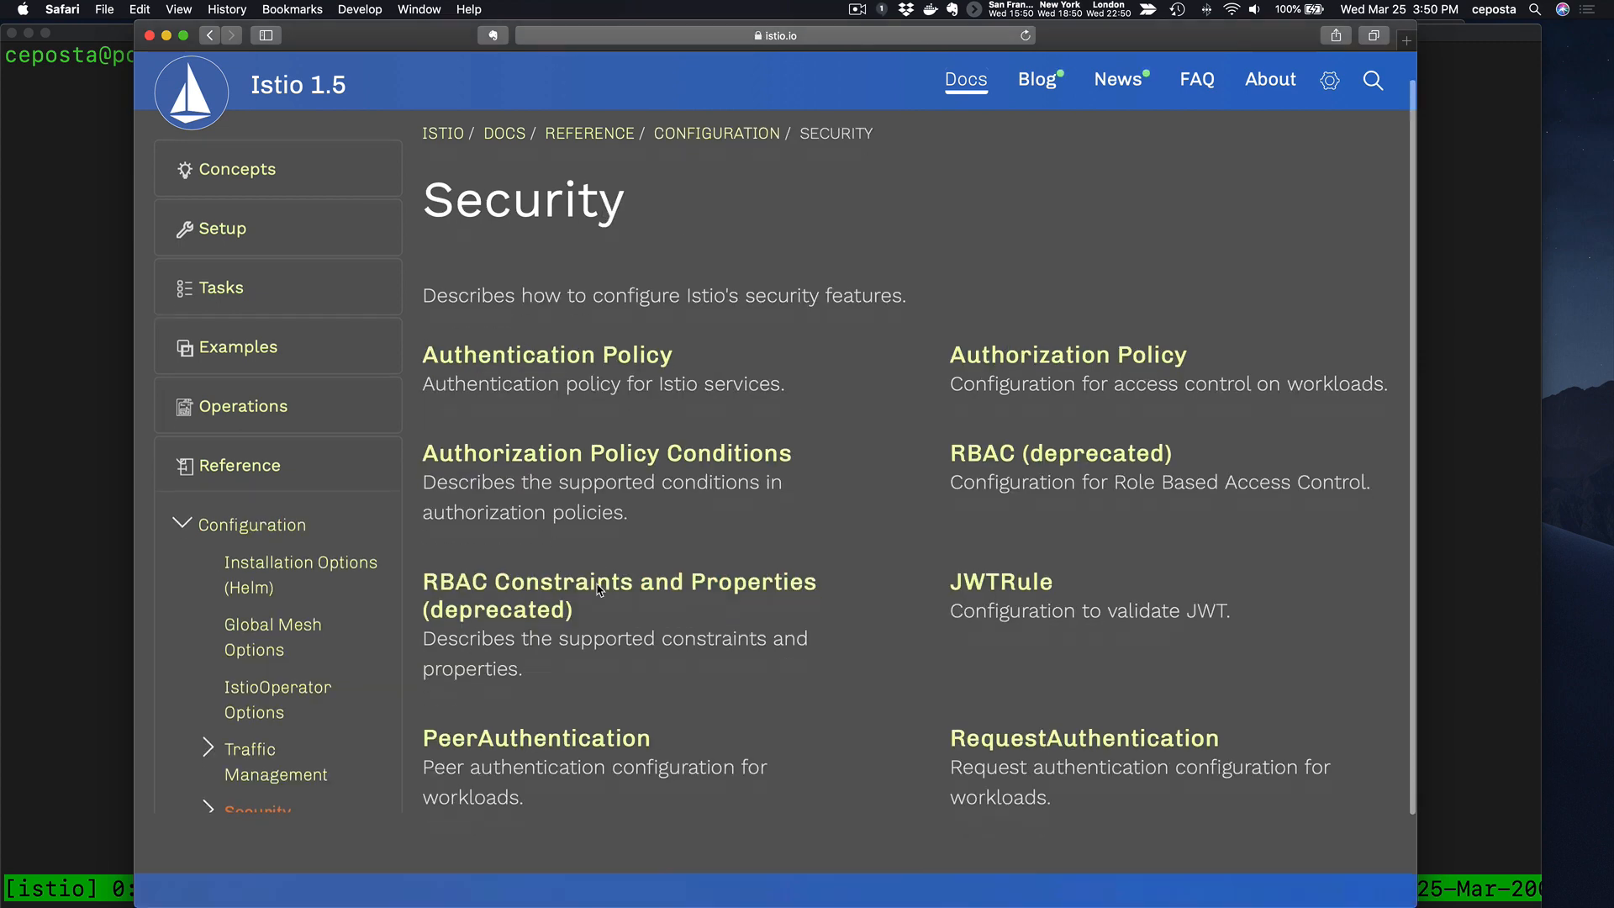
pyautogui.scroll(-3)
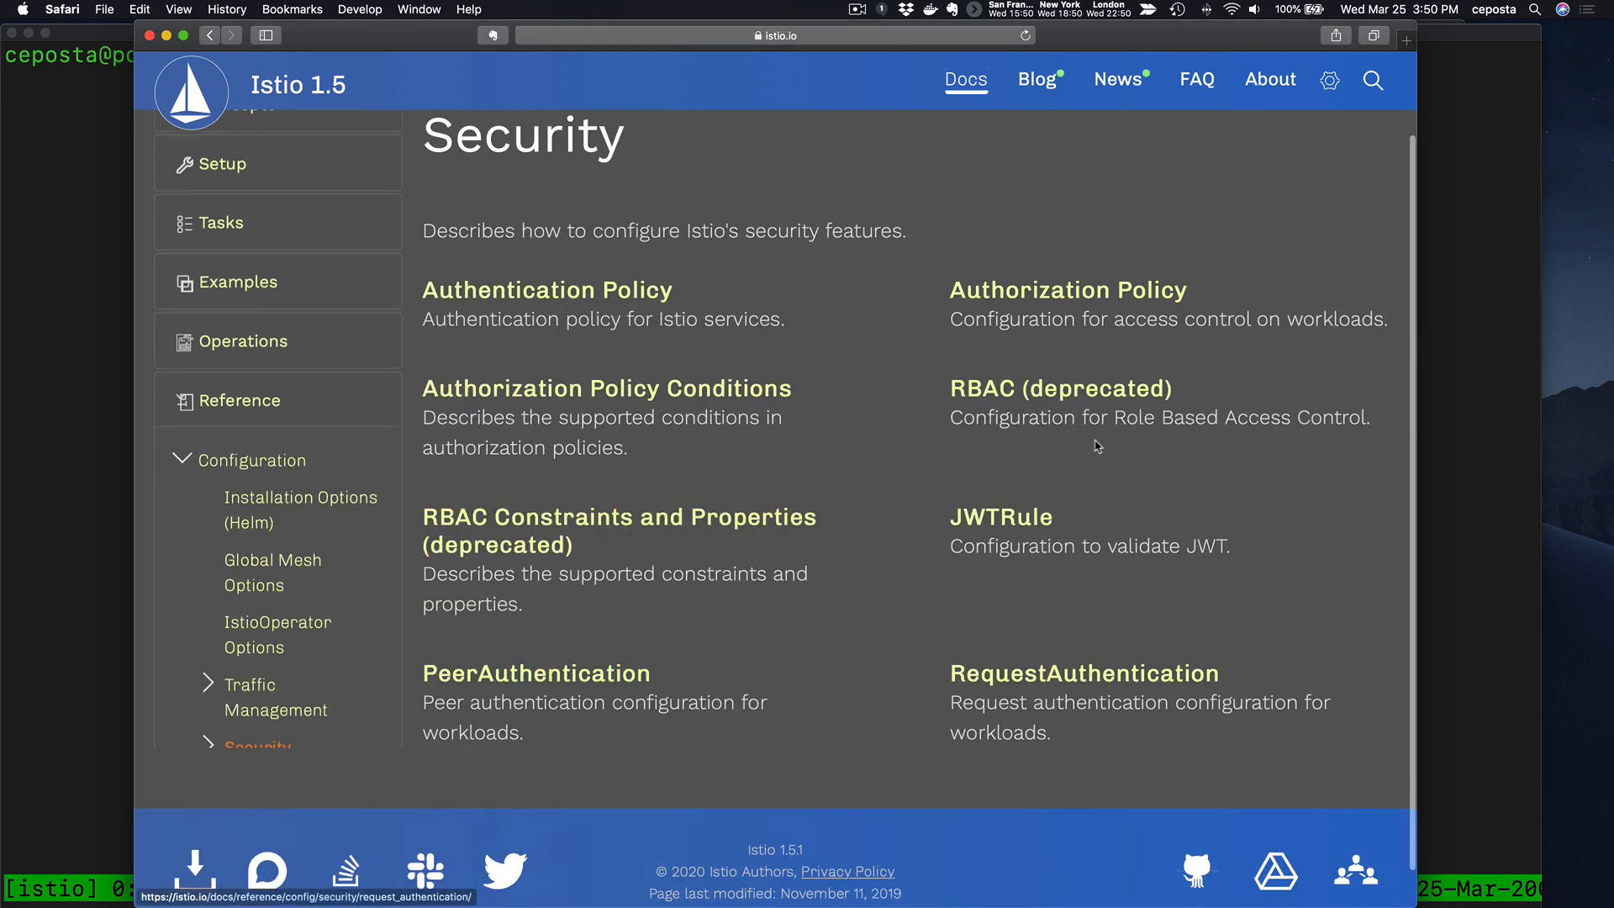
pyautogui.moveTo(817, 674)
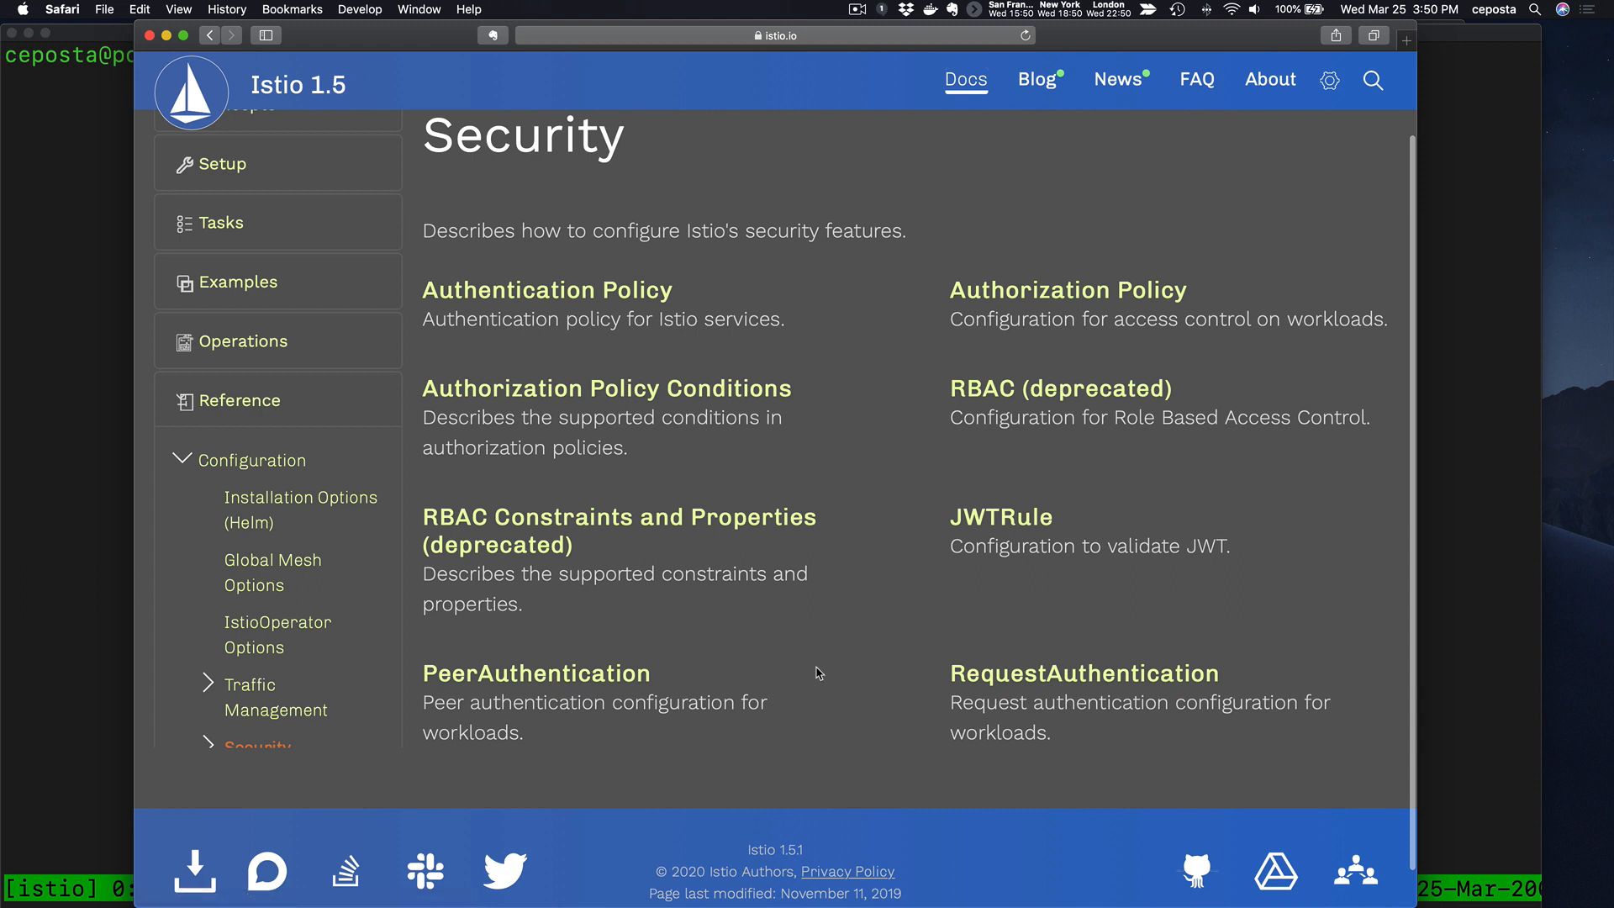
pyautogui.moveTo(954, 686)
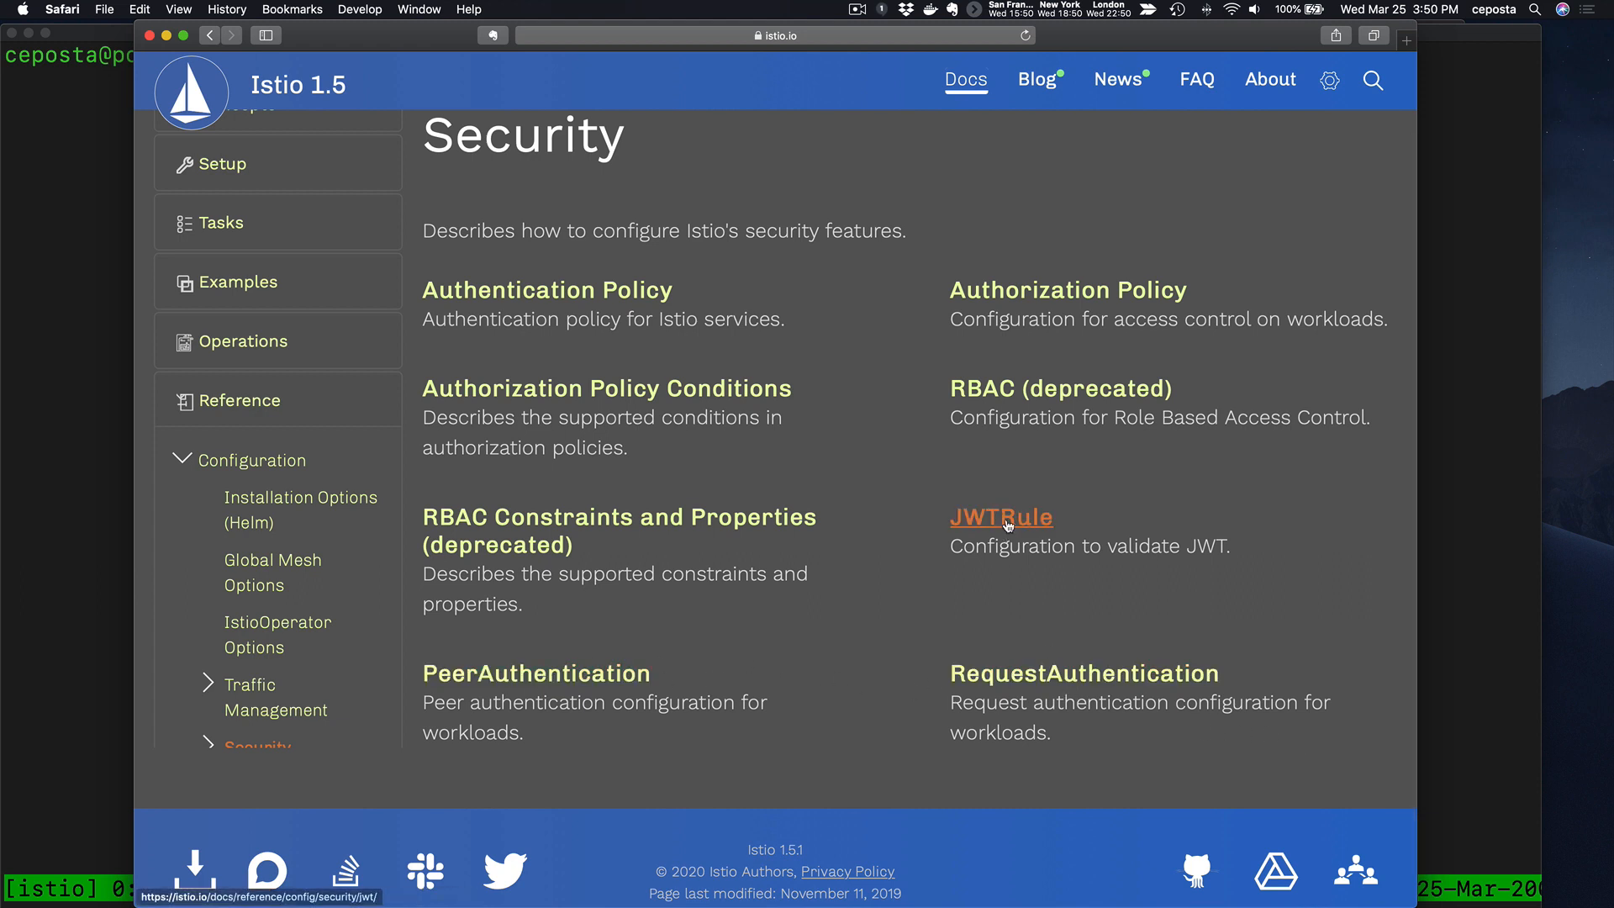
pyautogui.moveTo(1049, 295)
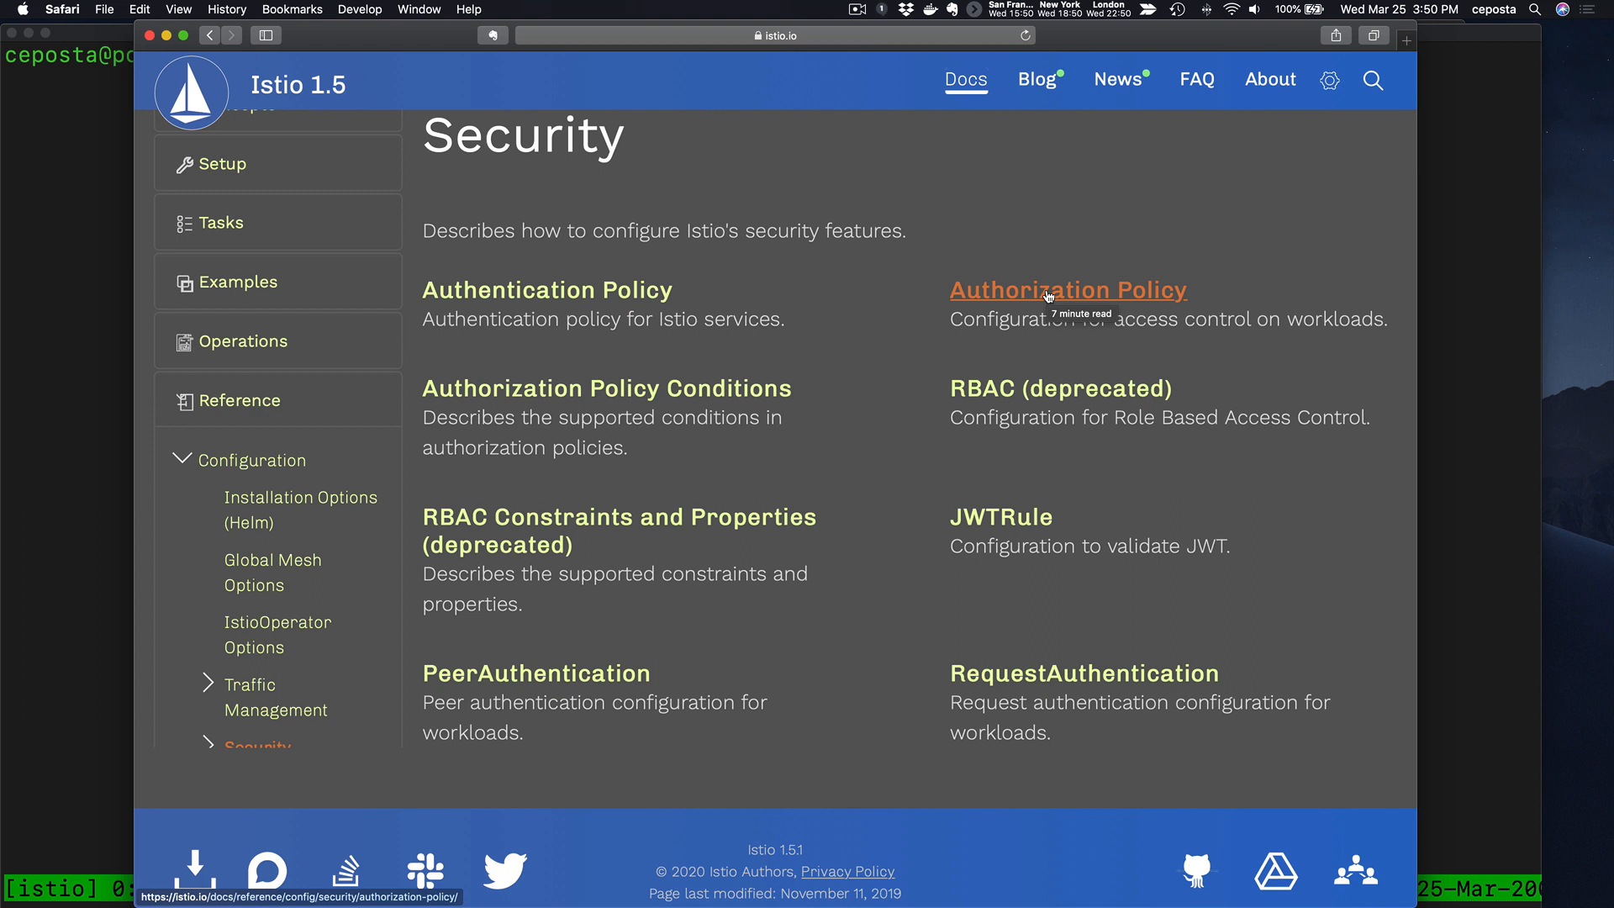
pyautogui.moveTo(494, 531)
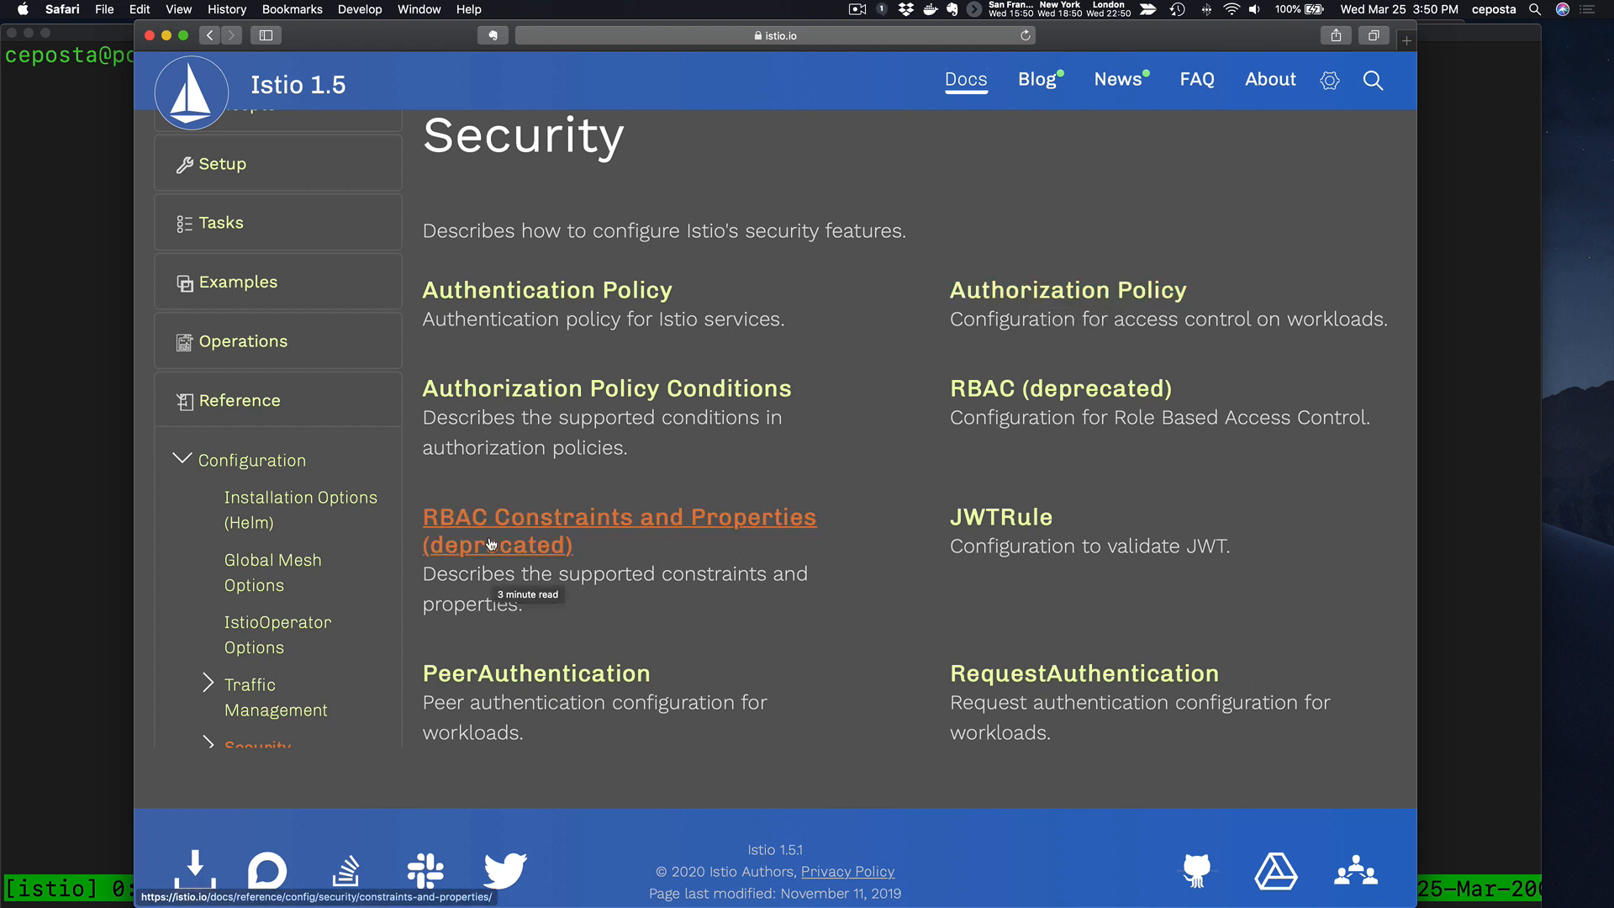
pyautogui.moveTo(1059, 388)
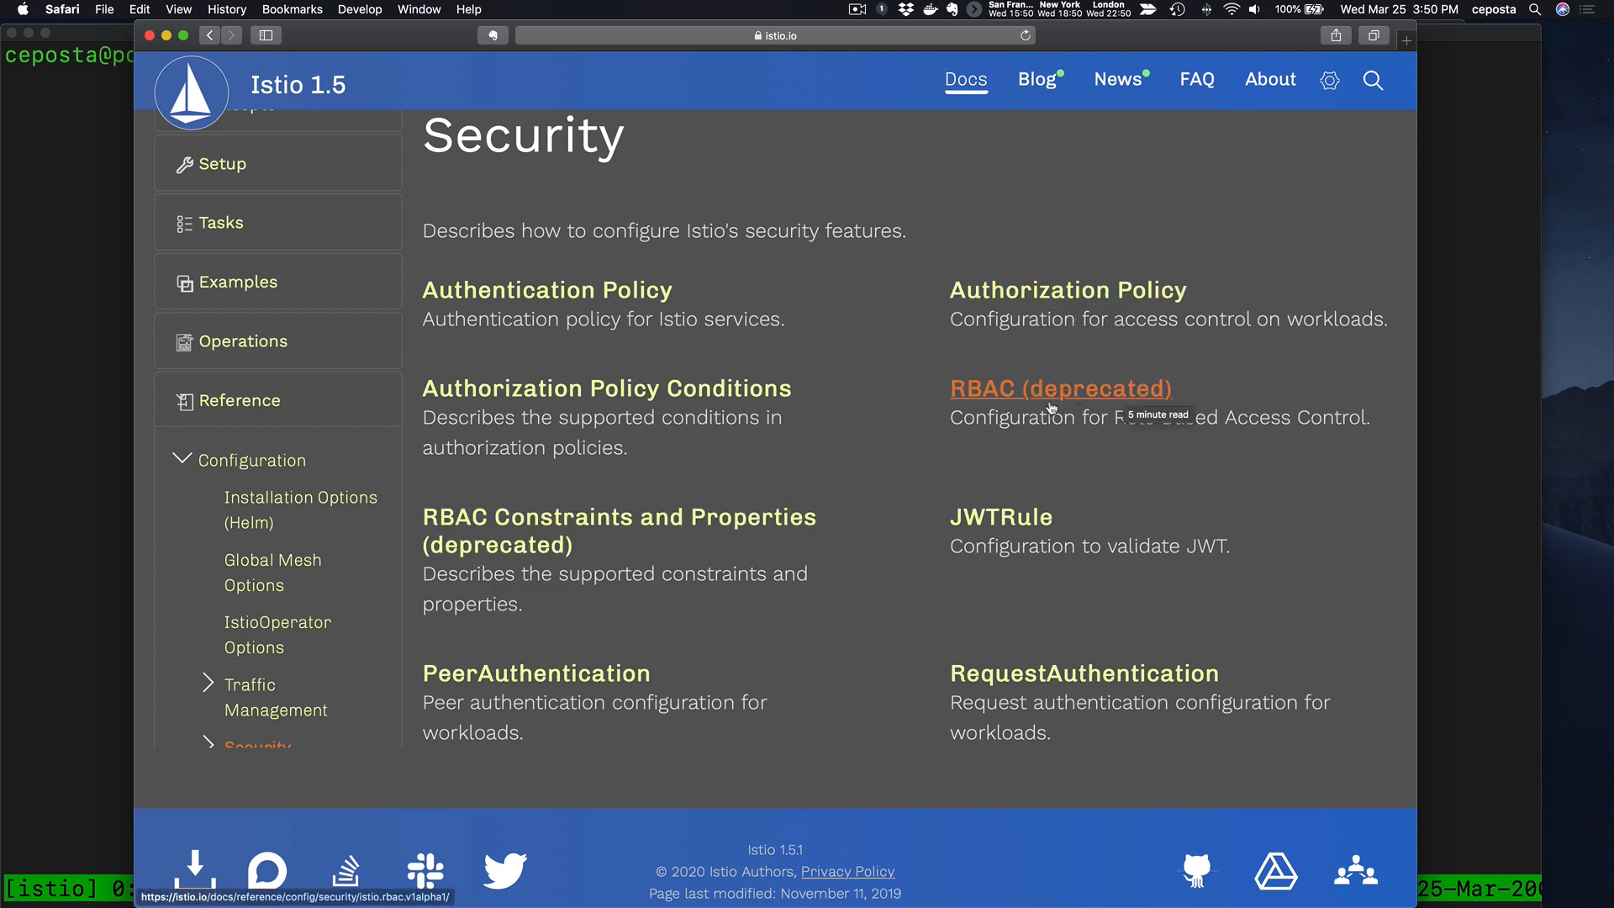
pyautogui.moveTo(526, 295)
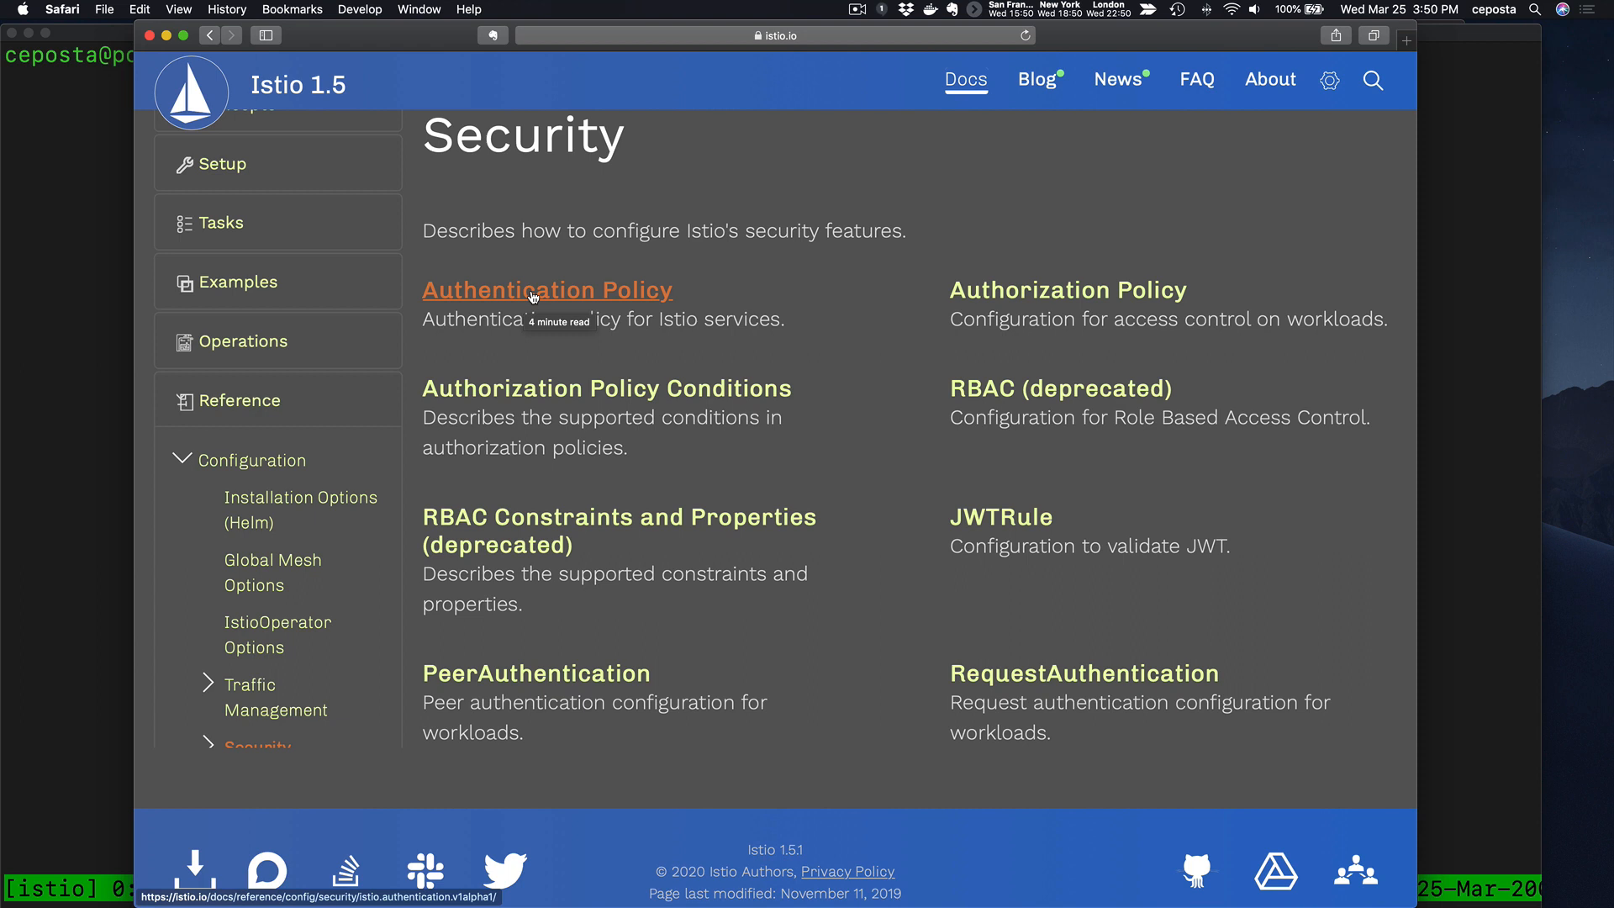
pyautogui.moveTo(536, 673)
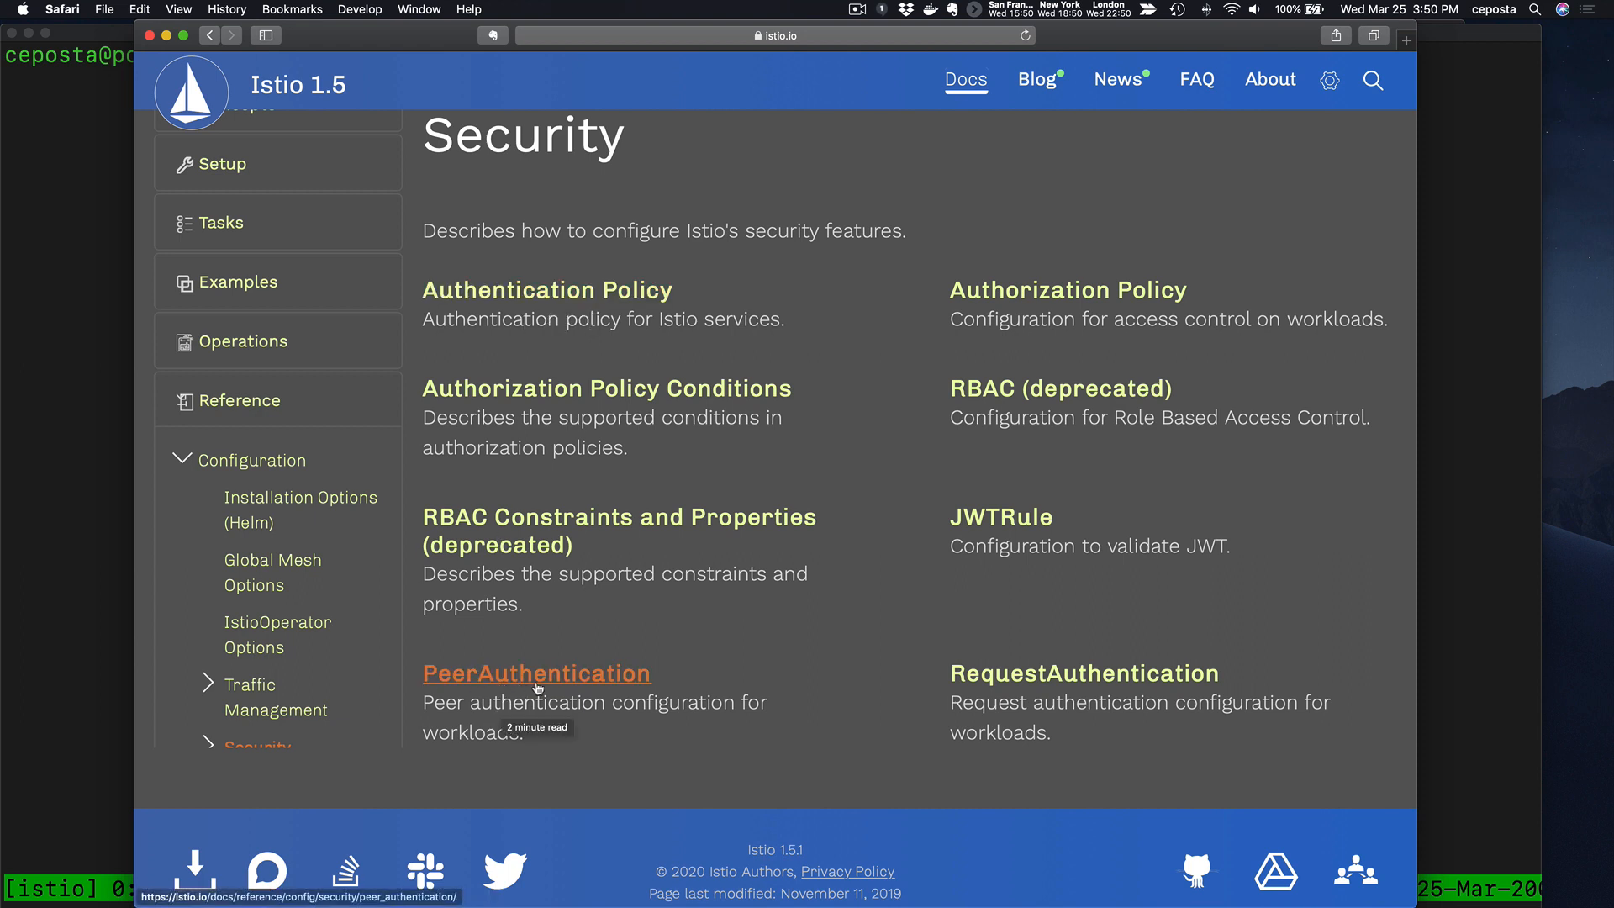
pyautogui.moveTo(1083, 673)
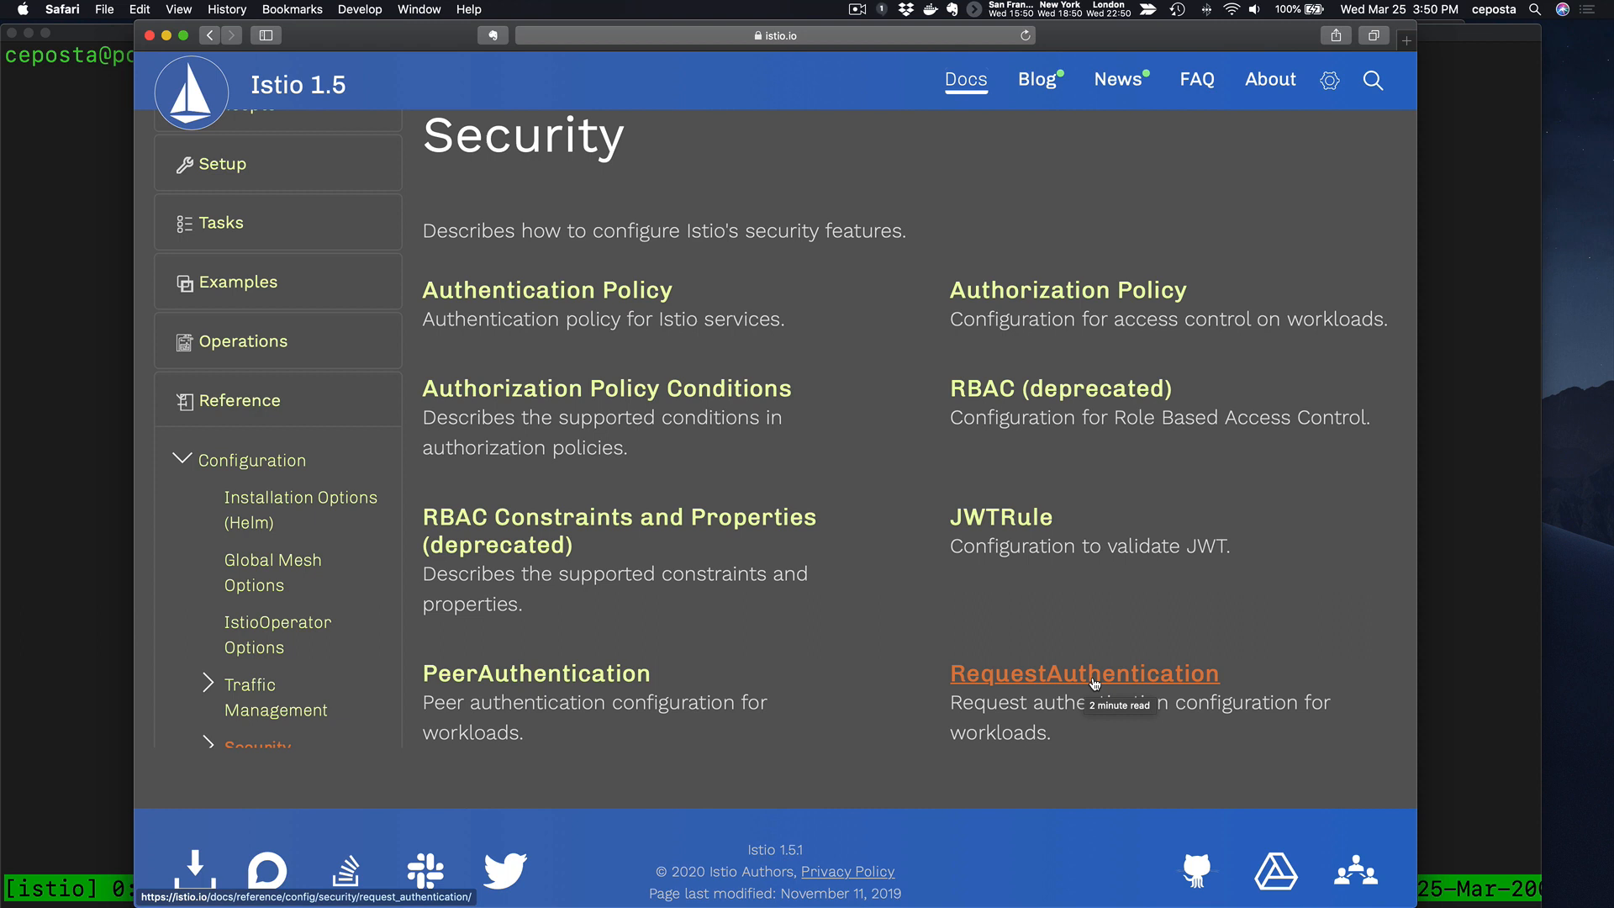
pyautogui.moveTo(625, 169)
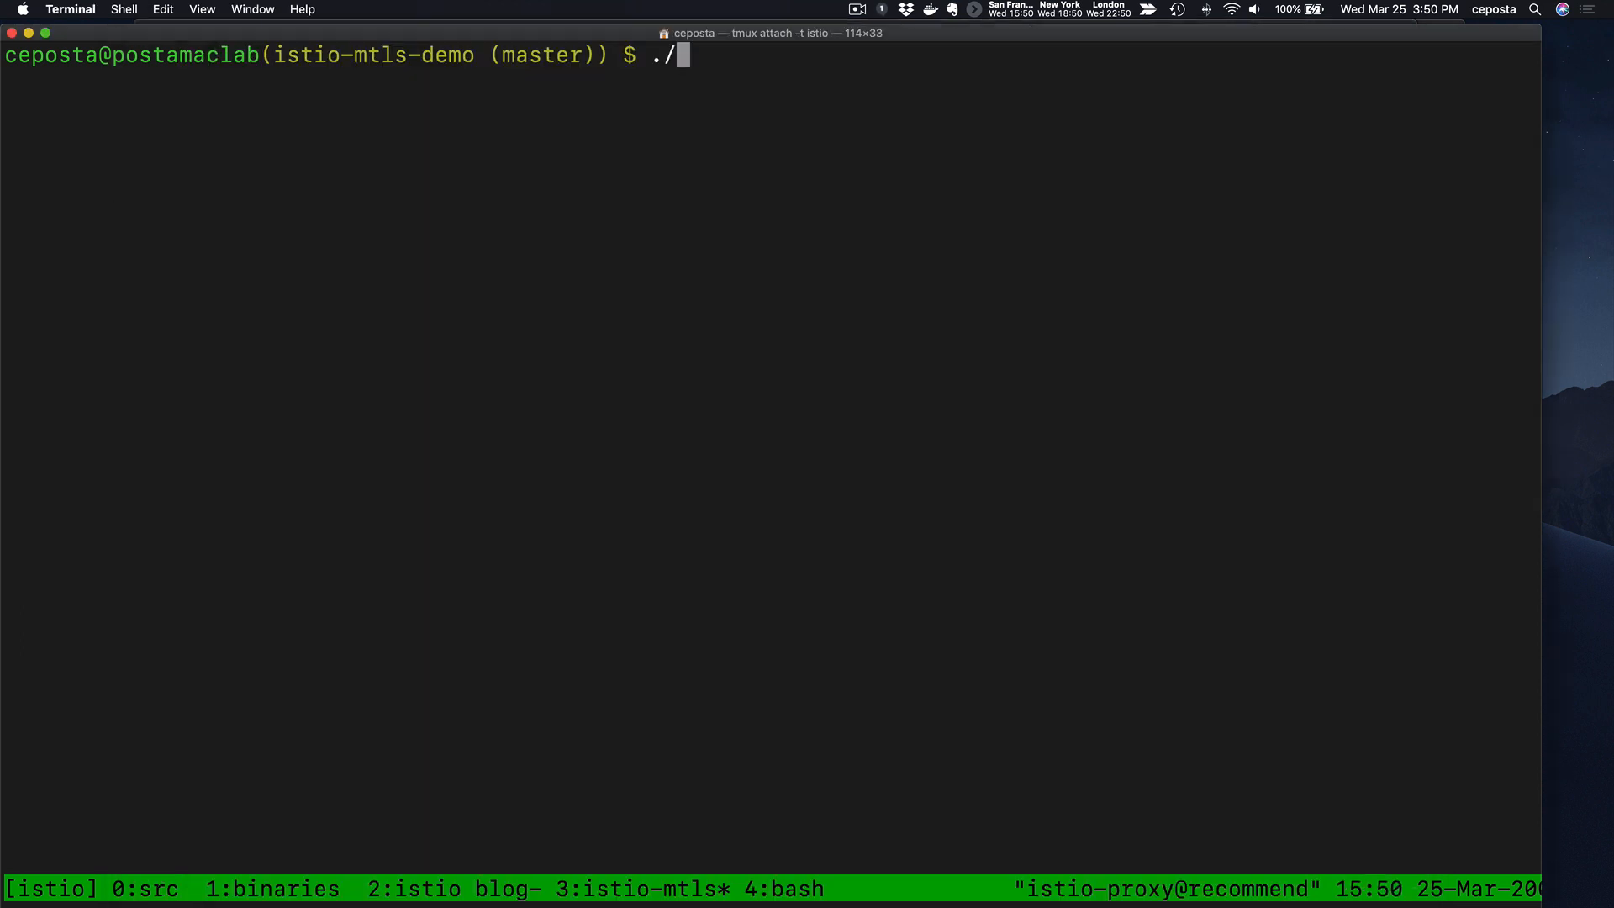
# - Run ./demo-jwt.sh; its first tokenless curl returns 'Hello From Web API'
pyautogui.write('demo-jwt.sh')
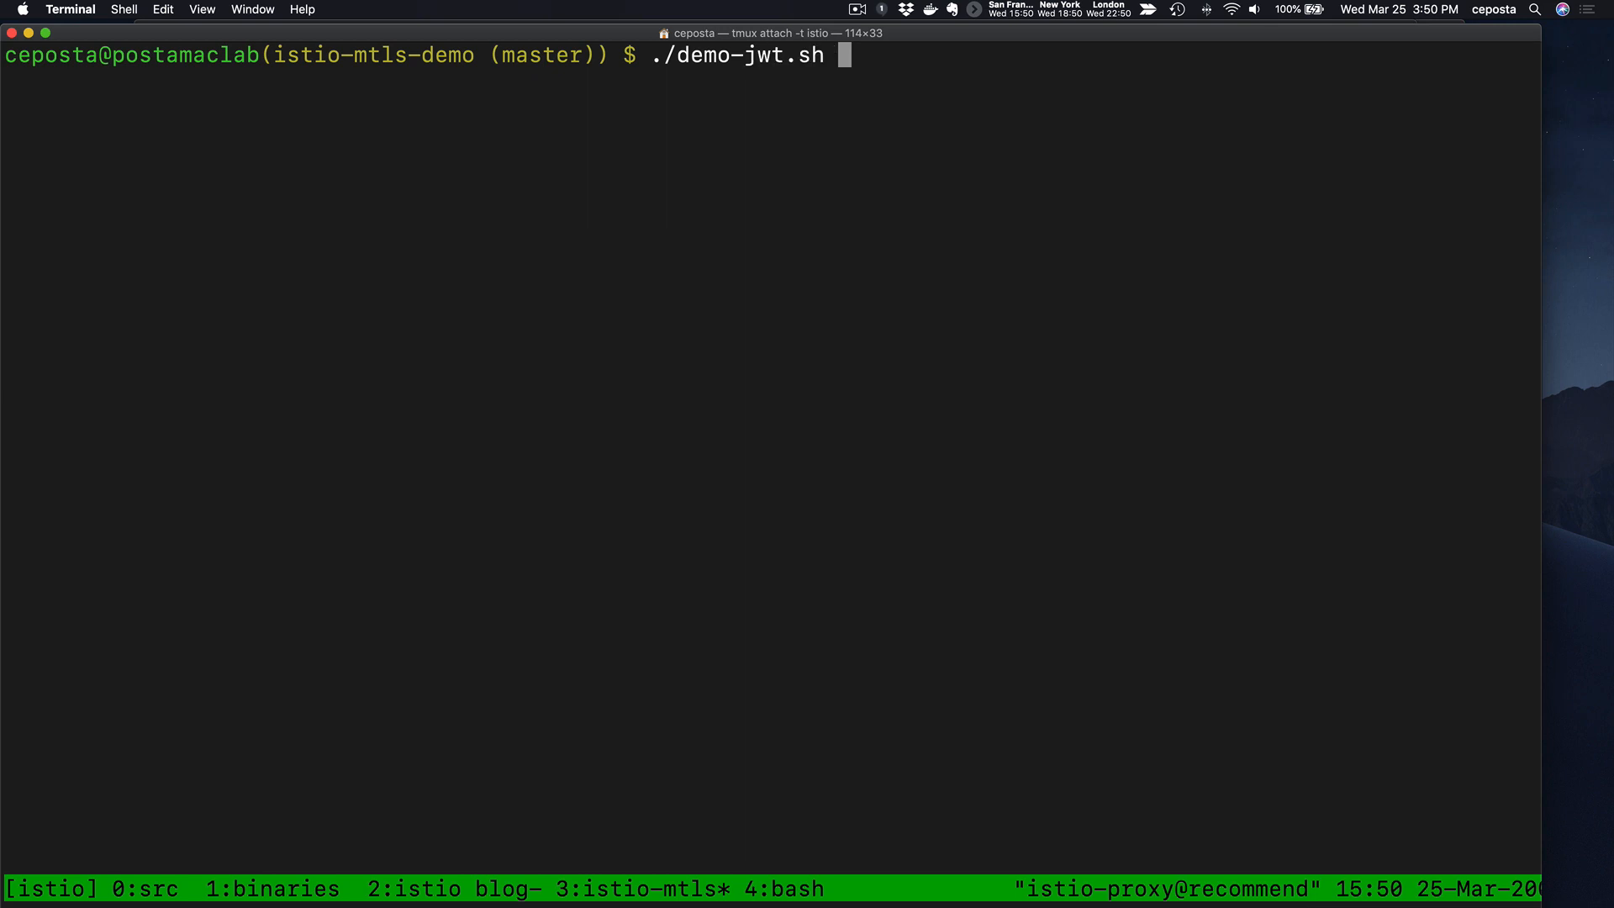
pyautogui.press('Return')
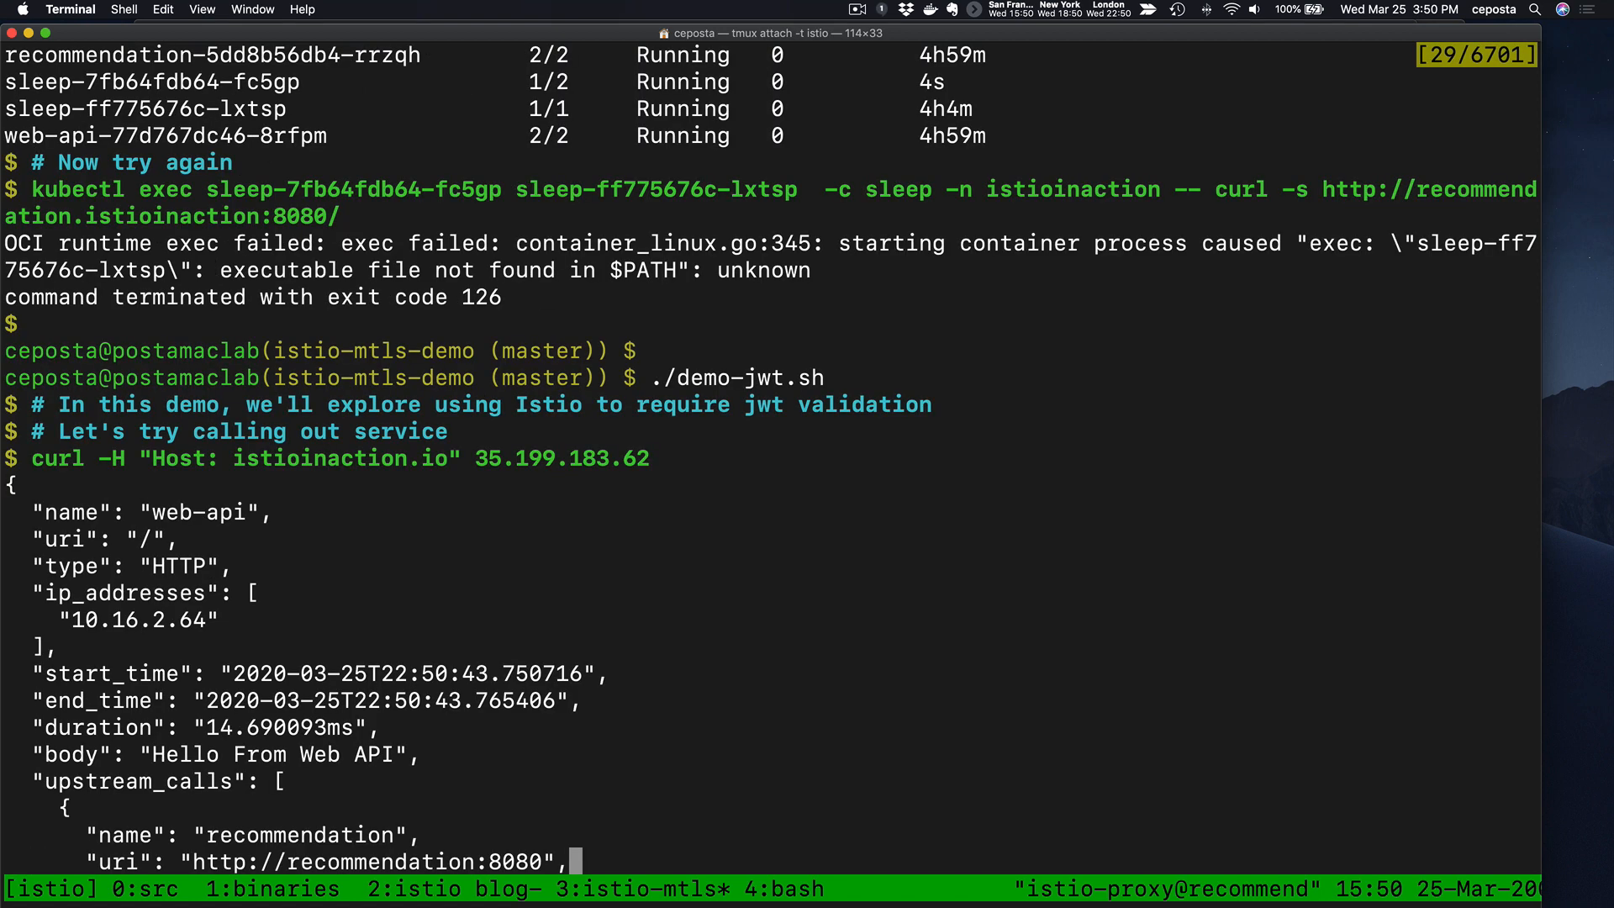
pyautogui.scroll(-3)
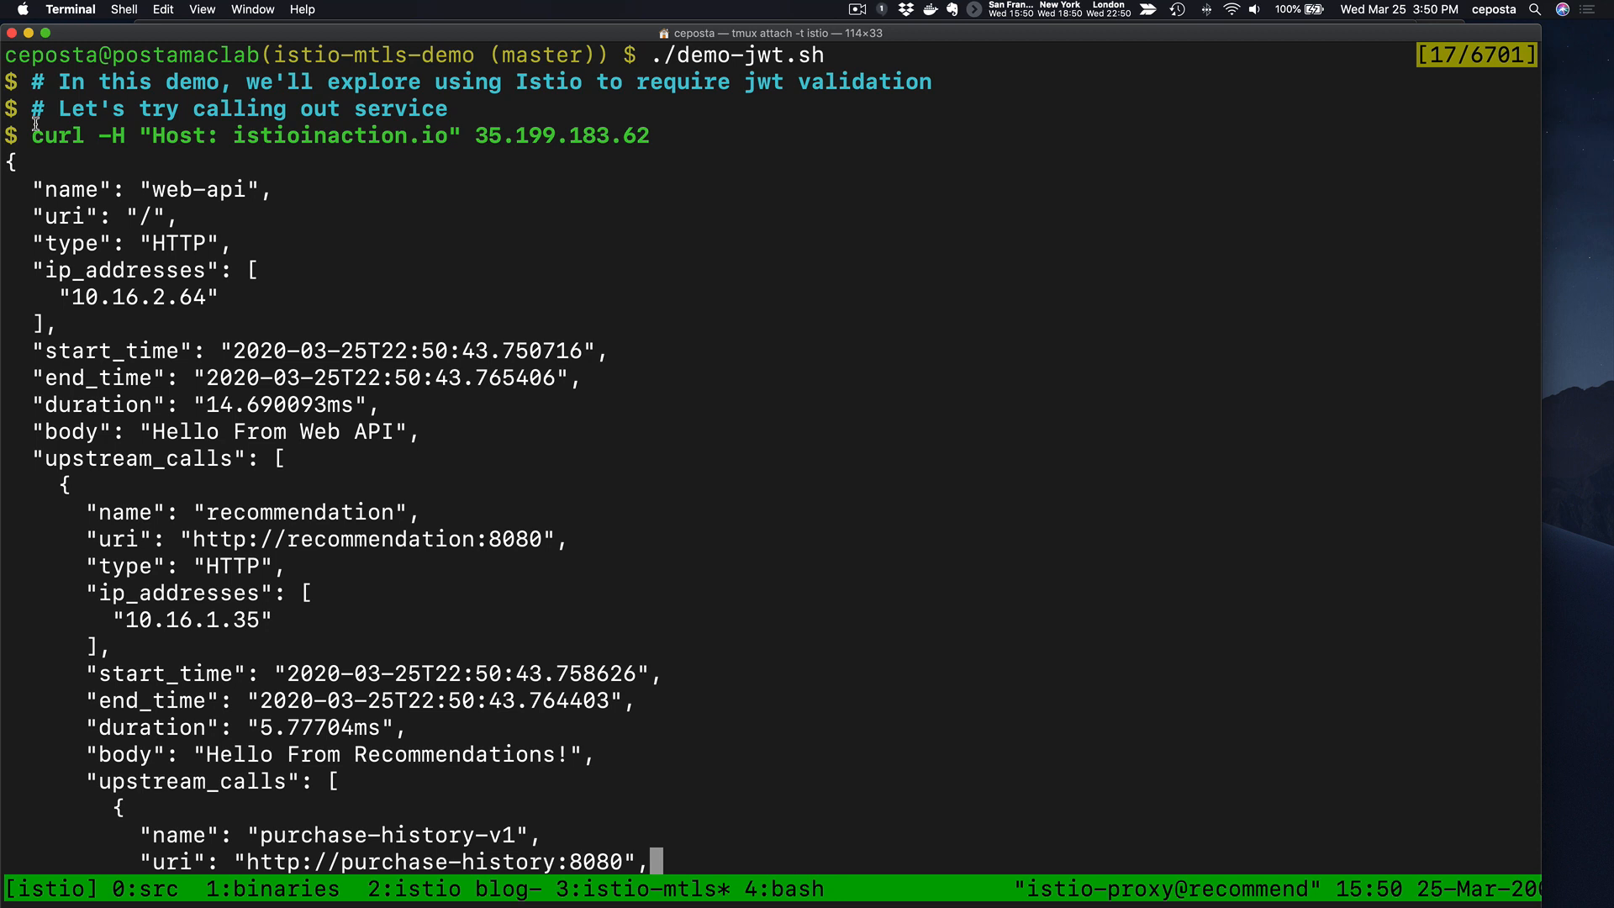
pyautogui.doubleClick(201, 189)
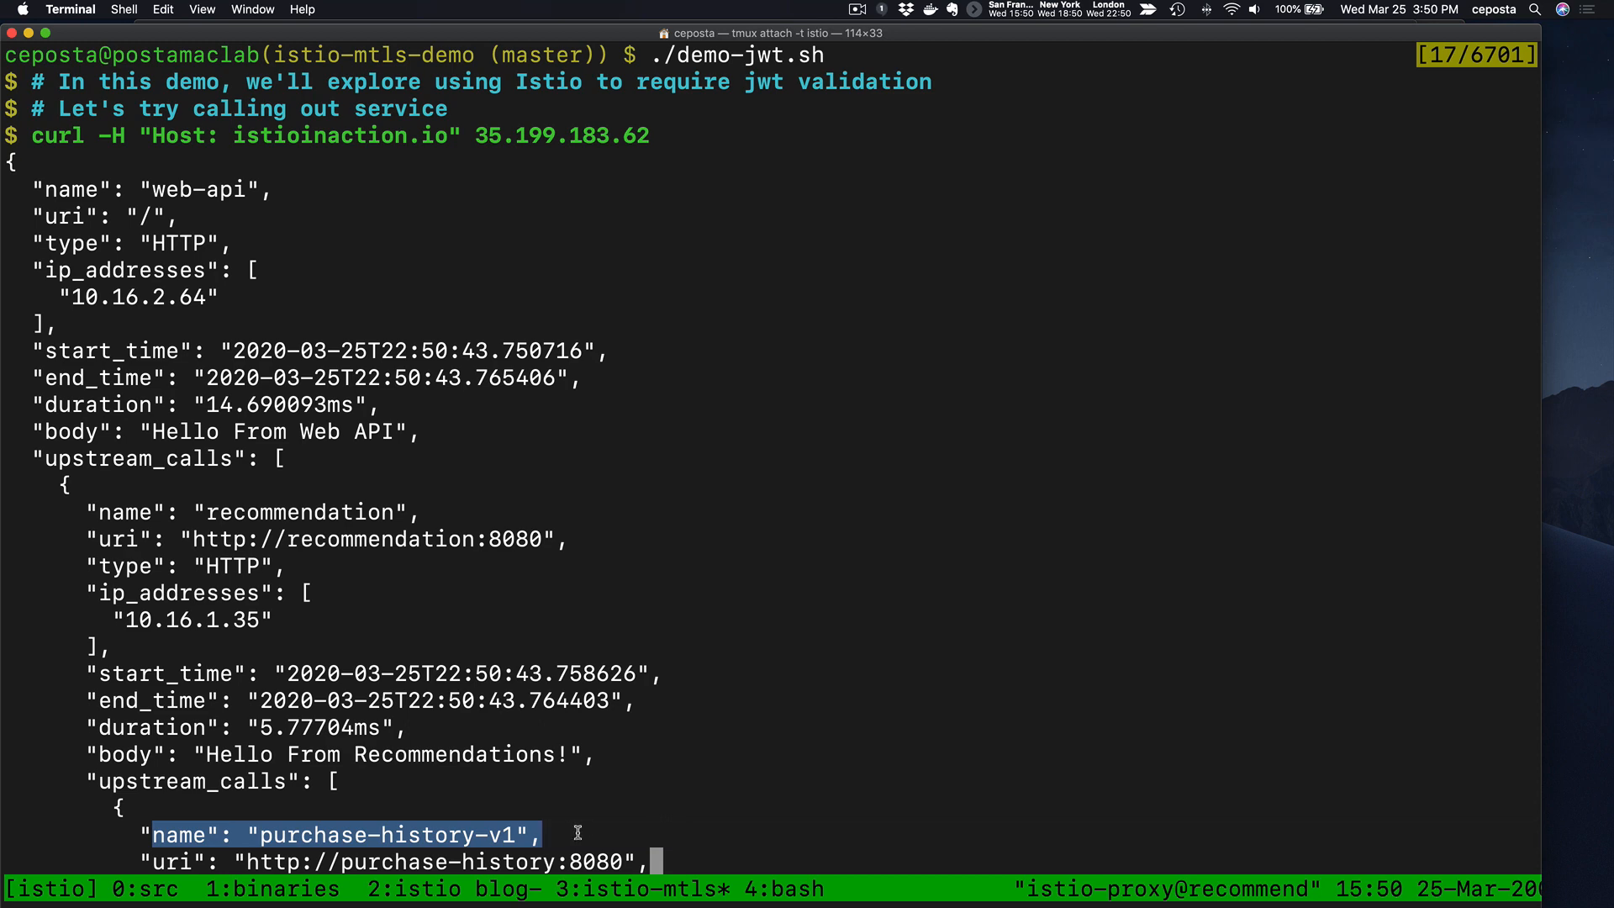
pyautogui.scroll(-3)
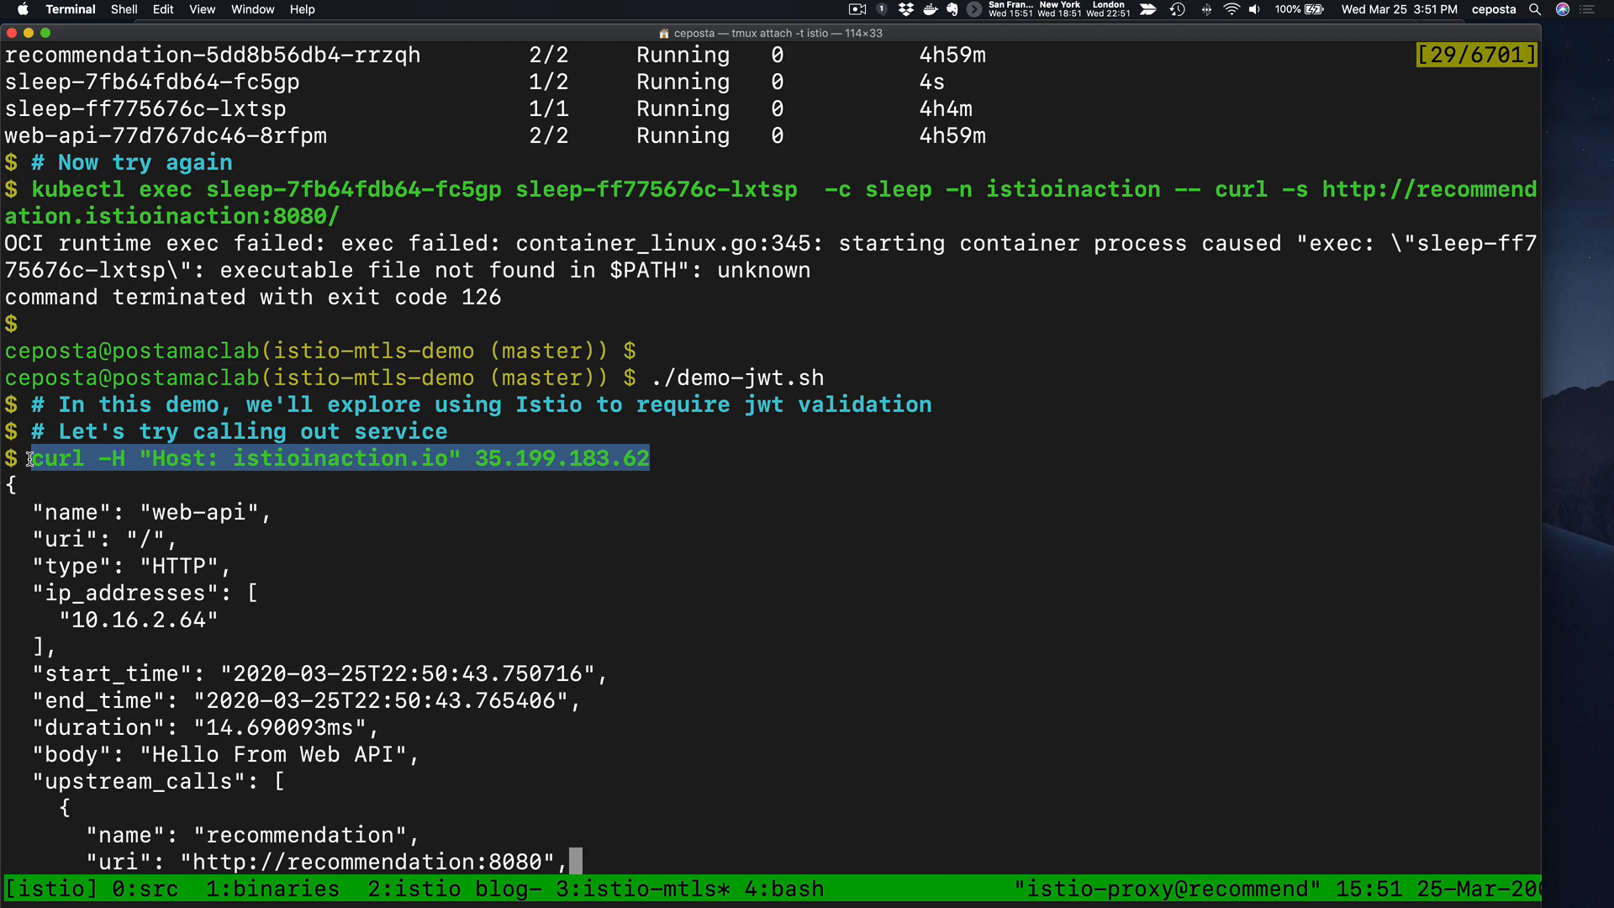
pyautogui.scroll(-3)
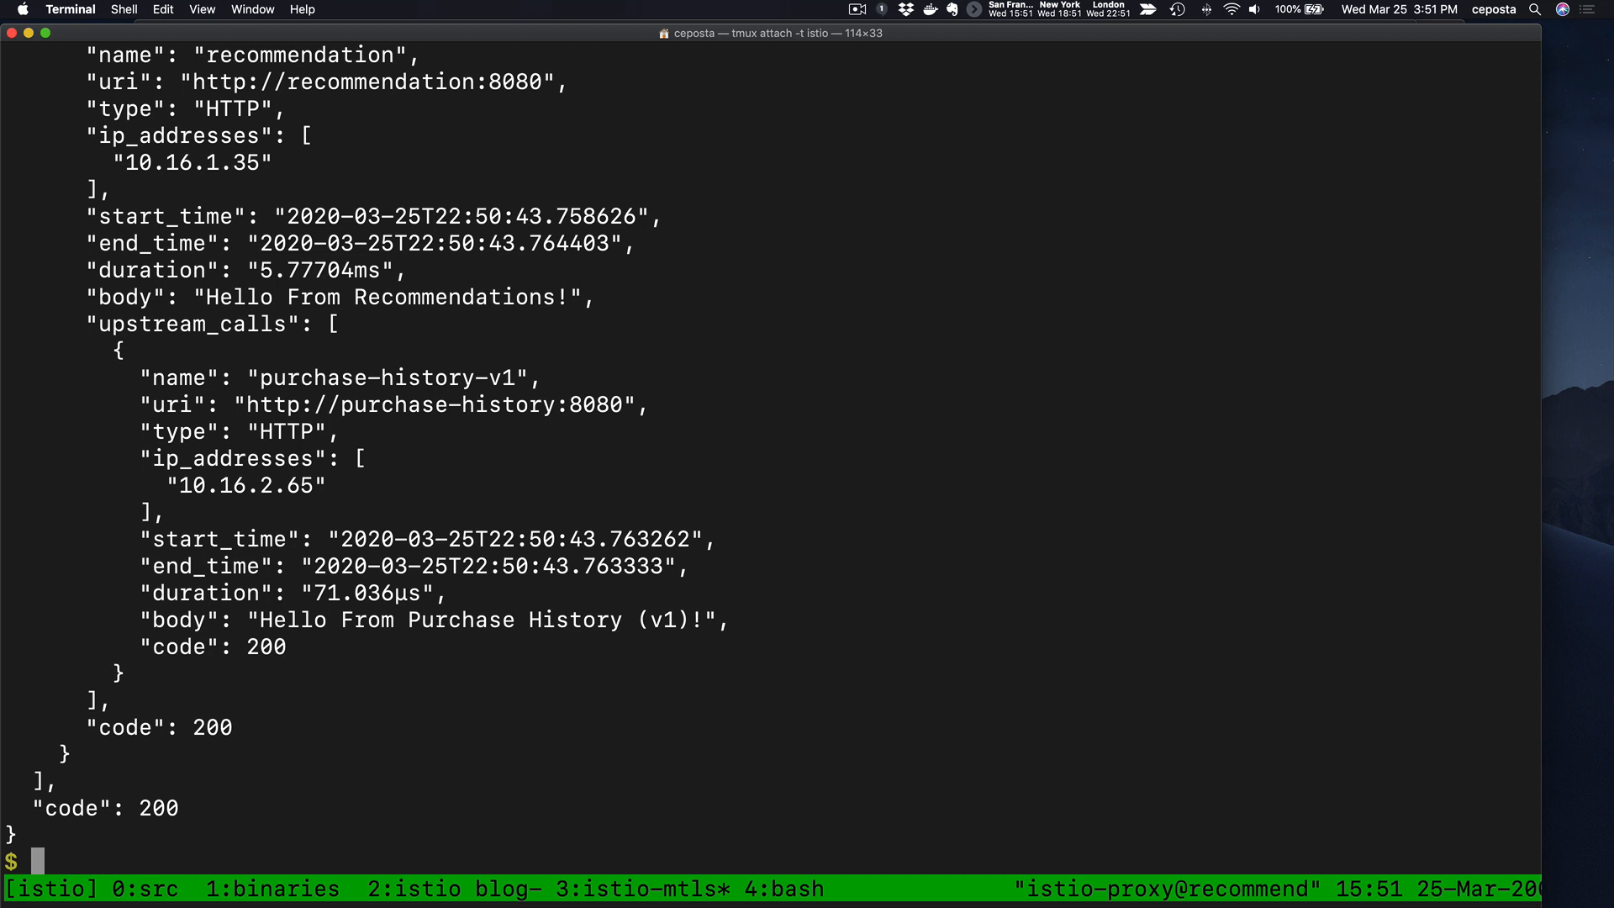
# - Print istioinaction-requestauth.yaml, highlight its requestPrincipals rule, and begin a kubectl apply -f command
pyautogui.write('cat resources/istio/ist')
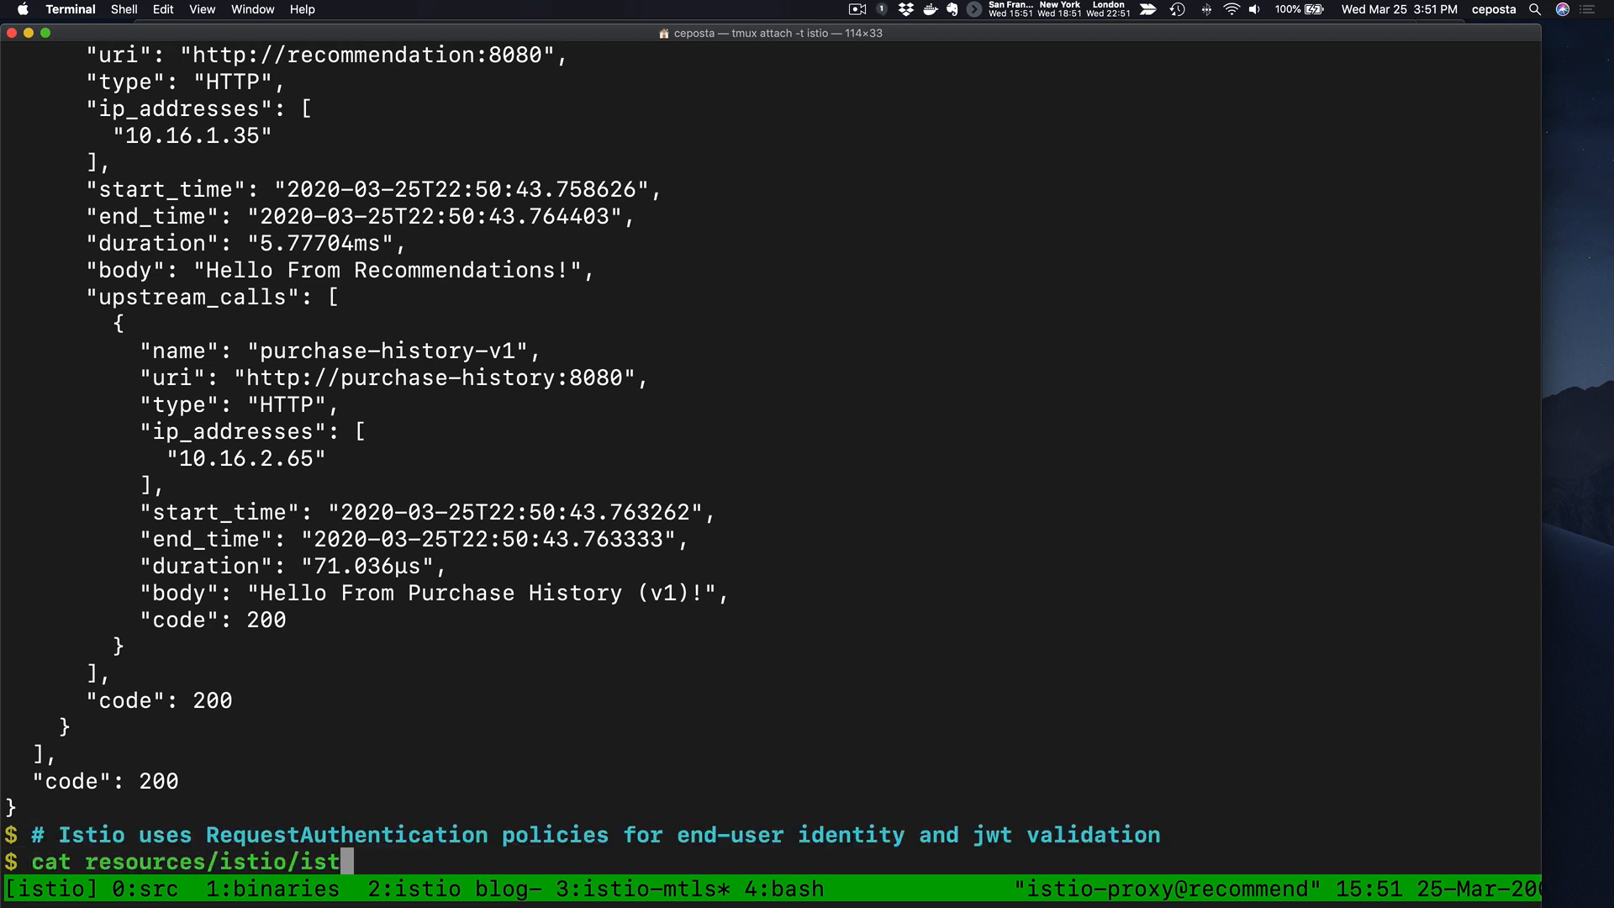
pyautogui.press('Return')
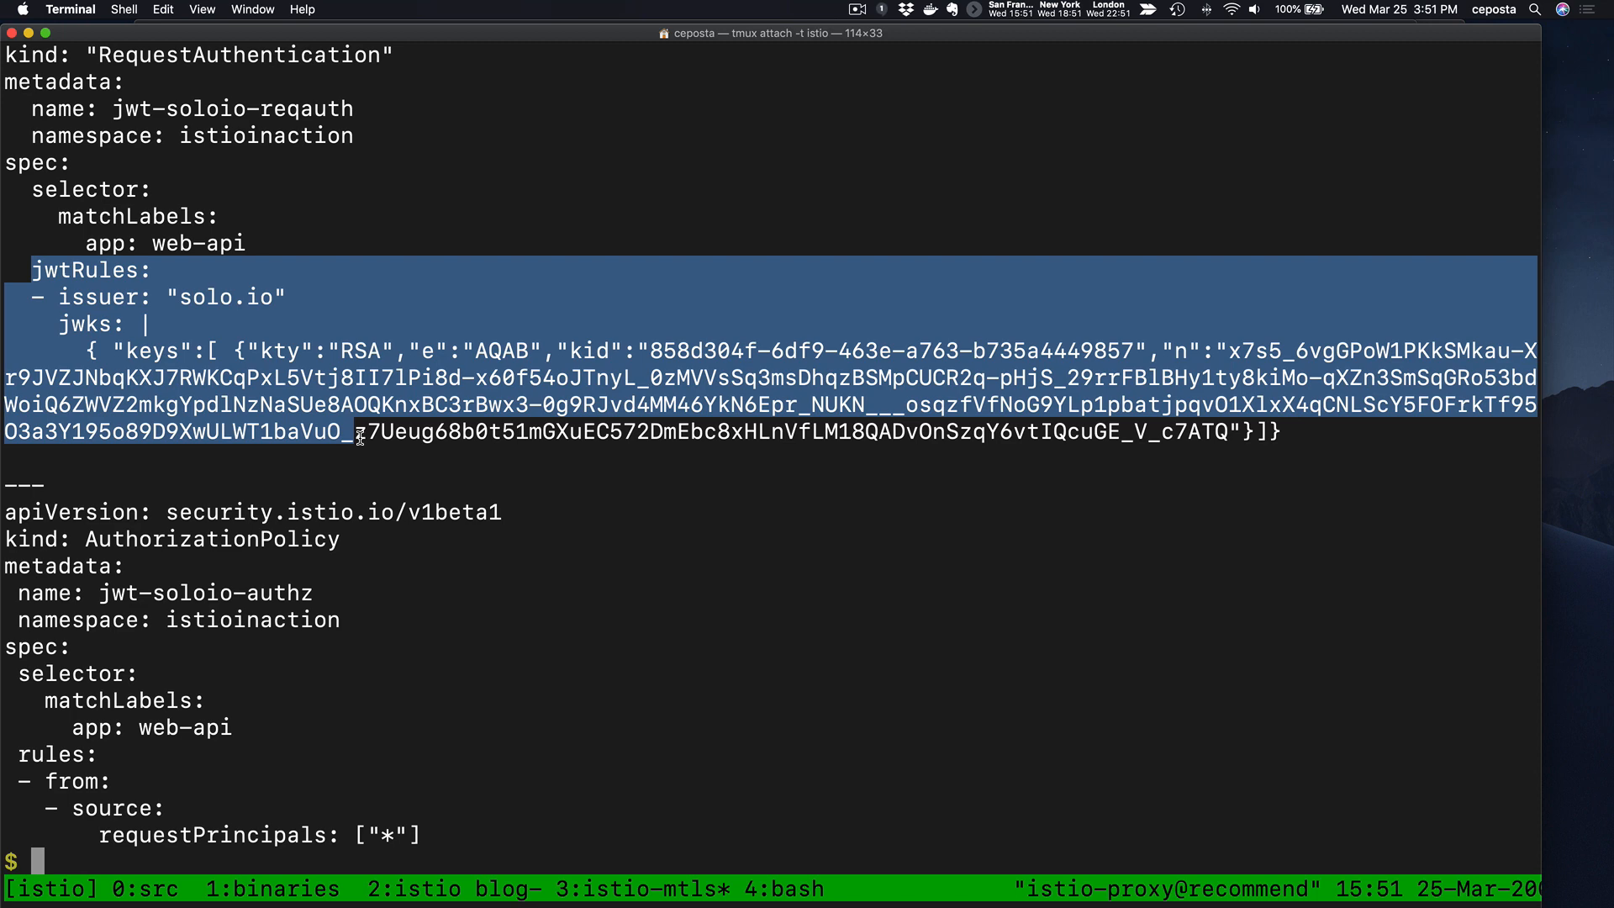
pyautogui.moveTo(147, 269)
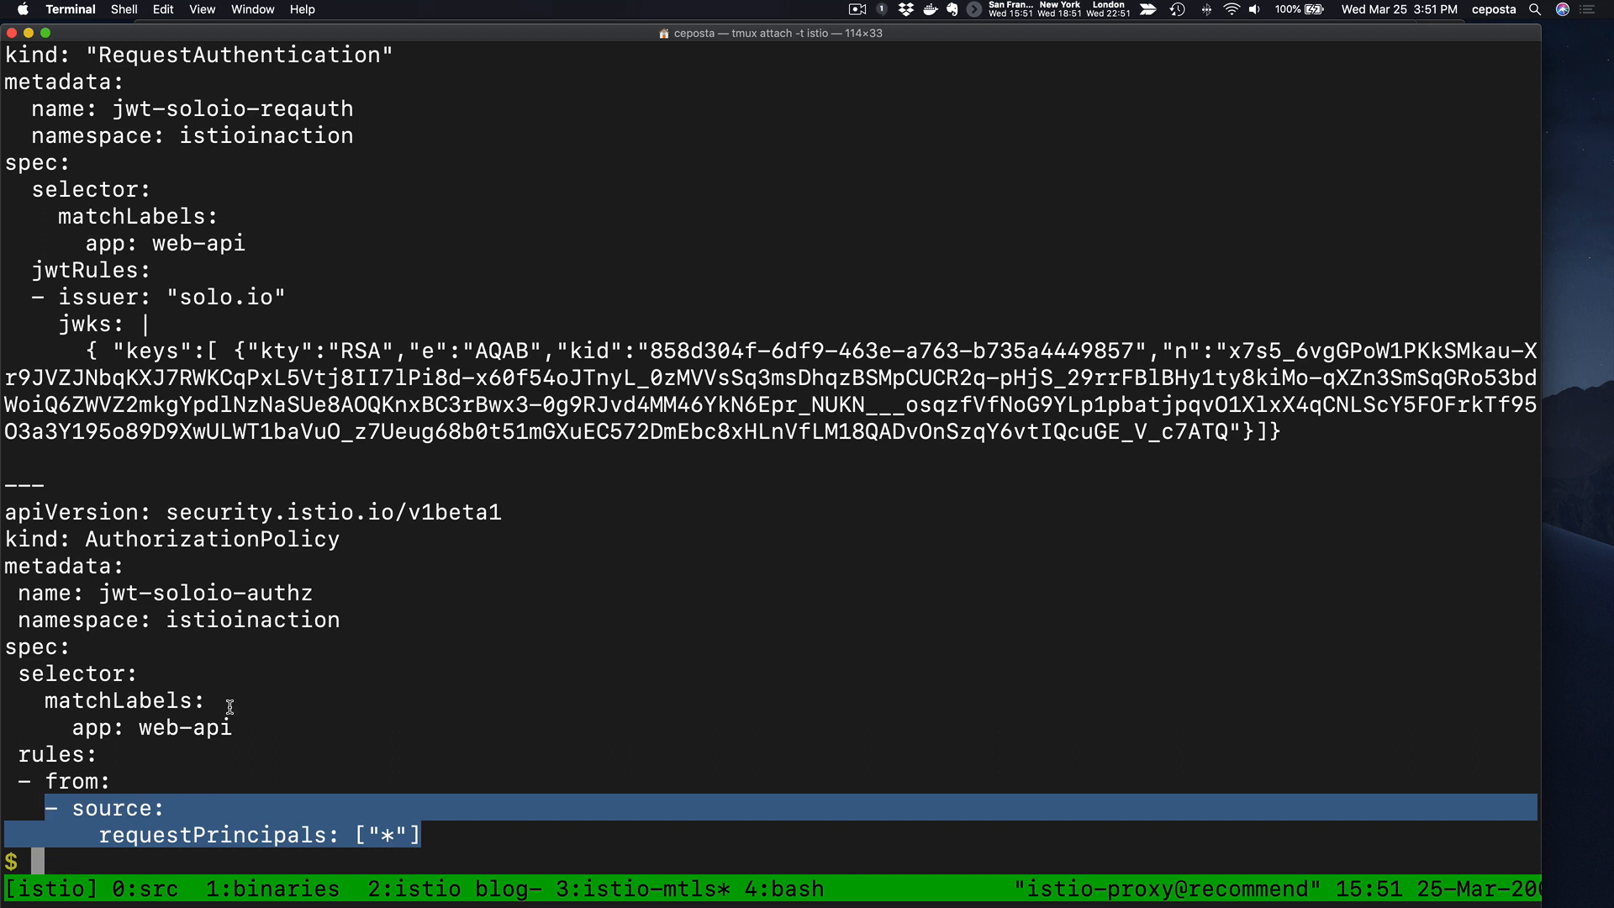
pyautogui.doubleClick(211, 538)
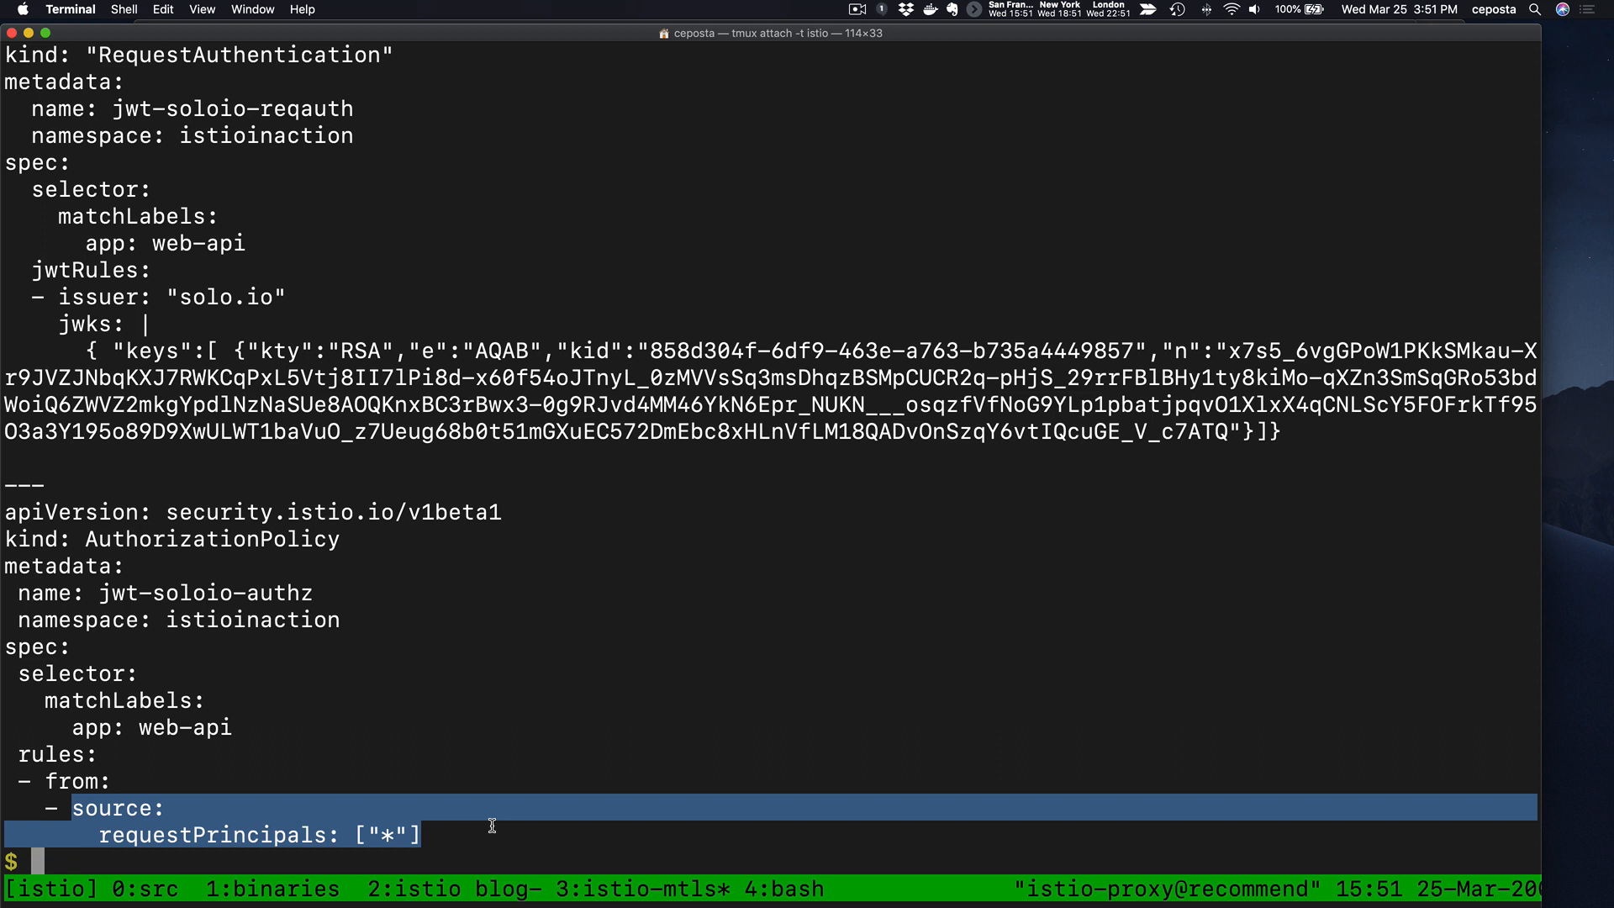
pyautogui.write('kubectl apply -f resources/istio/')
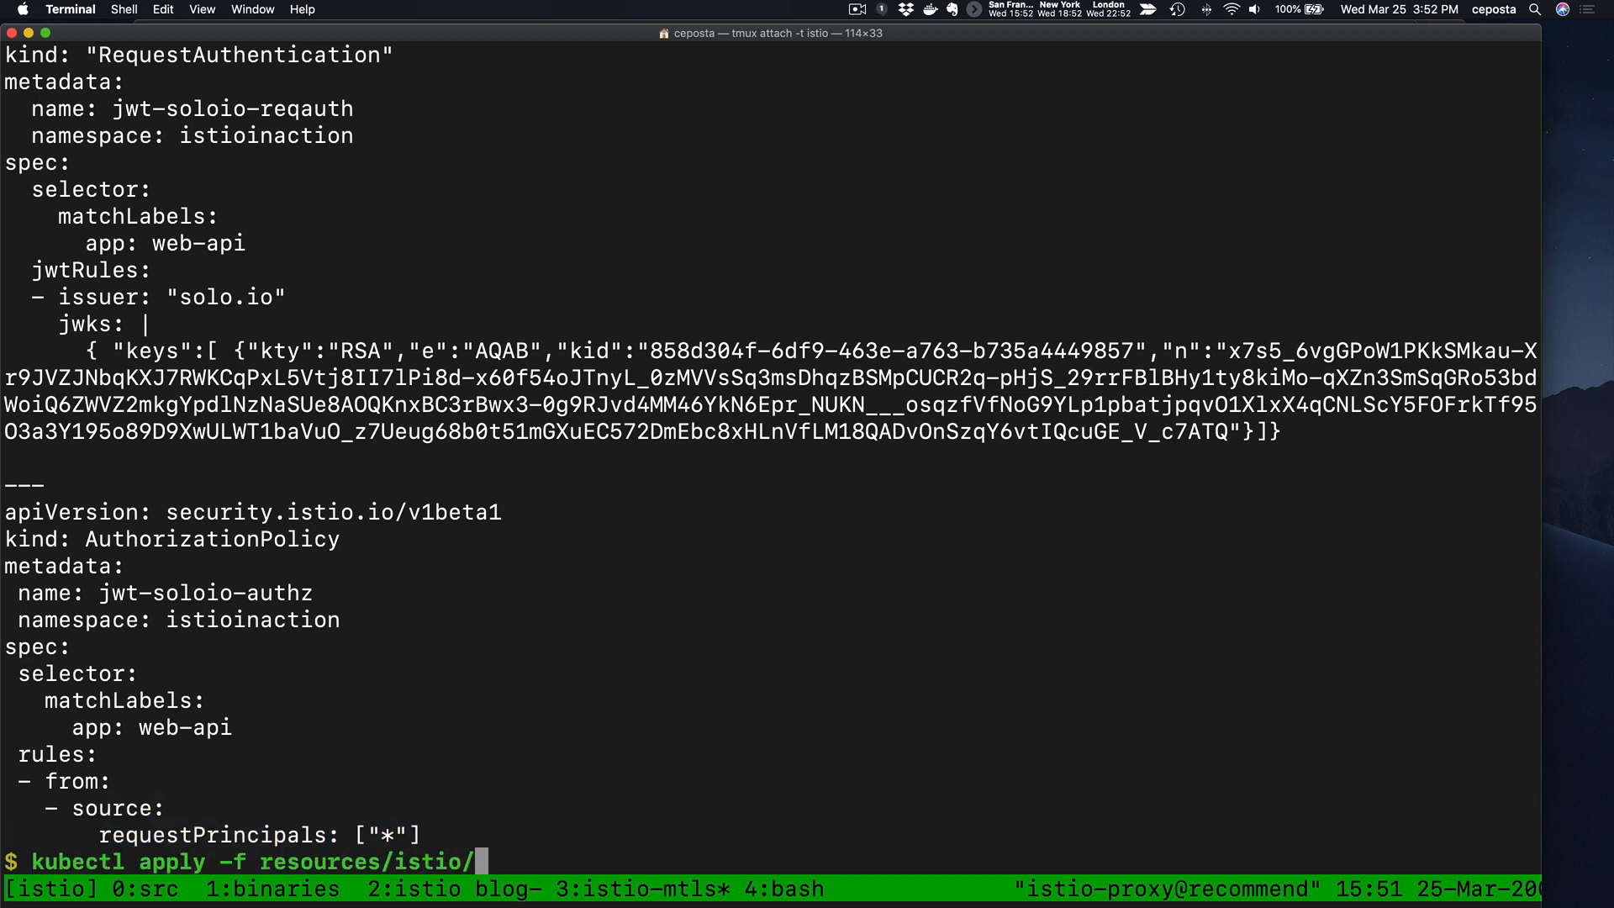
# - Apply istioinaction-requestauth.yaml to create both JWT policies, then curl 35.199.183.62, still getting code 200
pyautogui.write('istioinaction-requestauth.yaml')
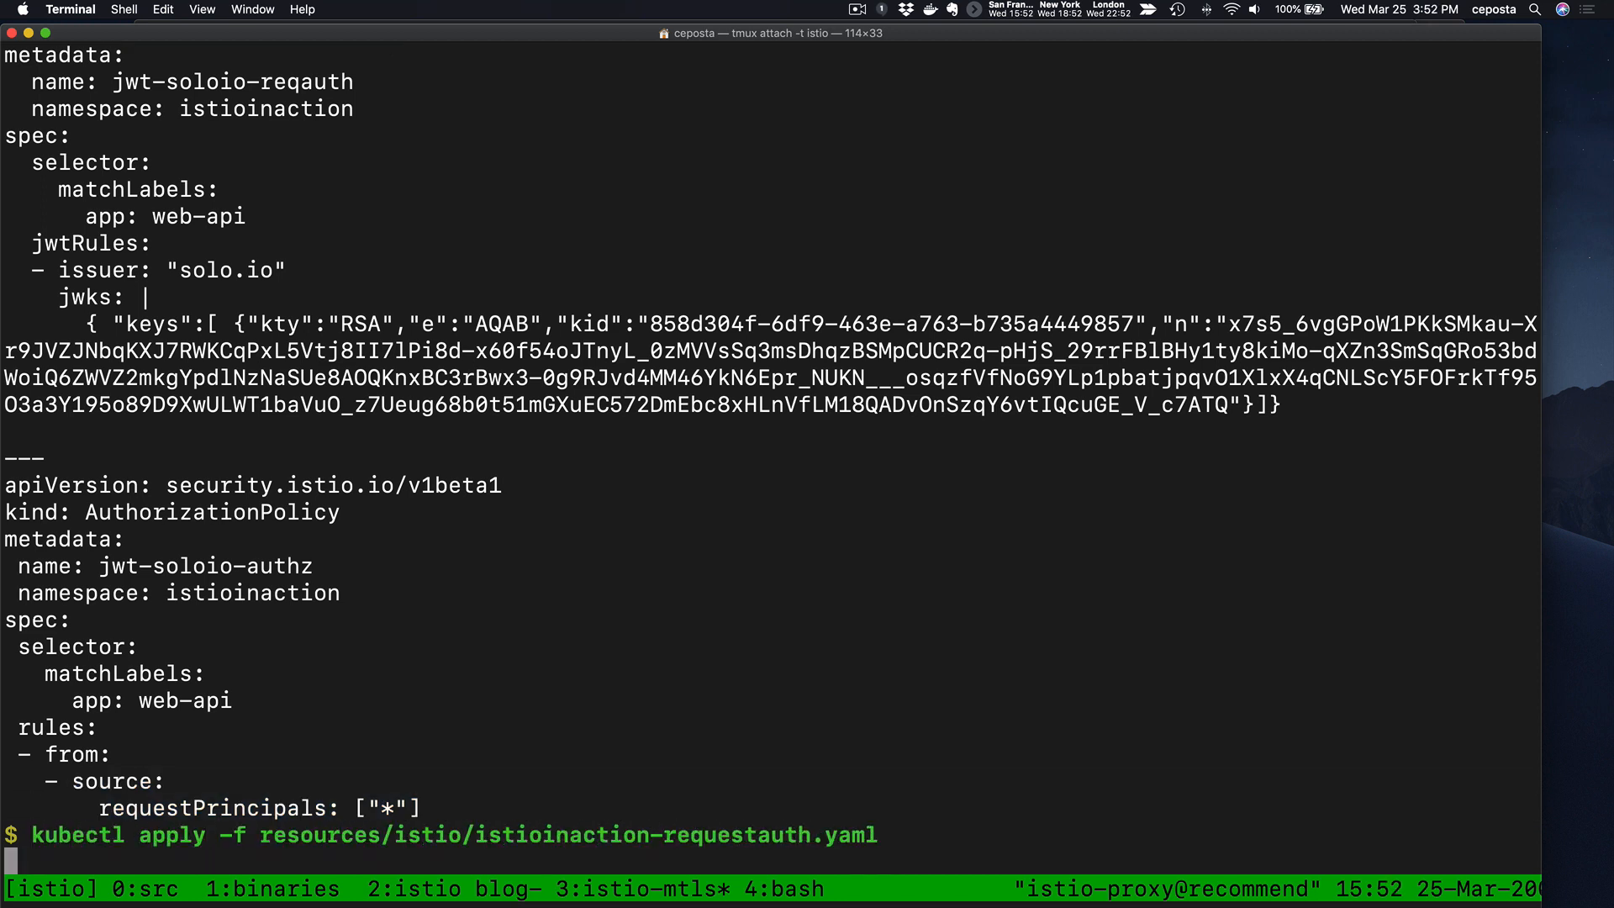
pyautogui.press('Return')
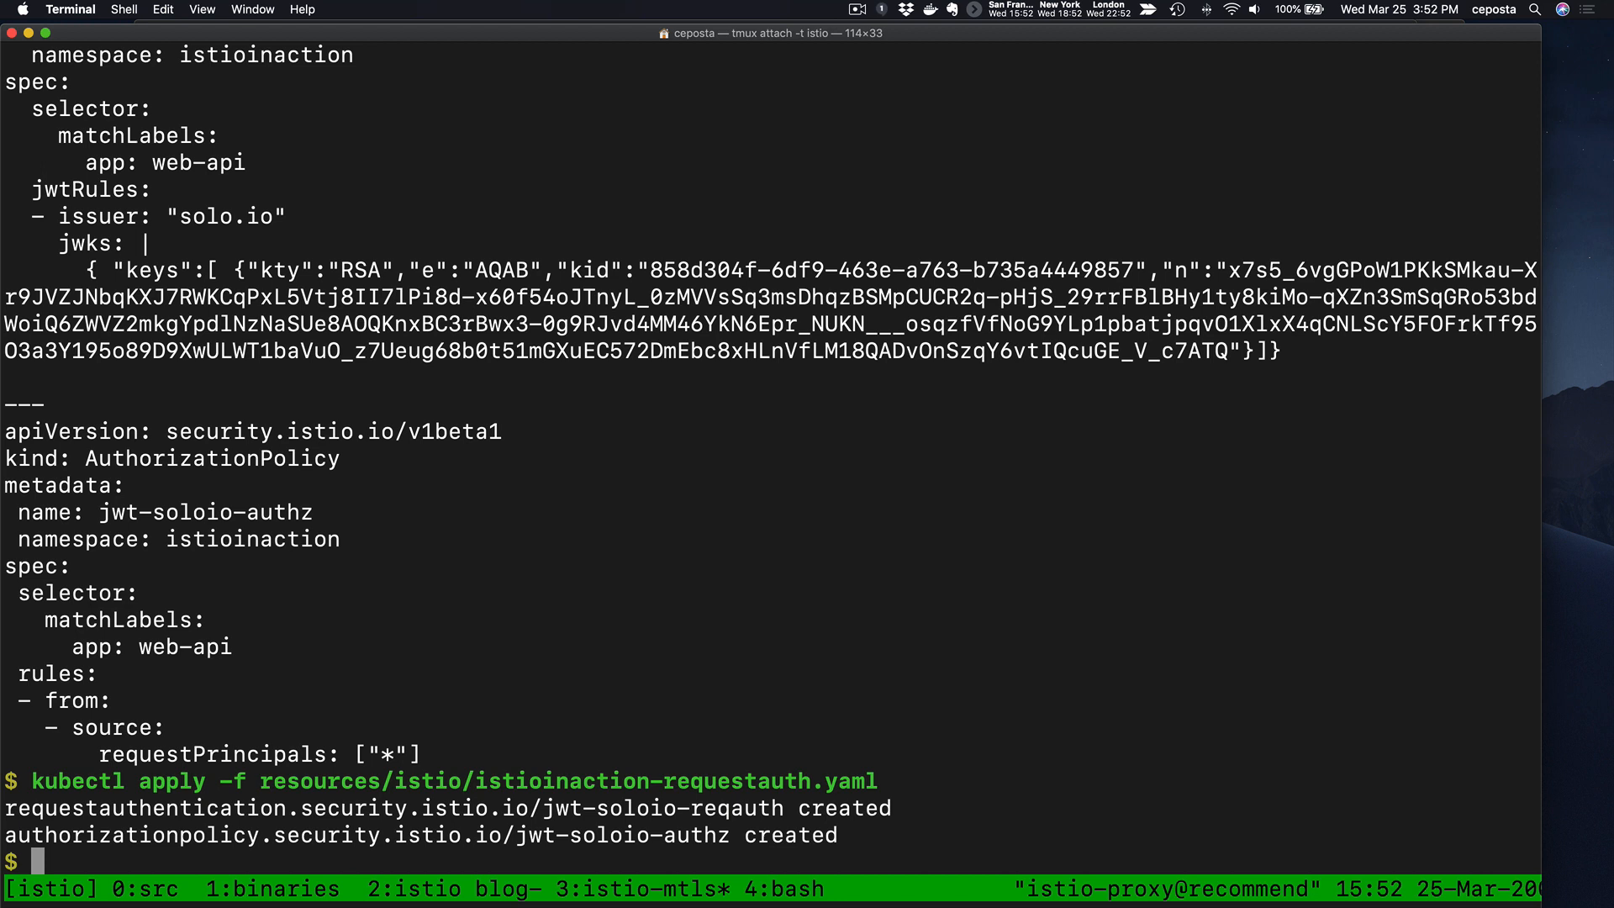
pyautogui.write('# May have to wait a moment for the config to sycn')
pyautogui.write("# now let's try call our service")
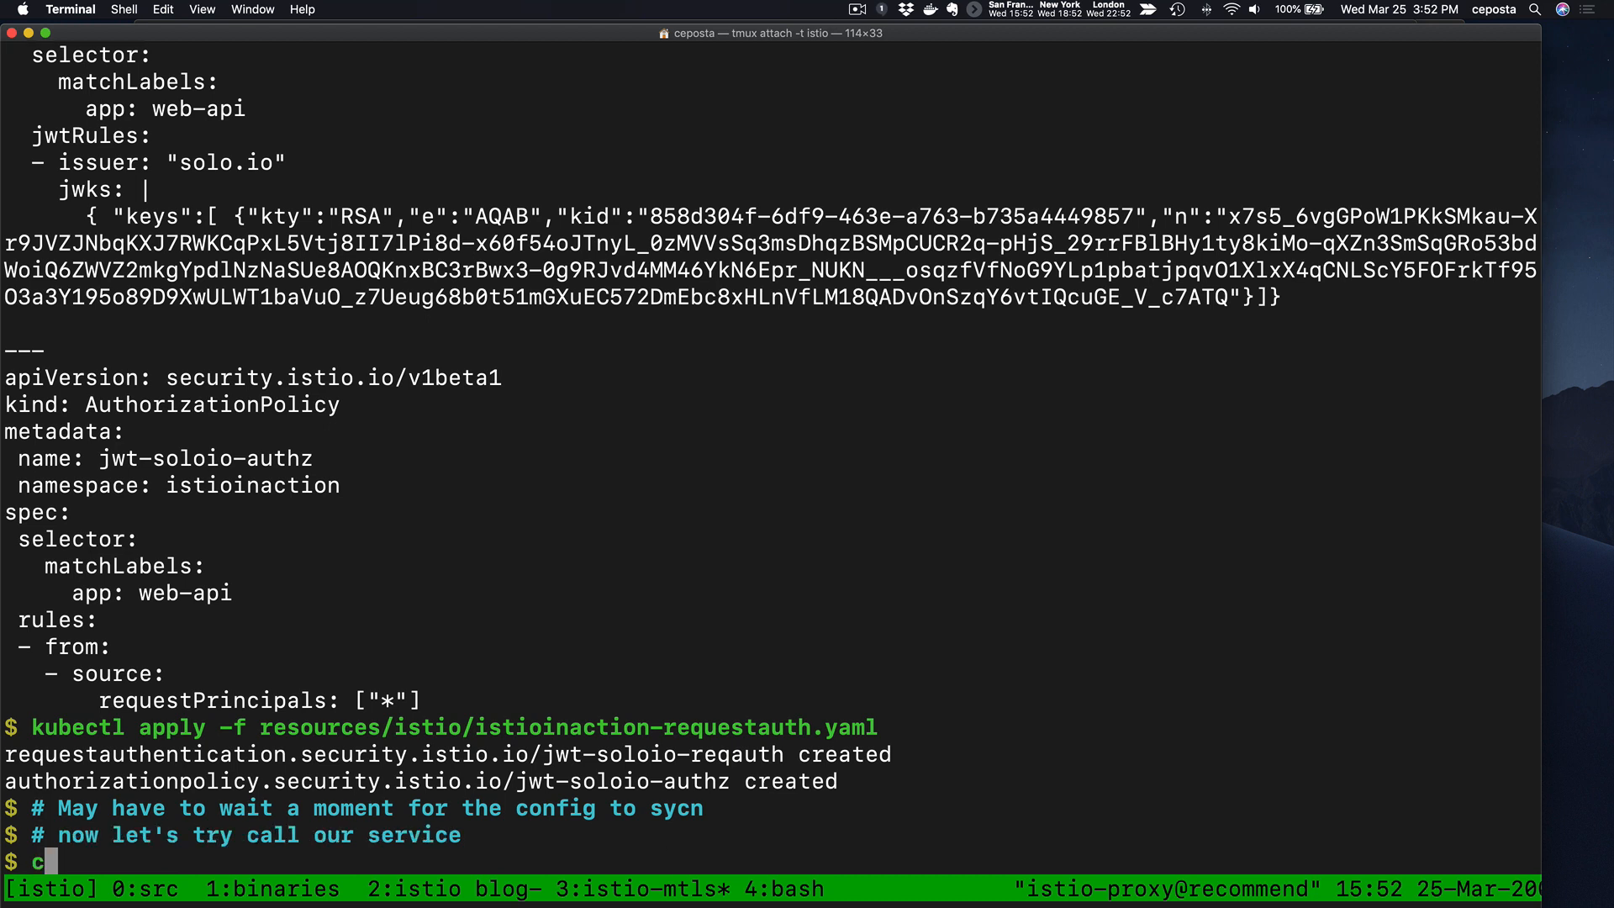
pyautogui.write('url -H "Host: istioinaction.io" 35.199.183.62')
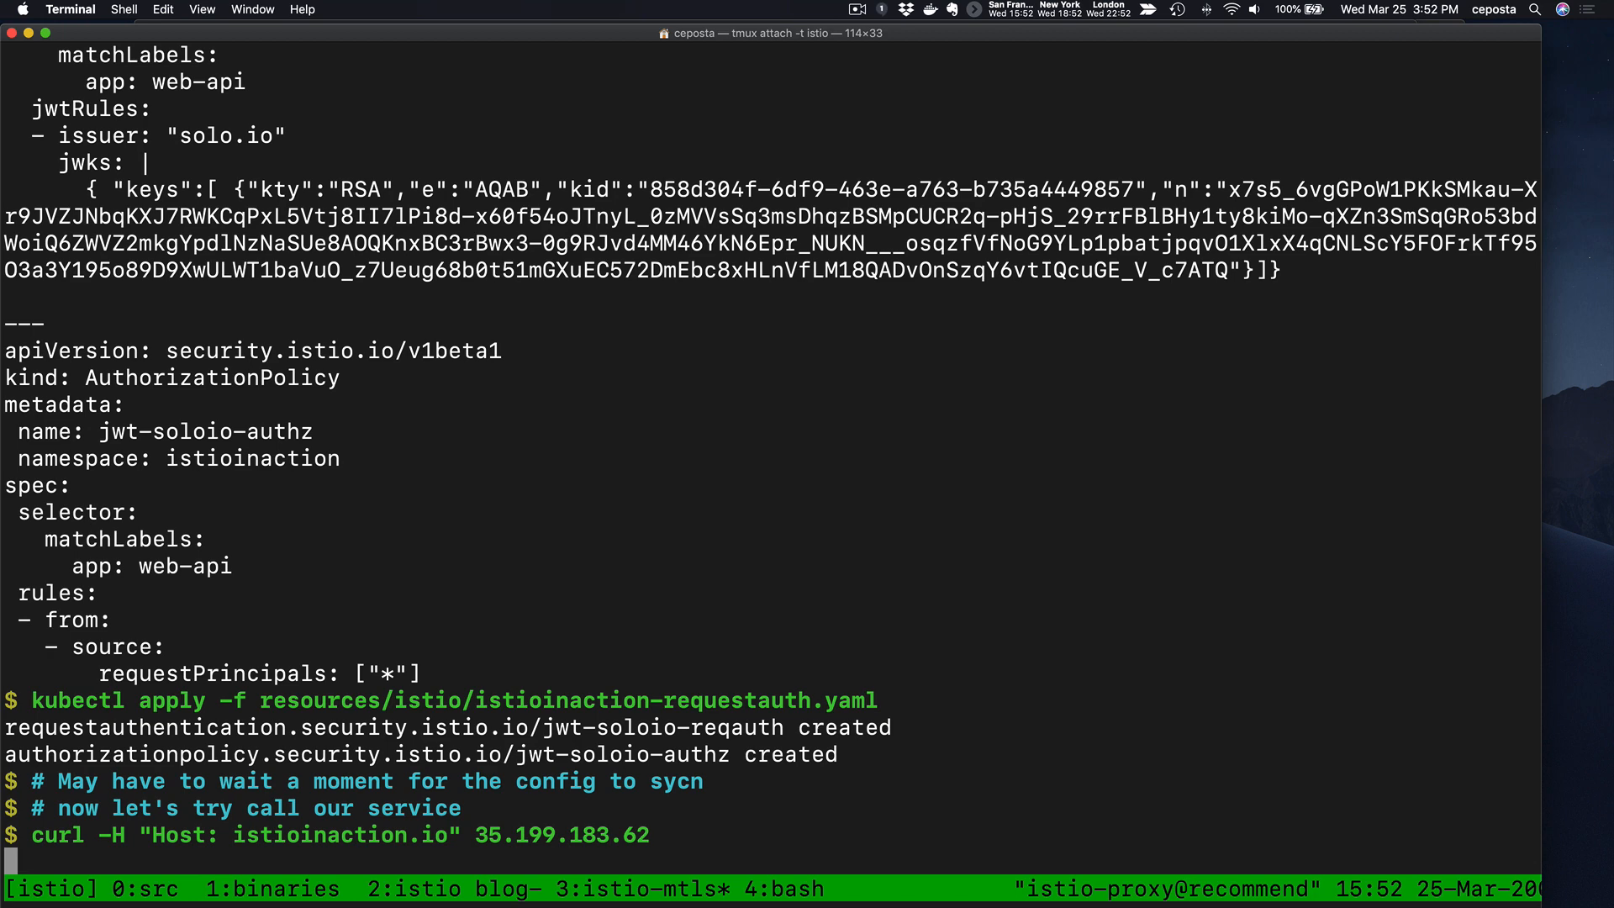
pyautogui.press('Return')
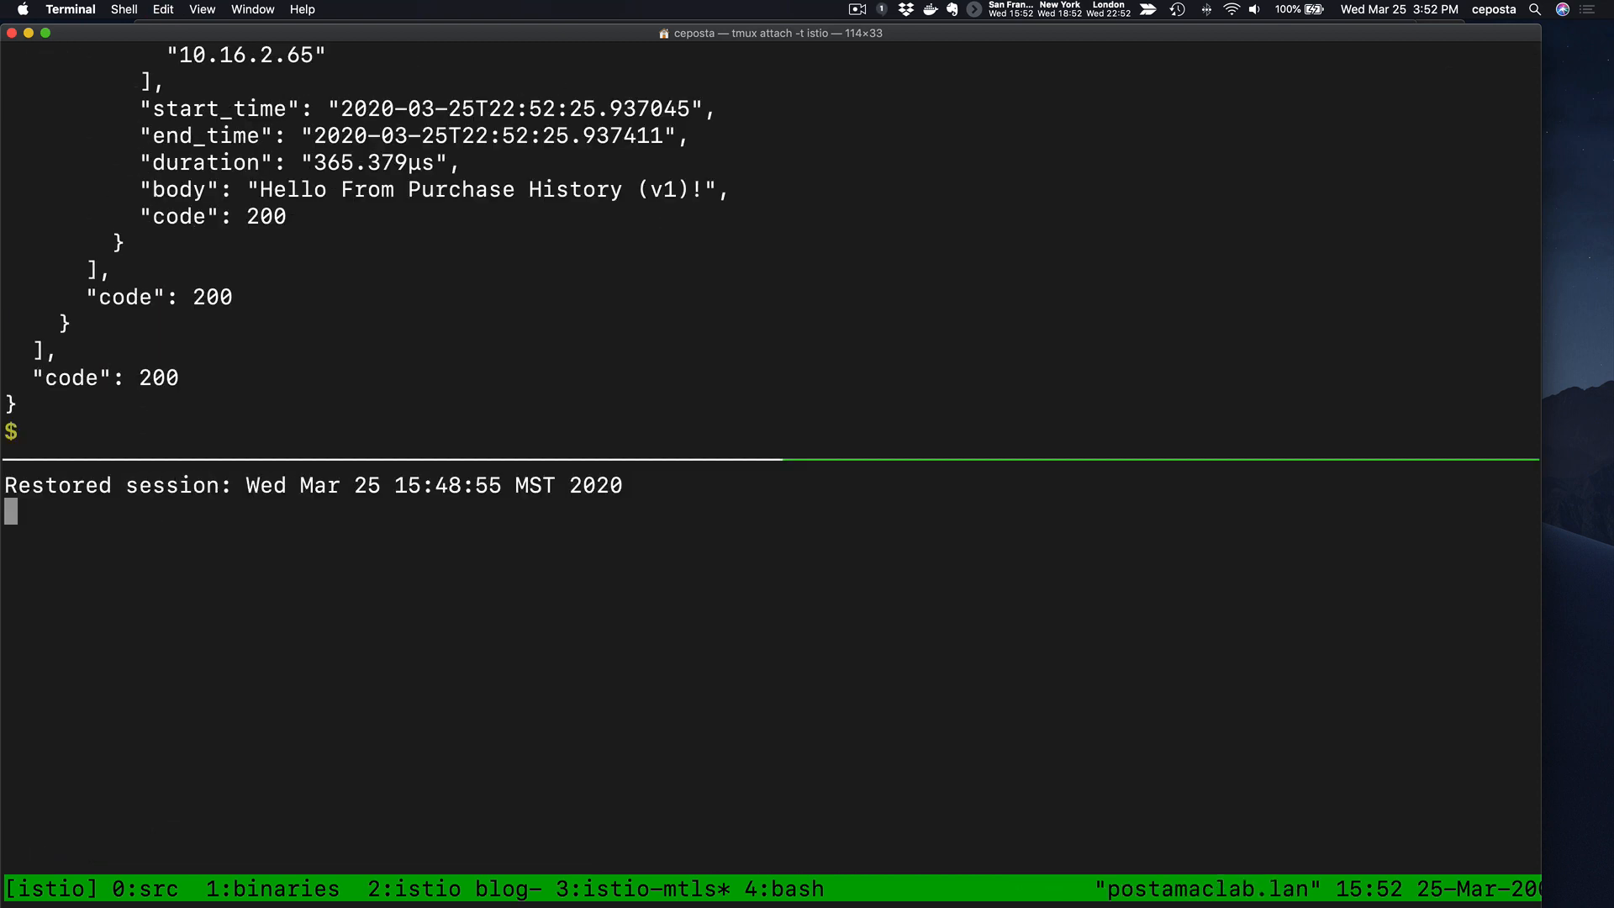
# - Curl 35.199.183.62 with Host istioinaction.io twice, both returning 'RBAC: access denied'
pyautogui.write('curl -H "Host: istioinaction.io" 35.199.183.62')
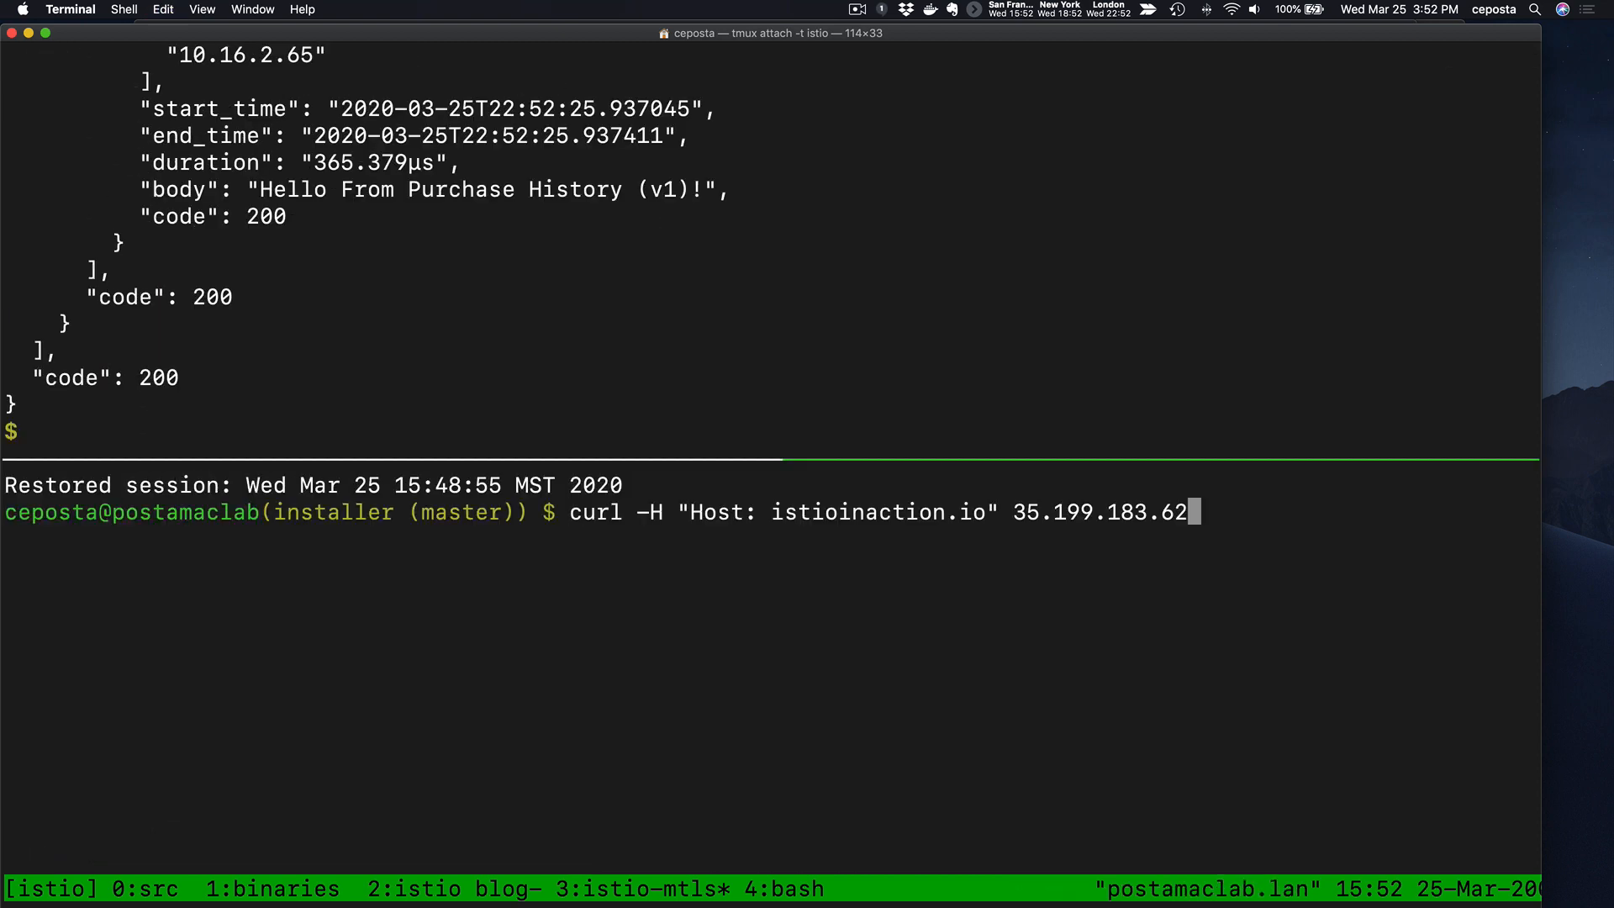
pyautogui.press('Return')
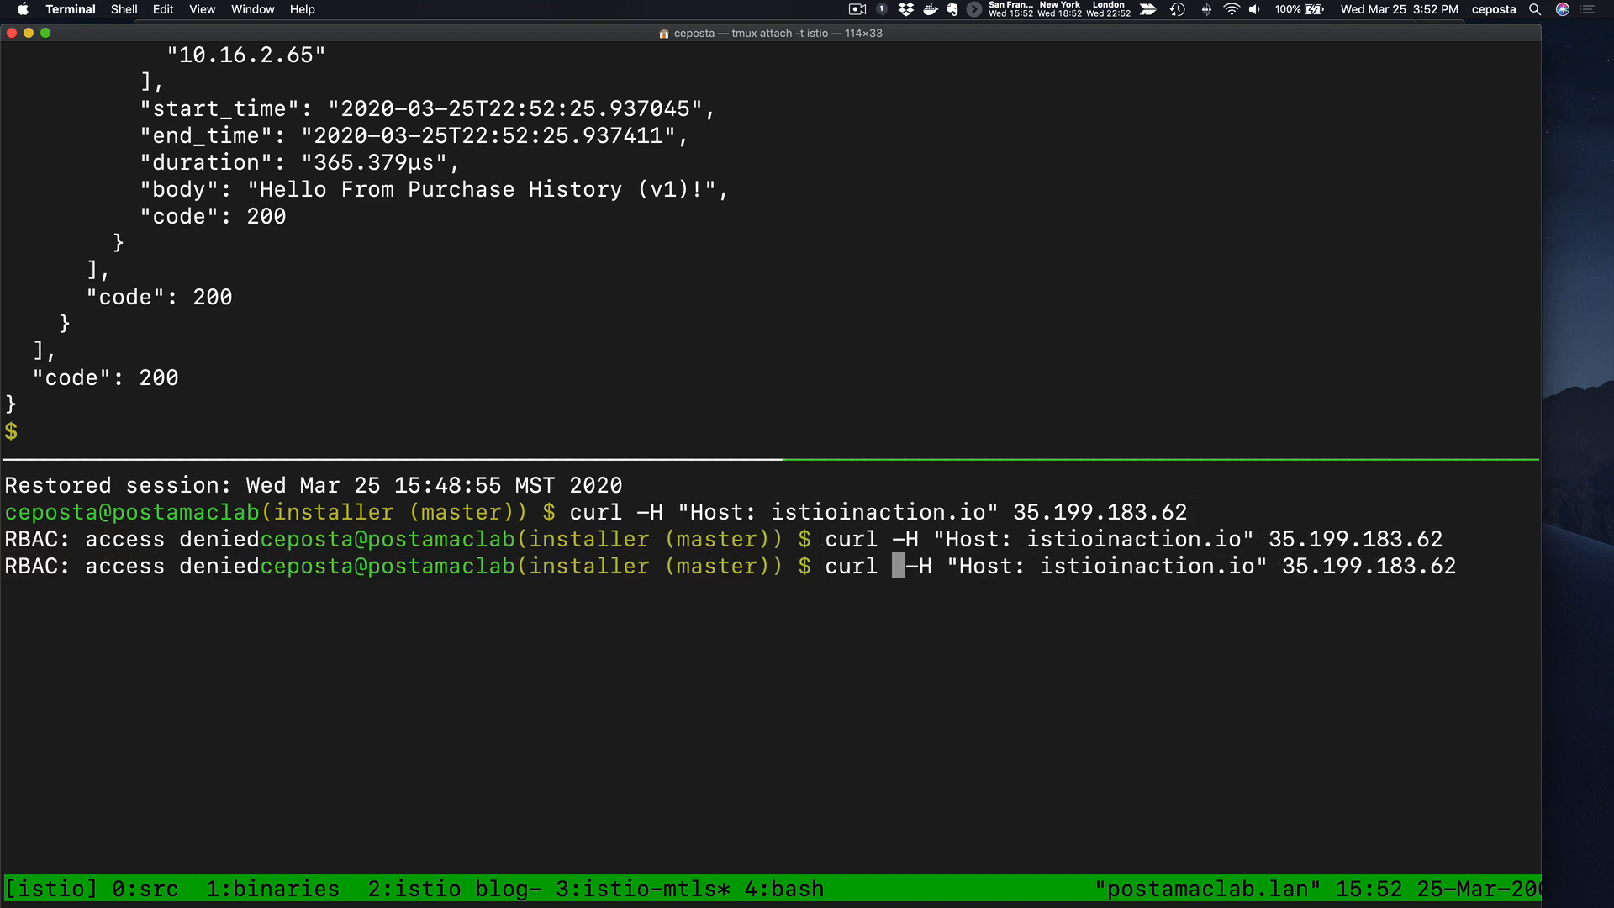
pyautogui.press('Return')
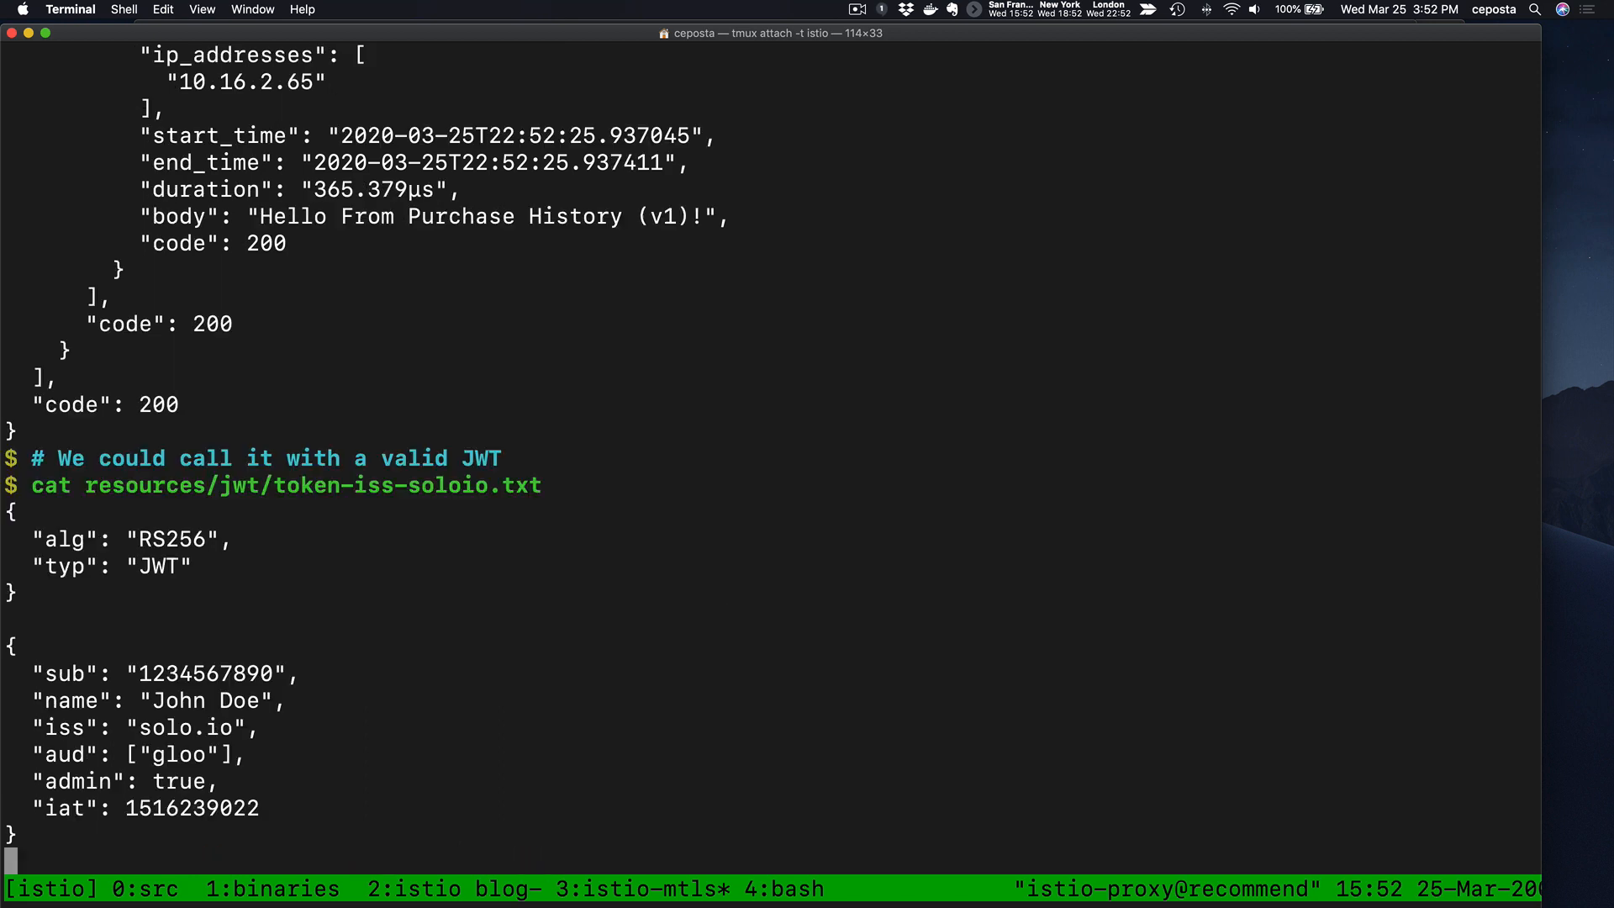
# - Scroll back through the solo.io token output showing issuer solo.io and audience gloo
pyautogui.press('Return')
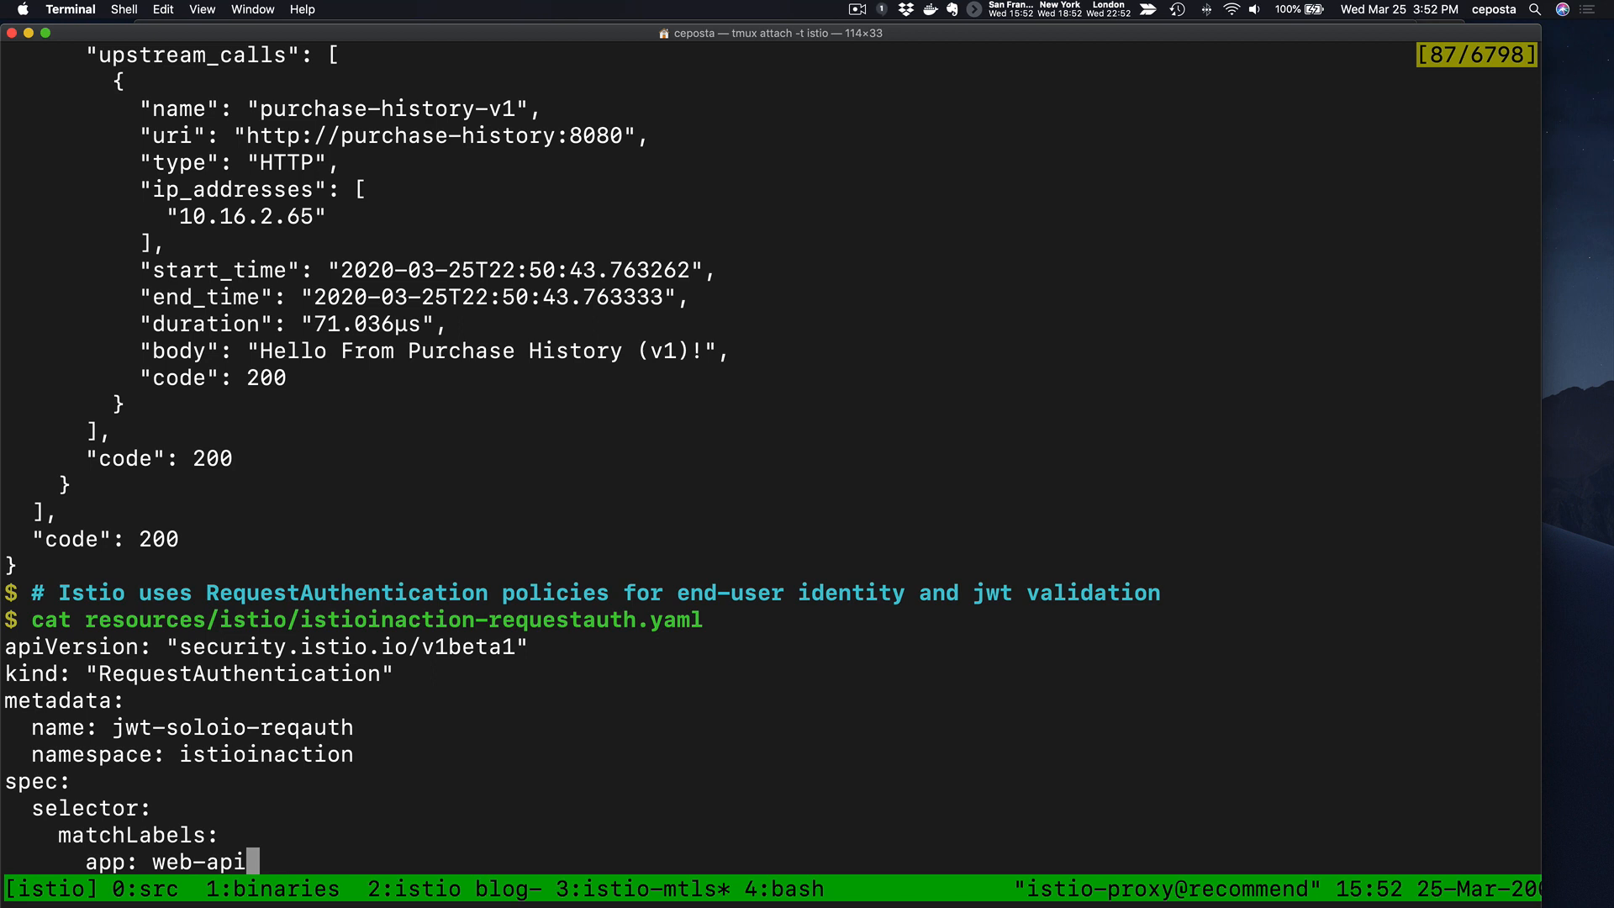
pyautogui.scroll(-3)
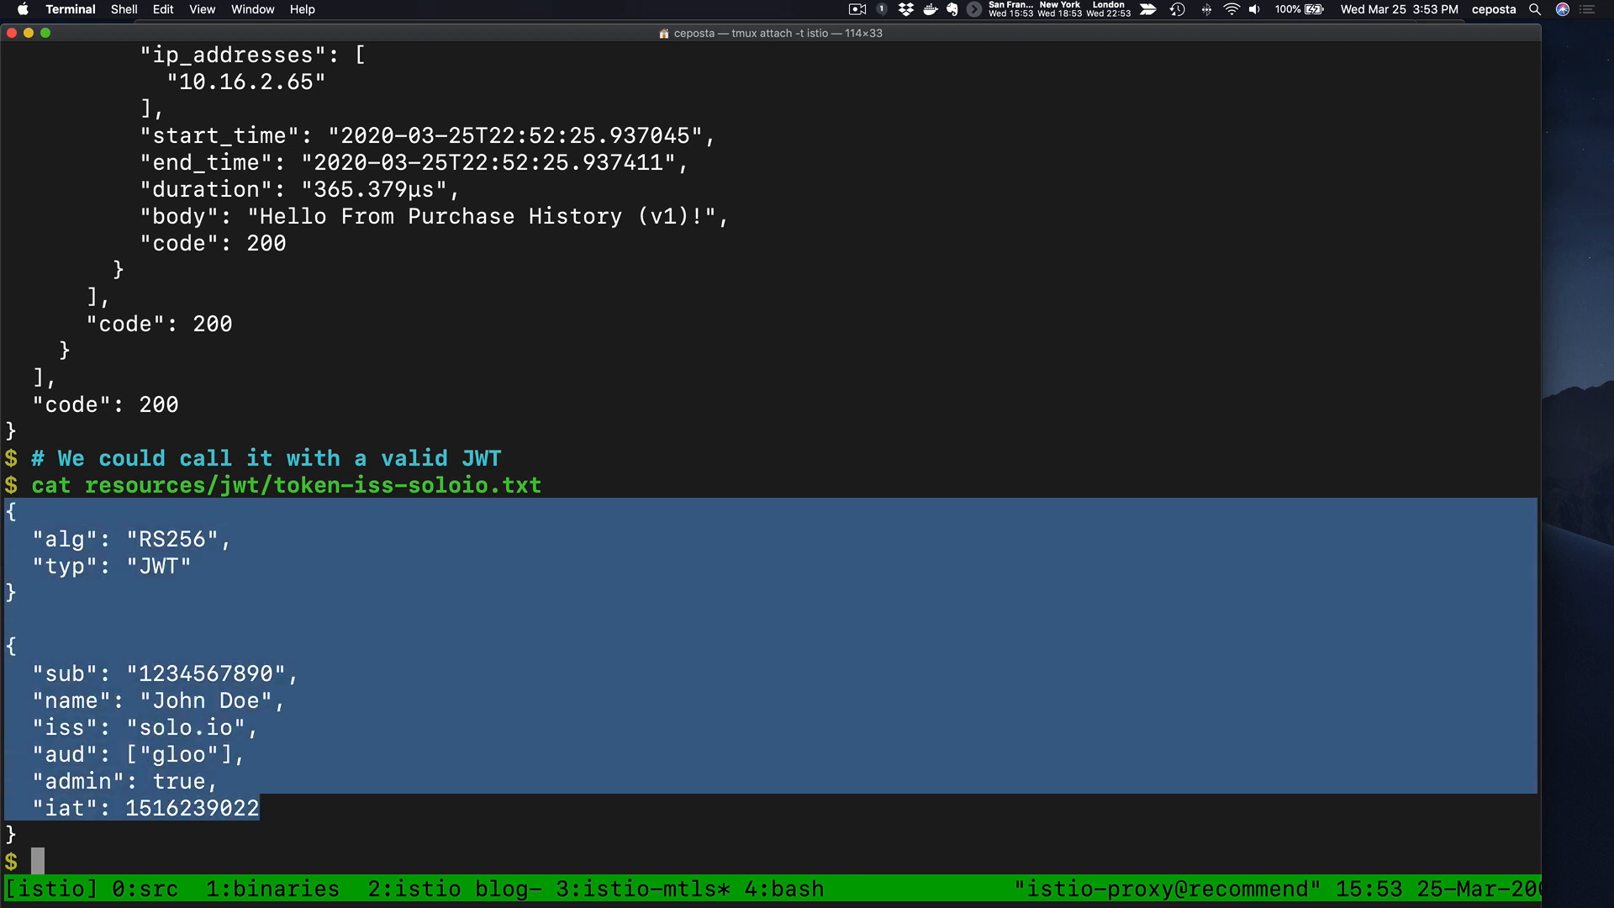
# - Curl 35.199.183.62 with the solo.io JWT bearer token and scroll through the code-200 JSON
pyautogui.write('curl -')
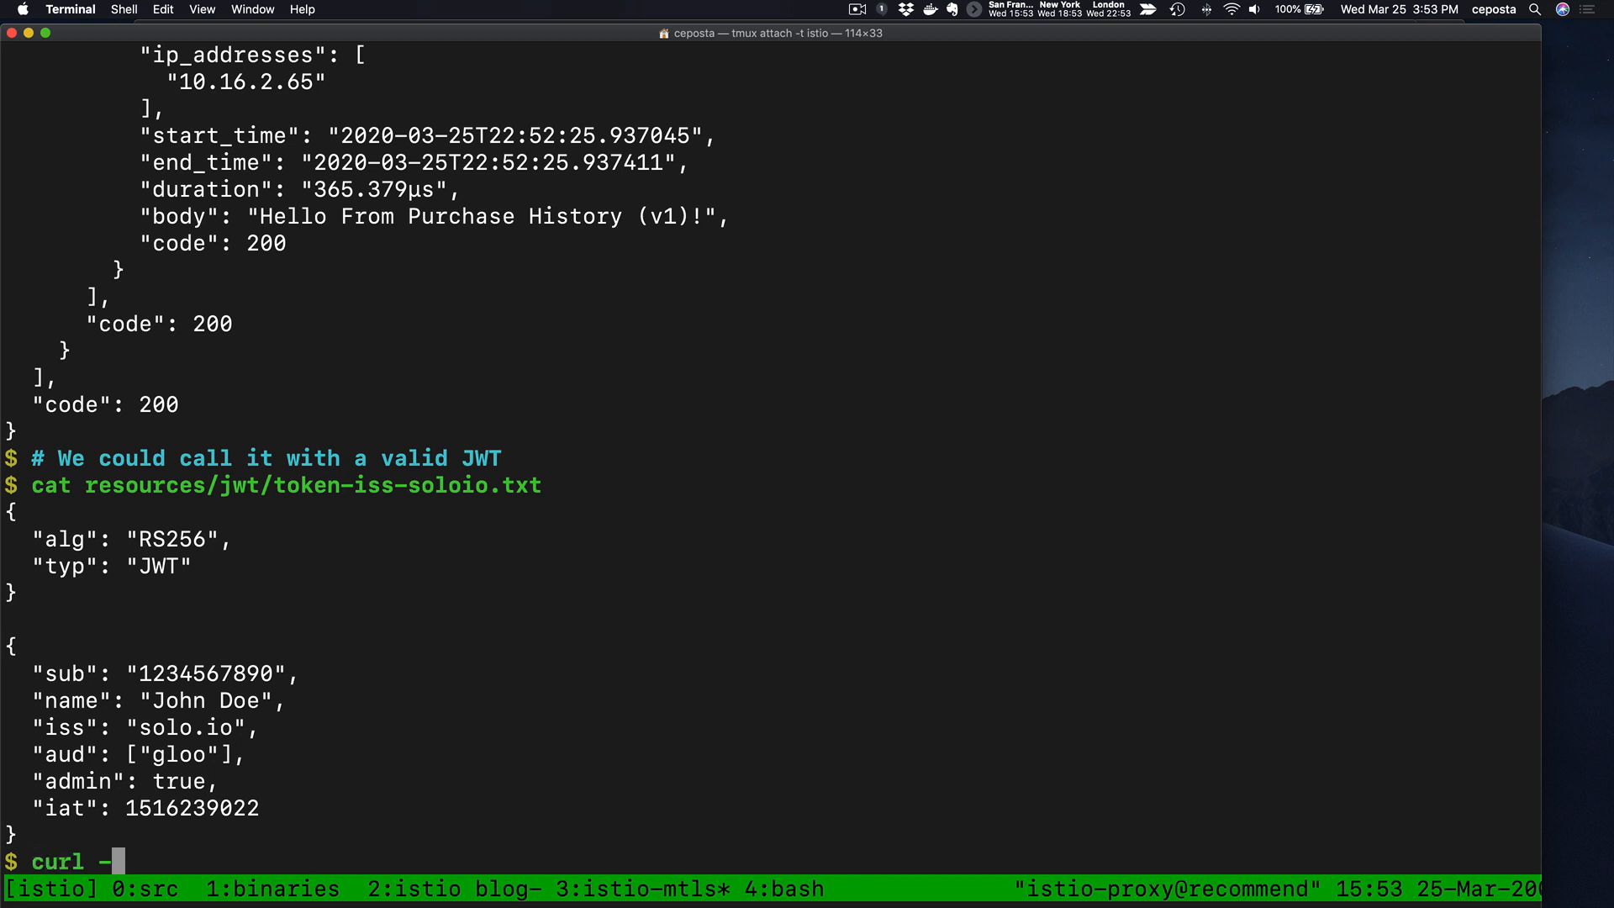
pyautogui.write('-H "Host: istioinaction.io" 35.199.183.62 -H "Autho')
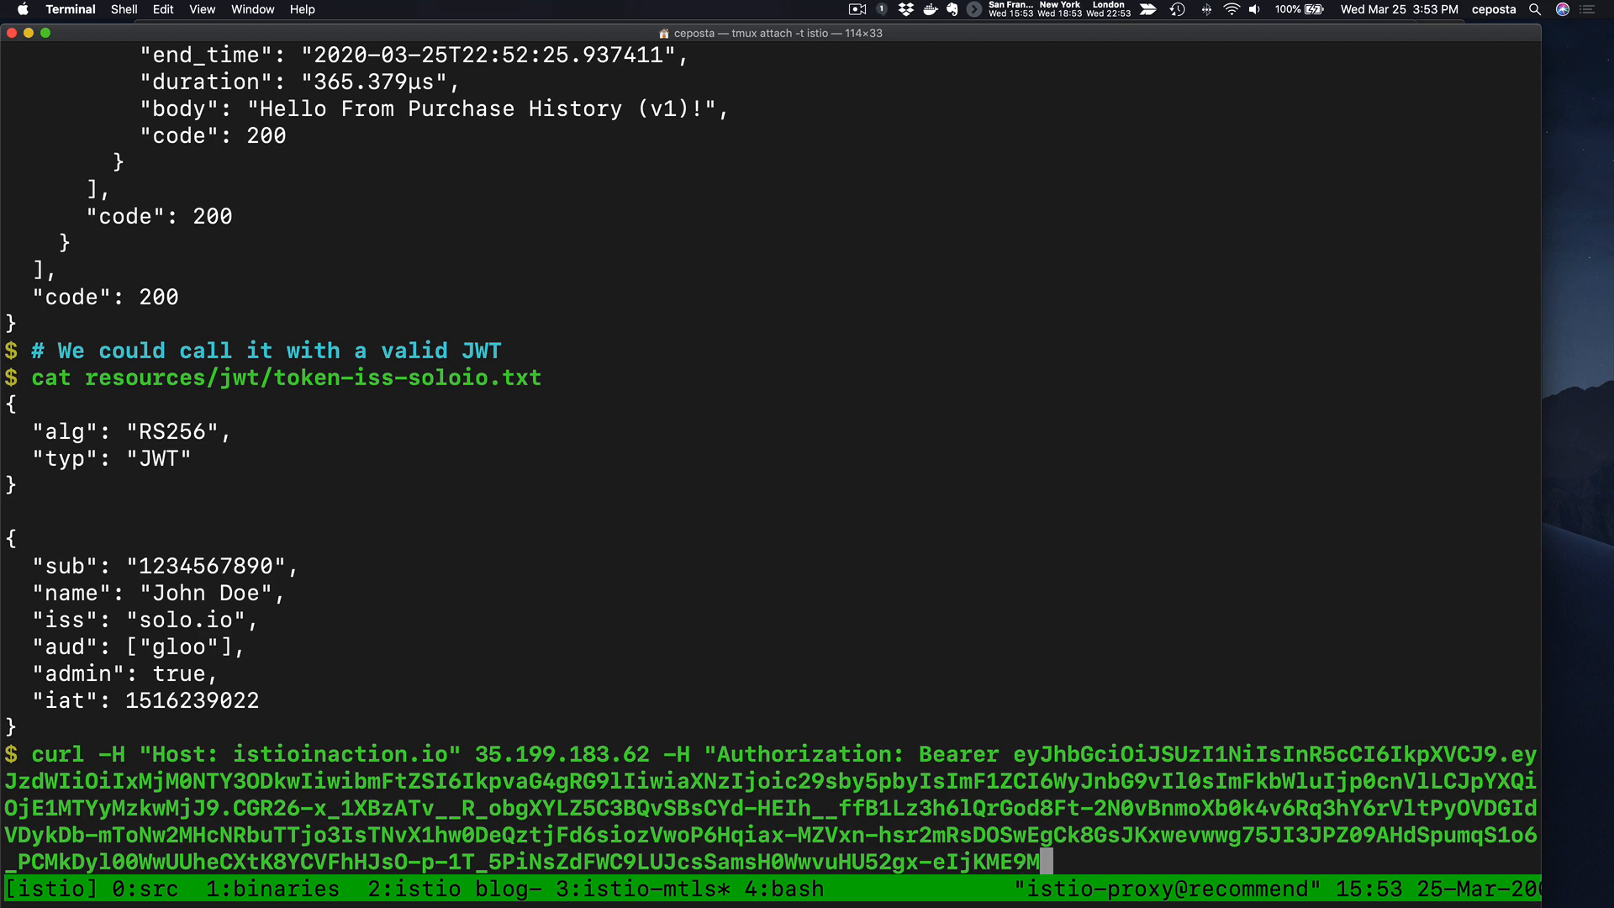
pyautogui.scroll(-3)
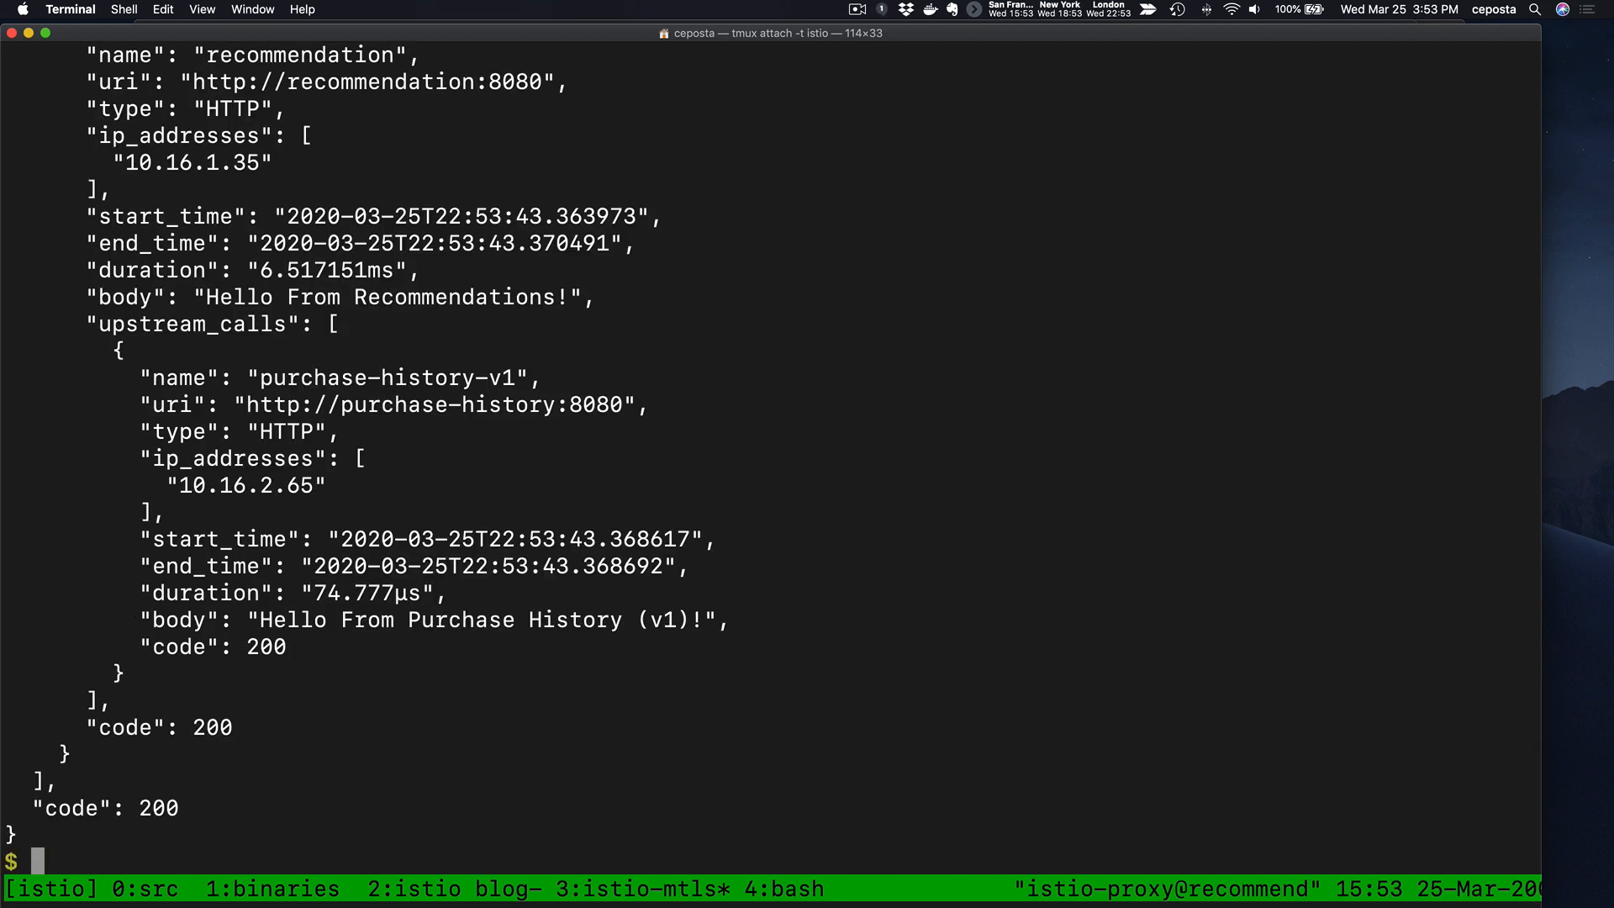
pyautogui.scroll(3)
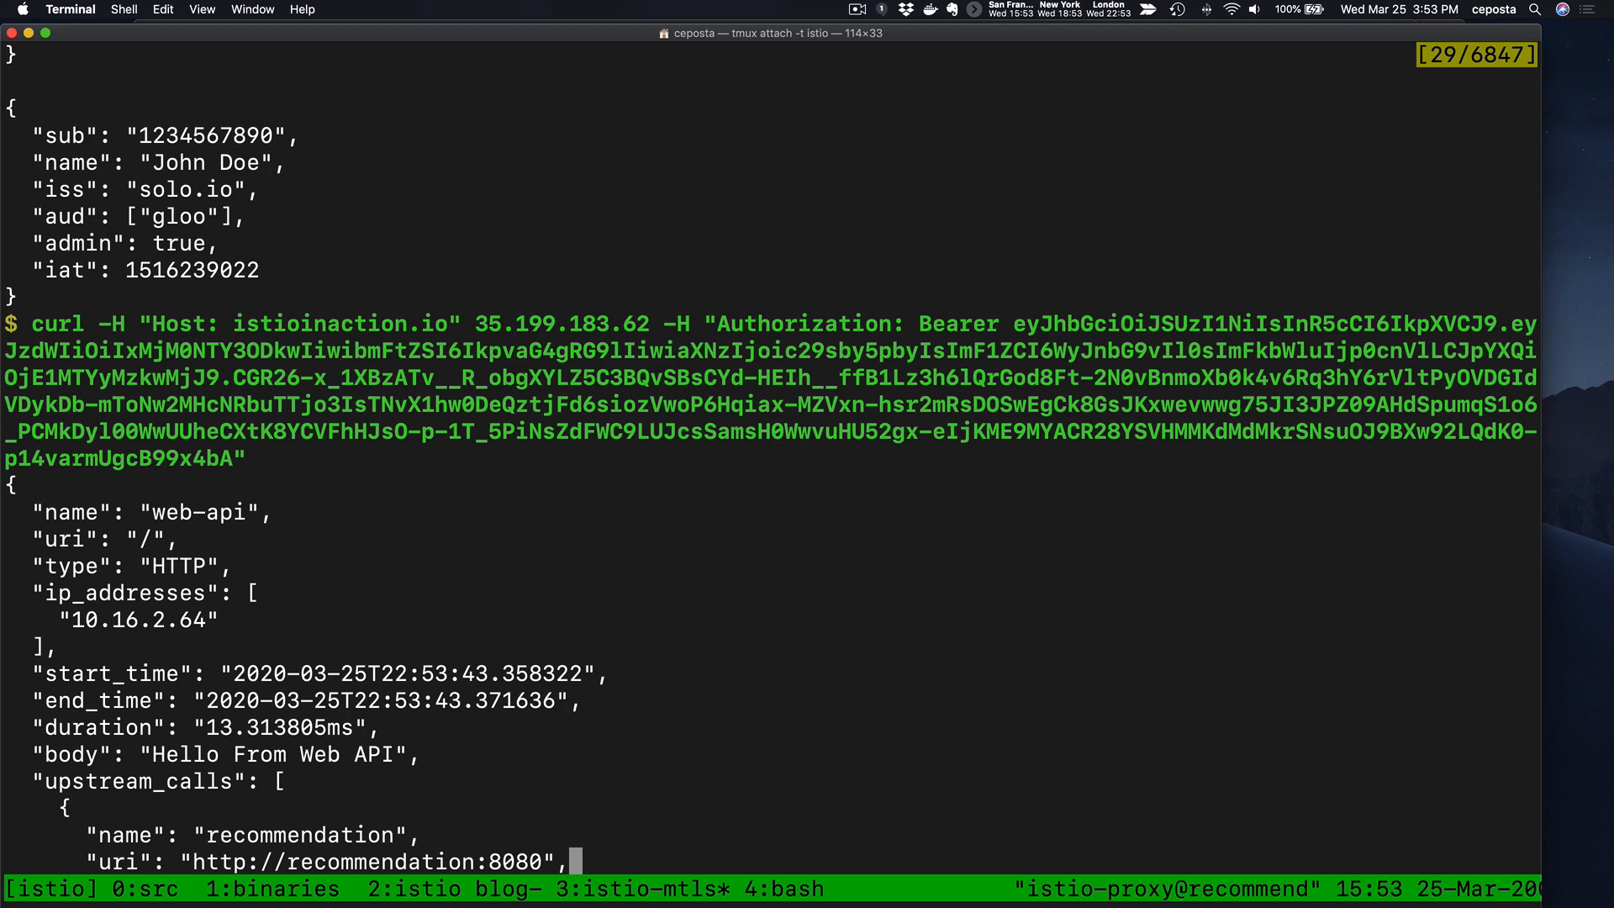
pyautogui.scroll(-3)
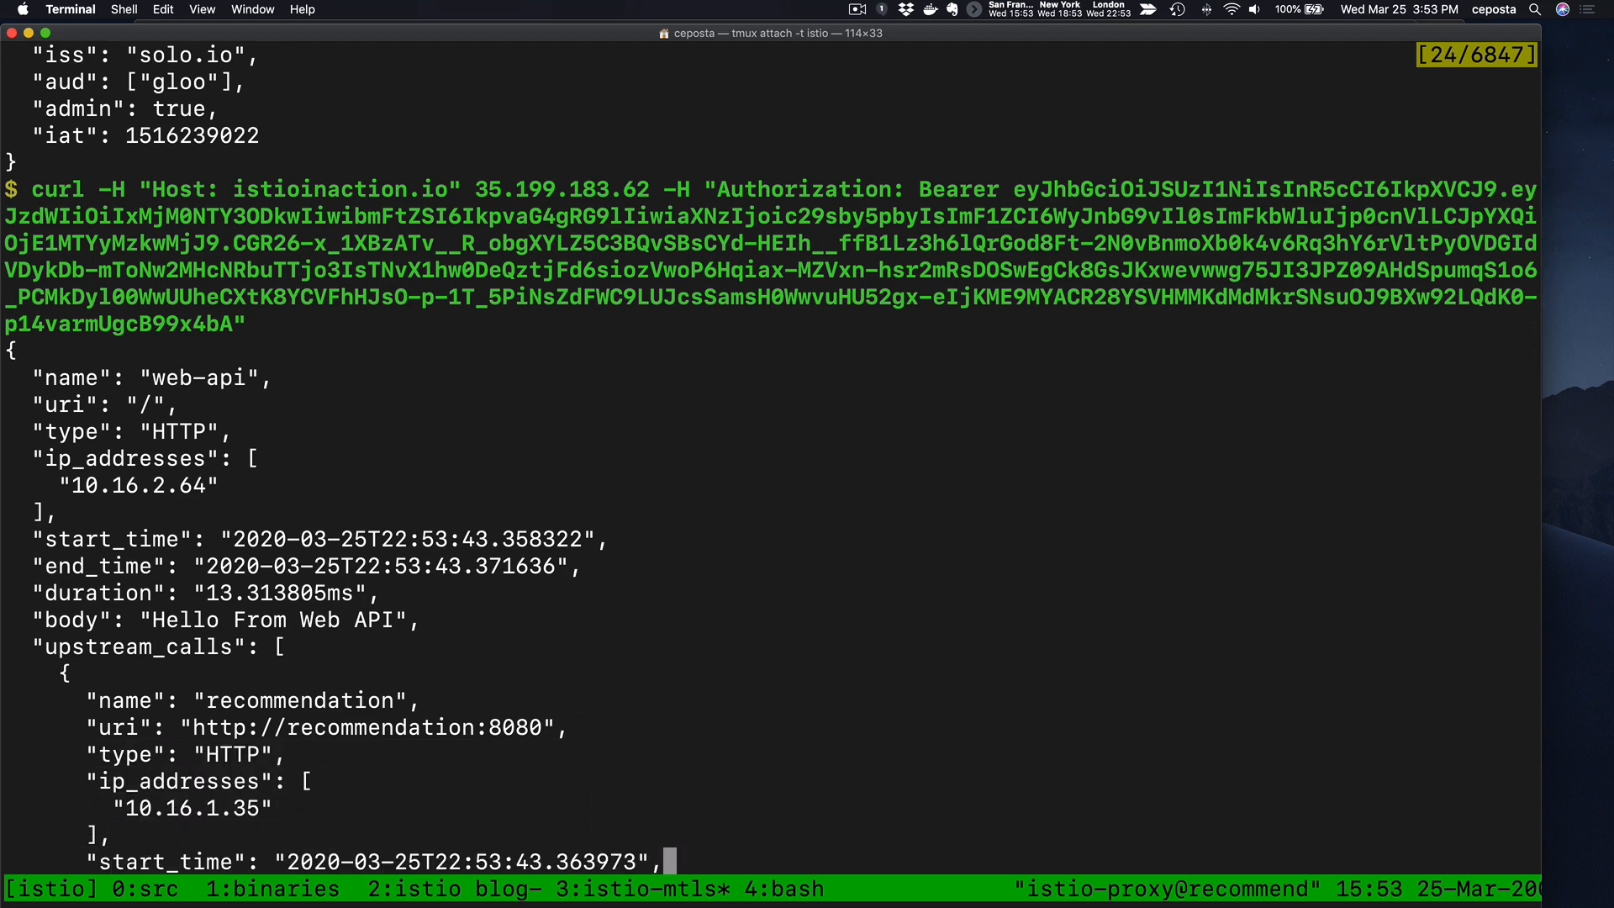
pyautogui.scroll(-3)
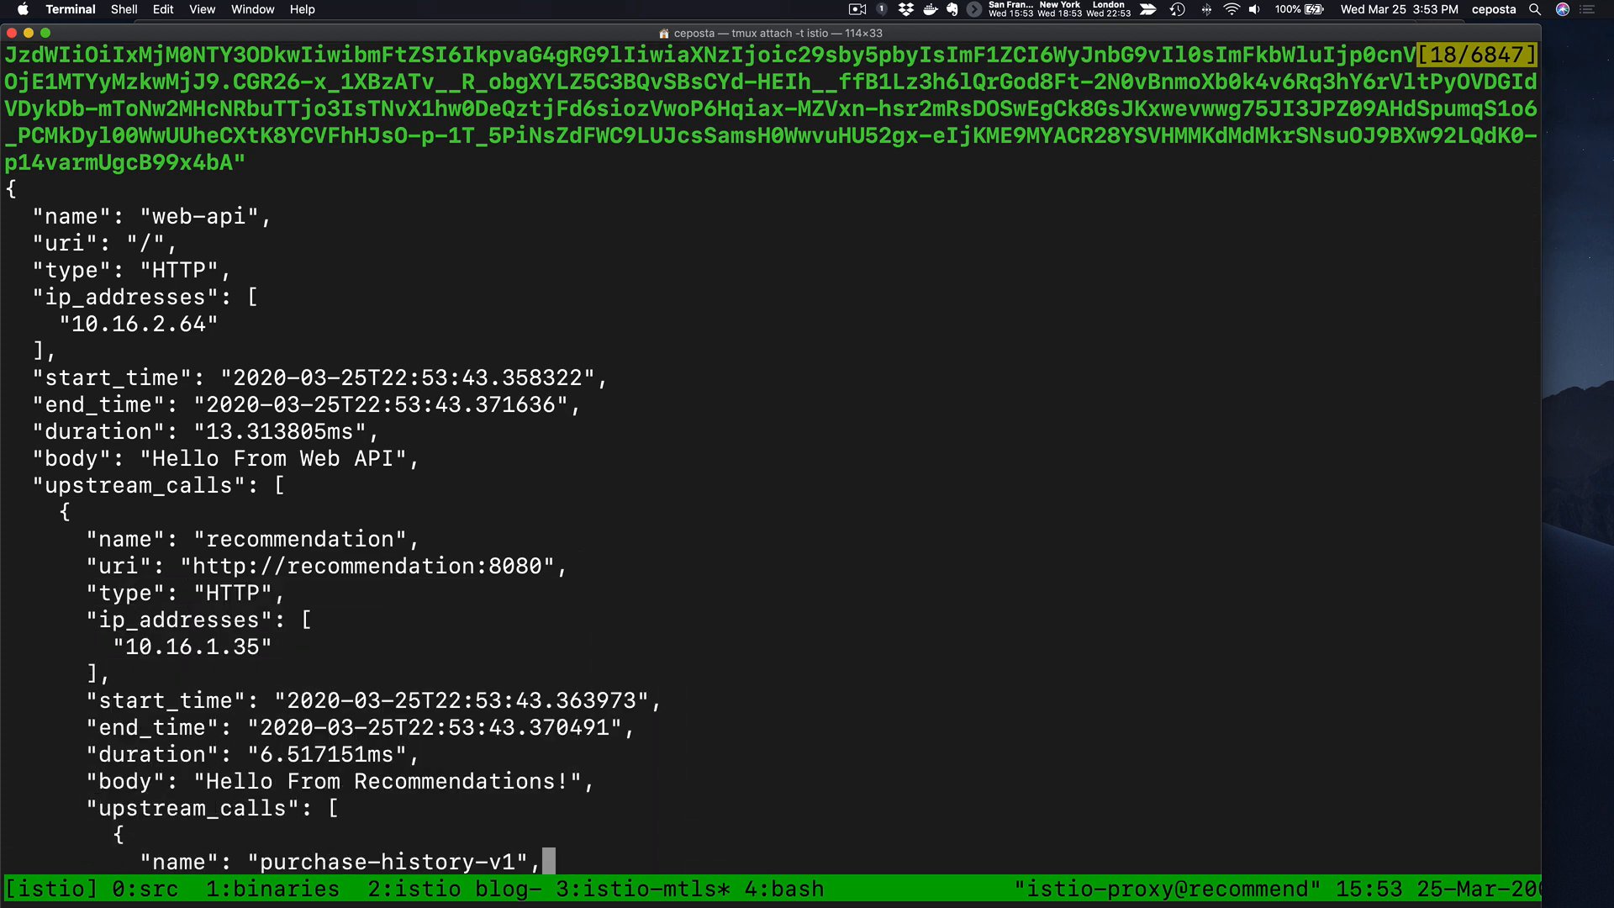
pyautogui.scroll(-3)
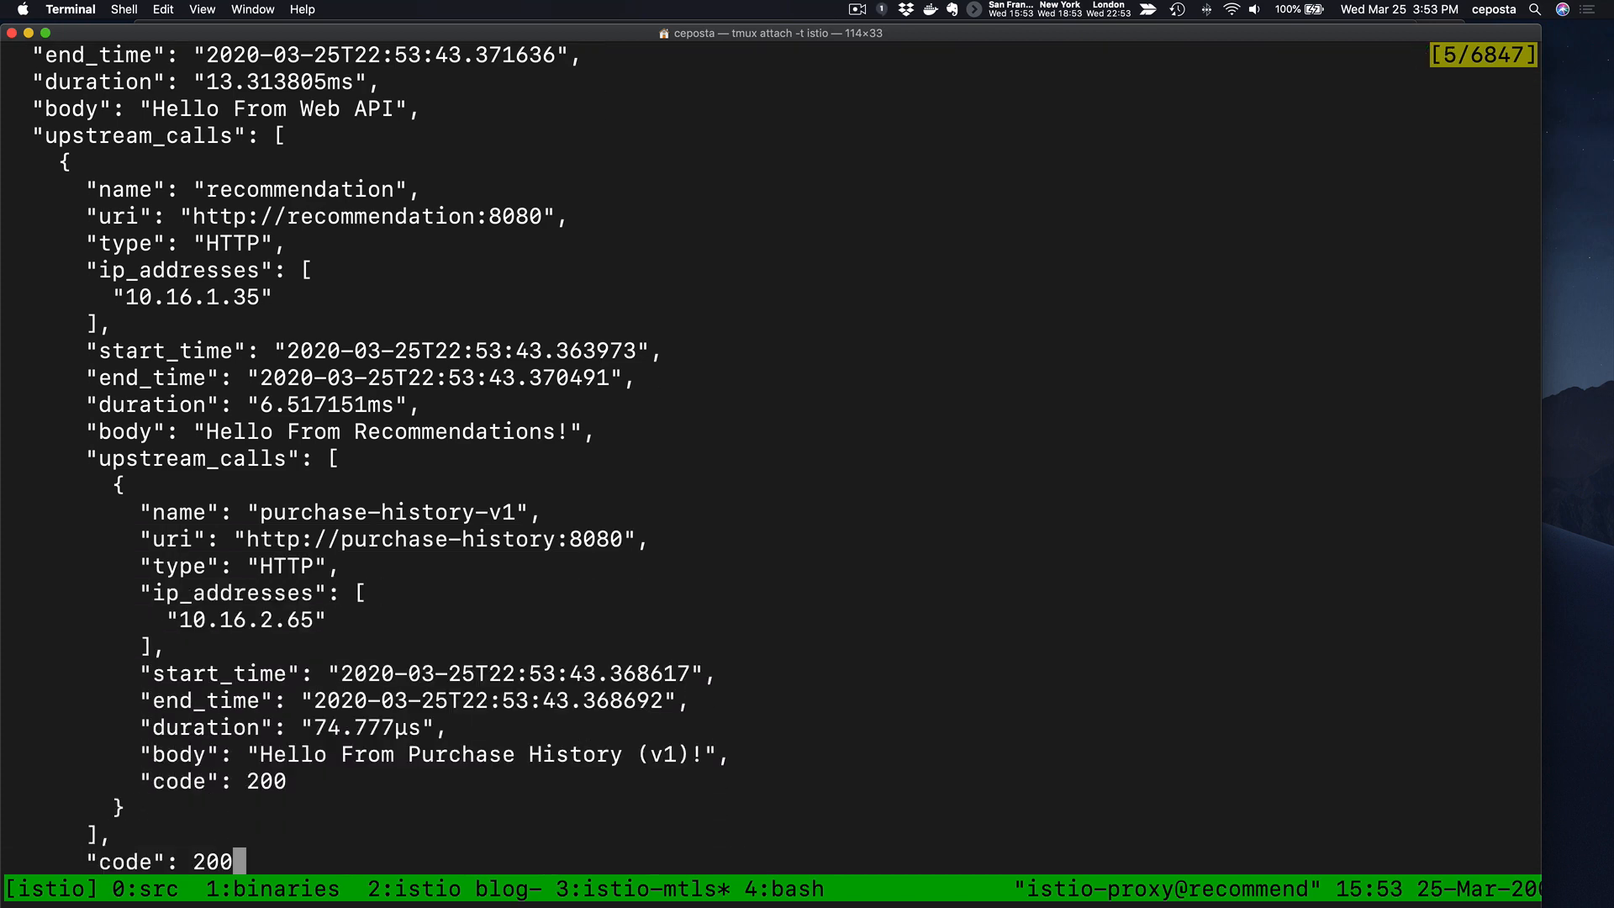
pyautogui.scroll(-3)
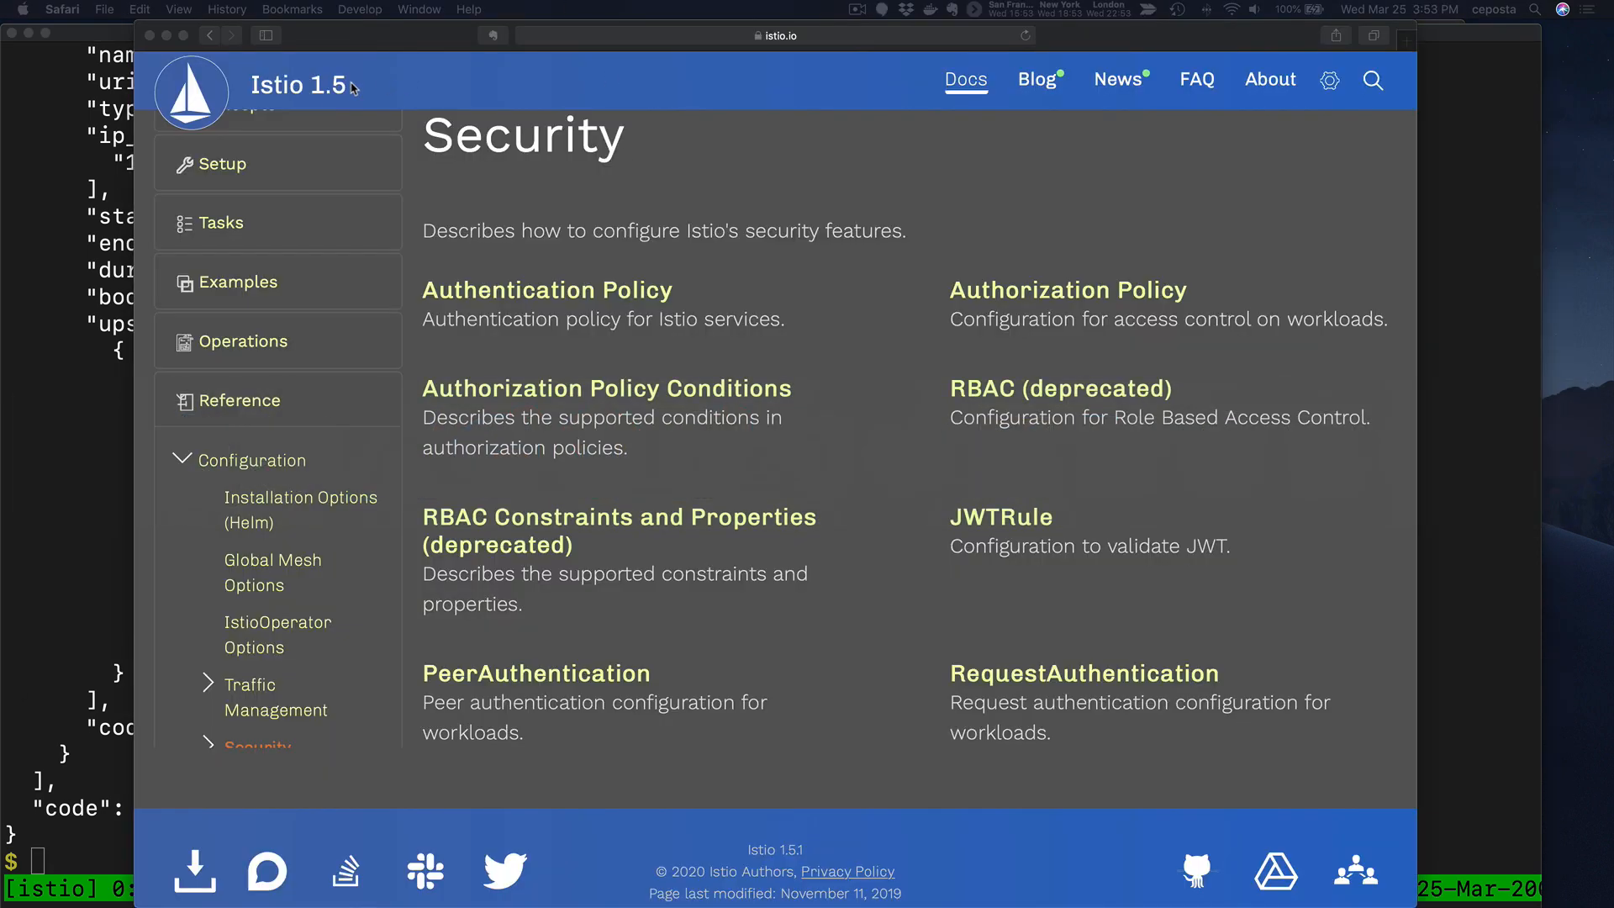
# - Go to istio.io News and open the Istio 1.5.1 release announcement
pyautogui.click(1117, 79)
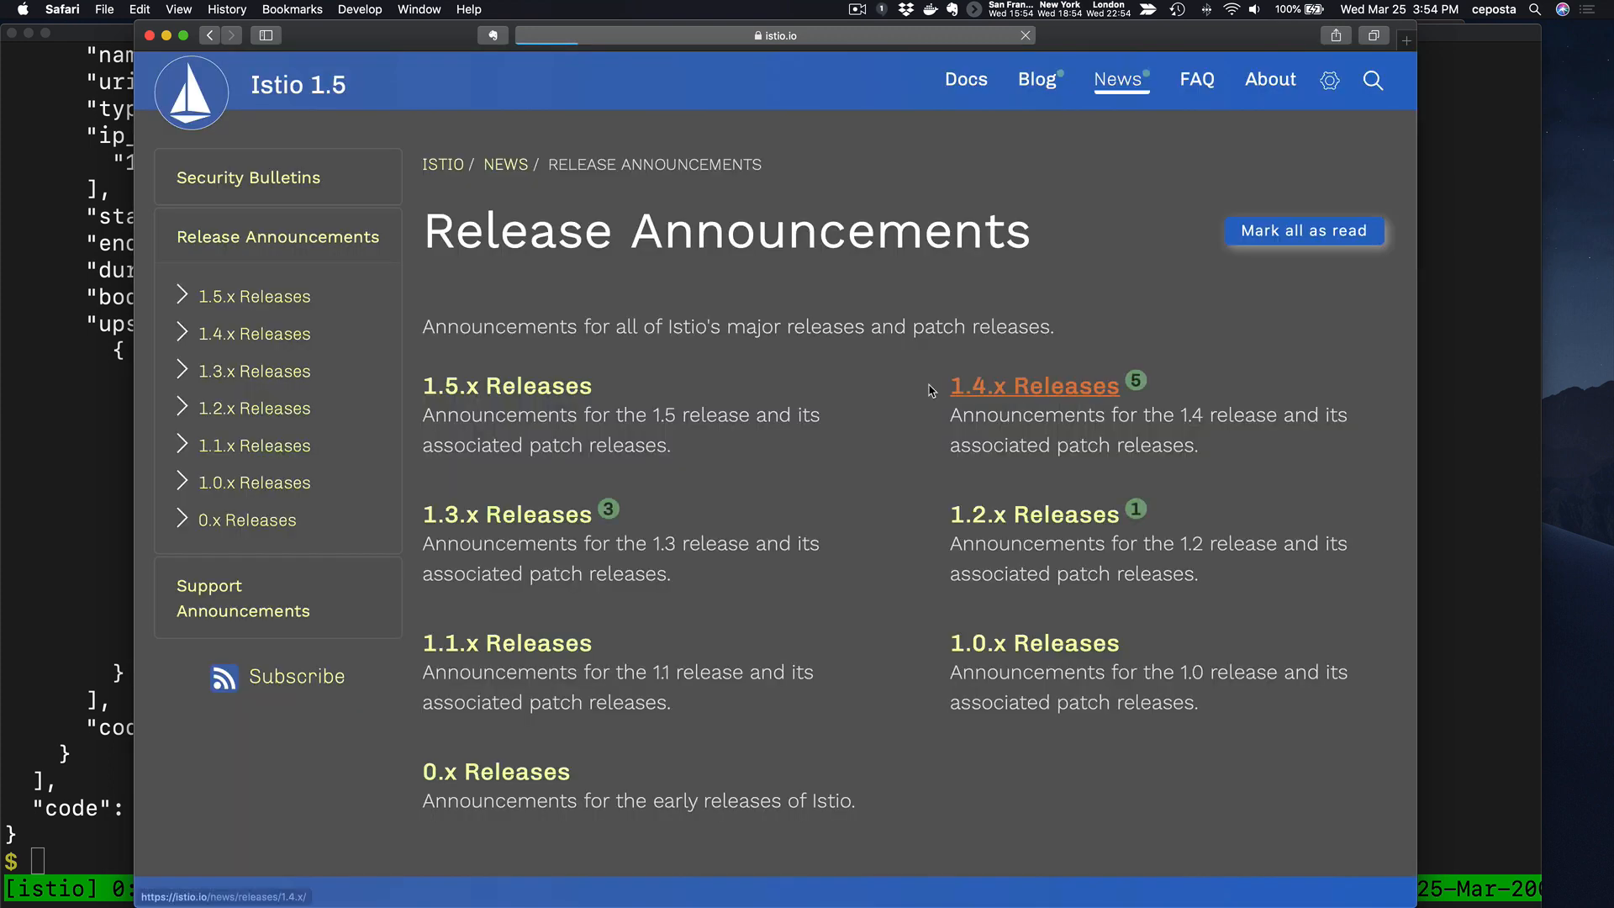
pyautogui.click(506, 385)
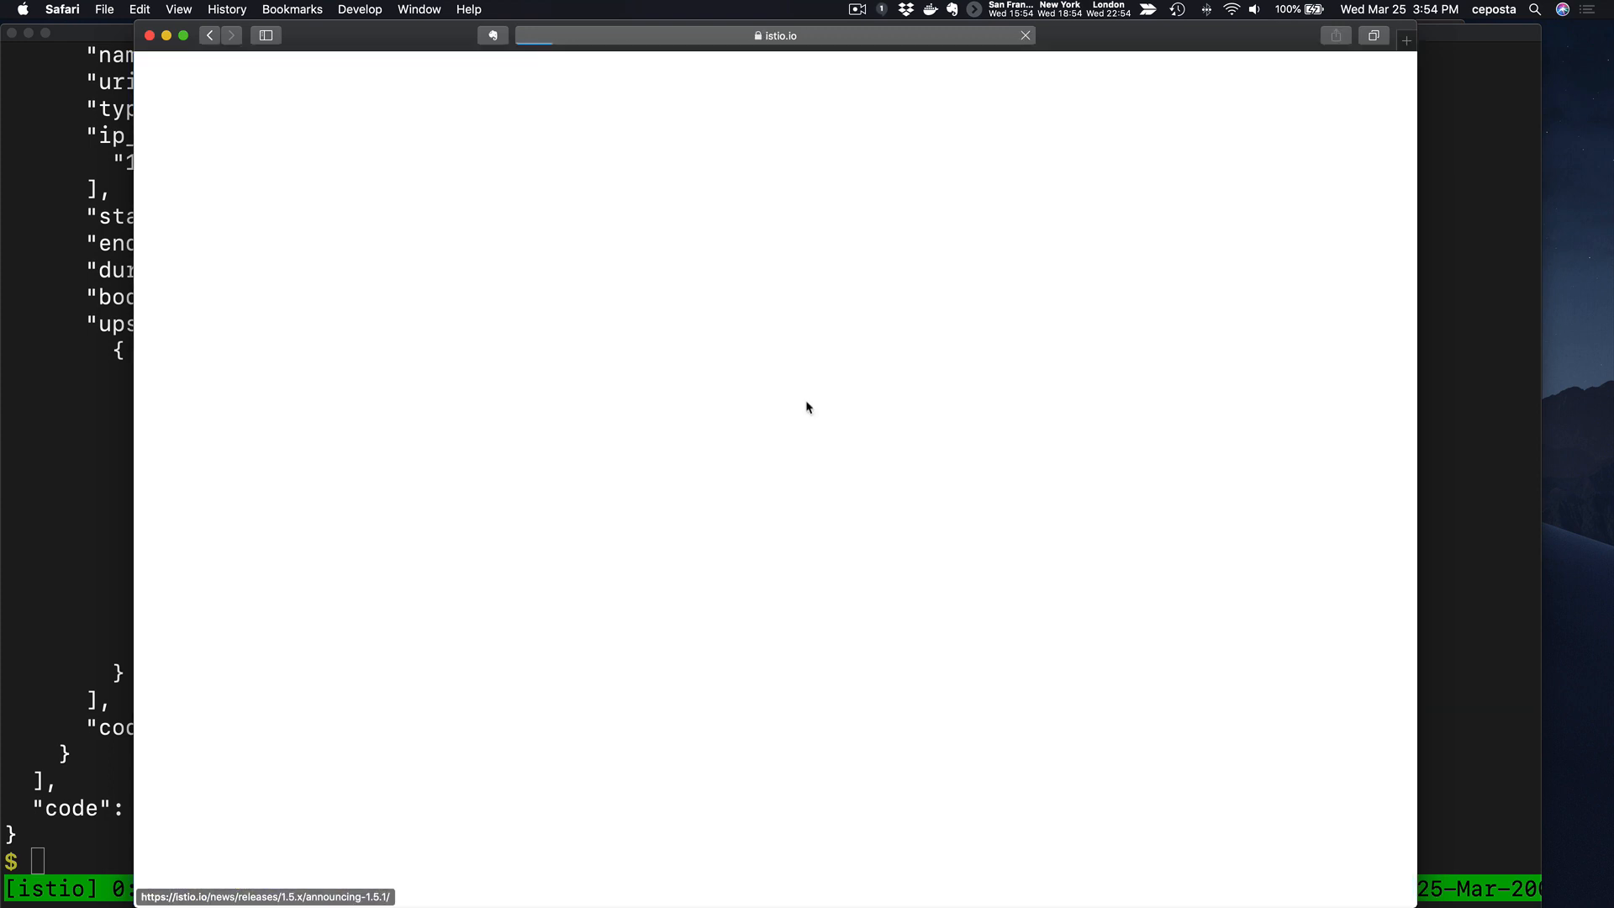